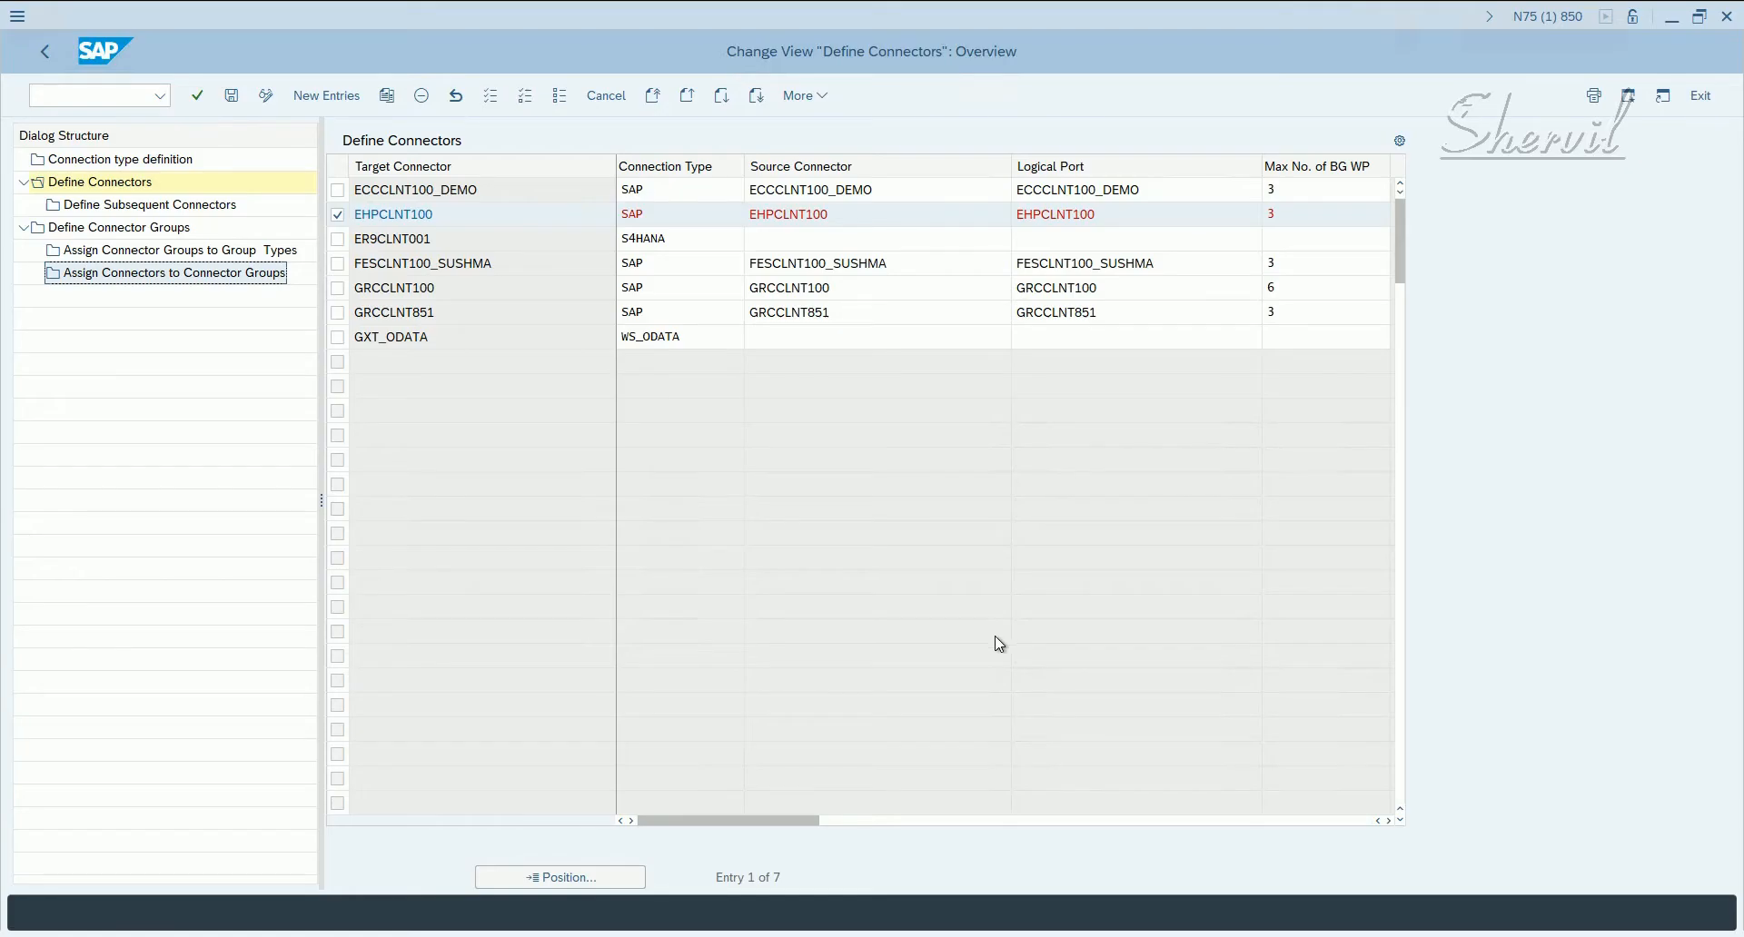
mouse_move(991, 641)
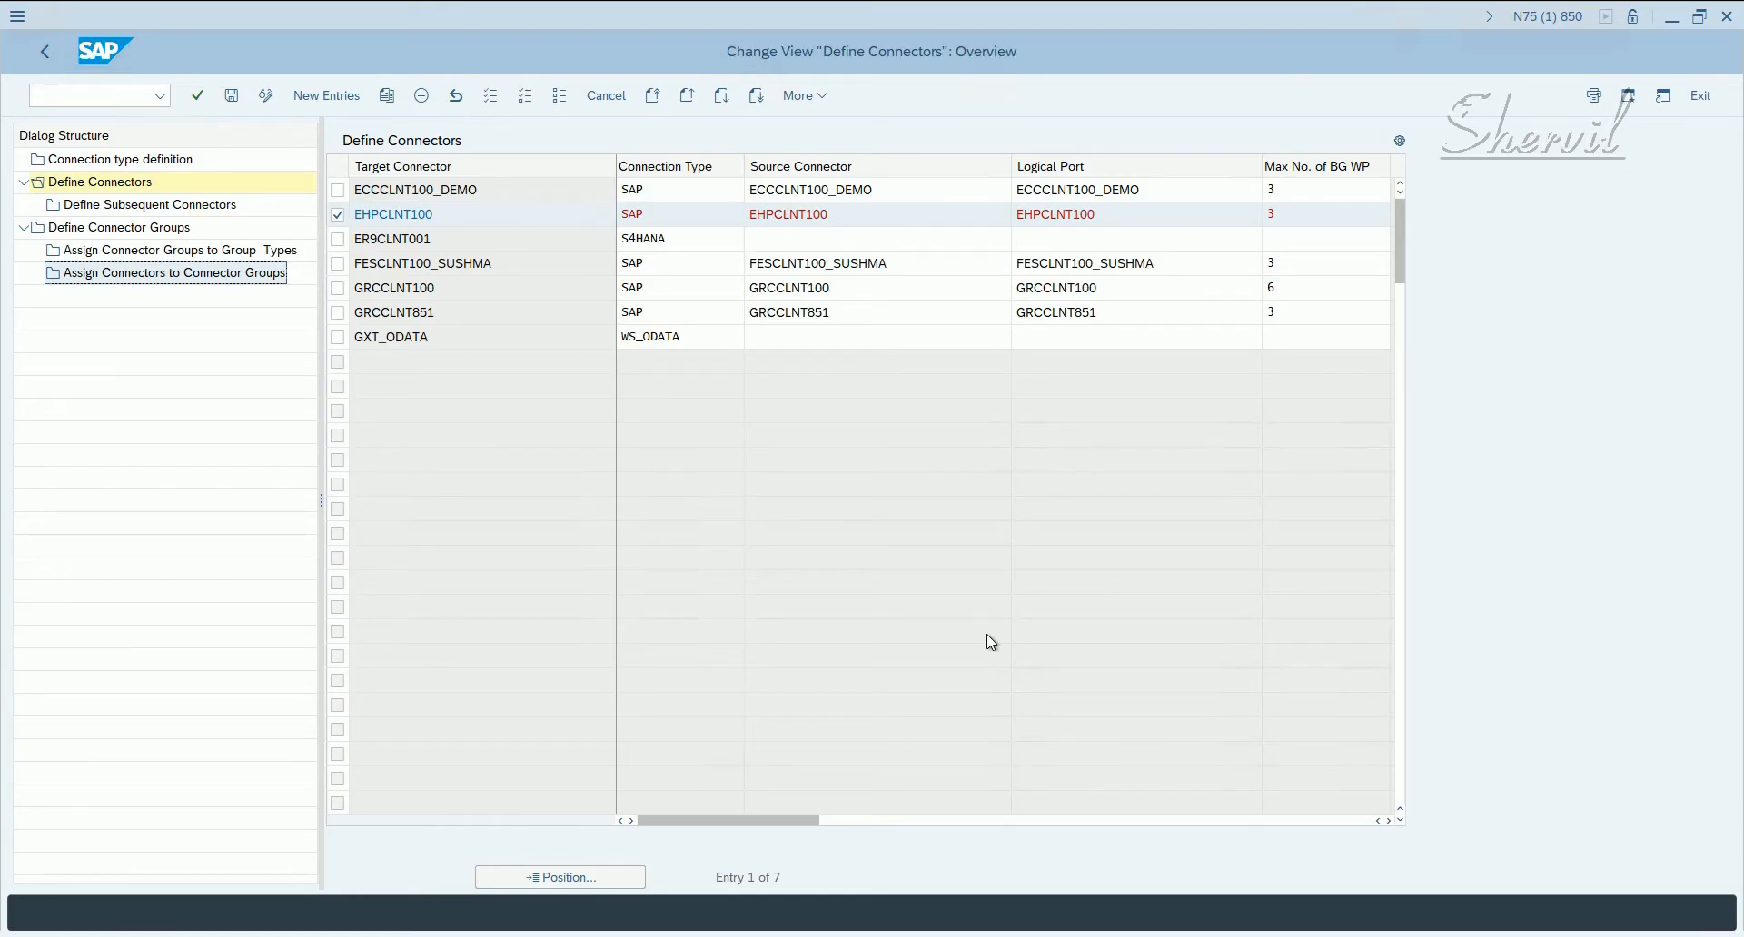
mouse_move(659, 538)
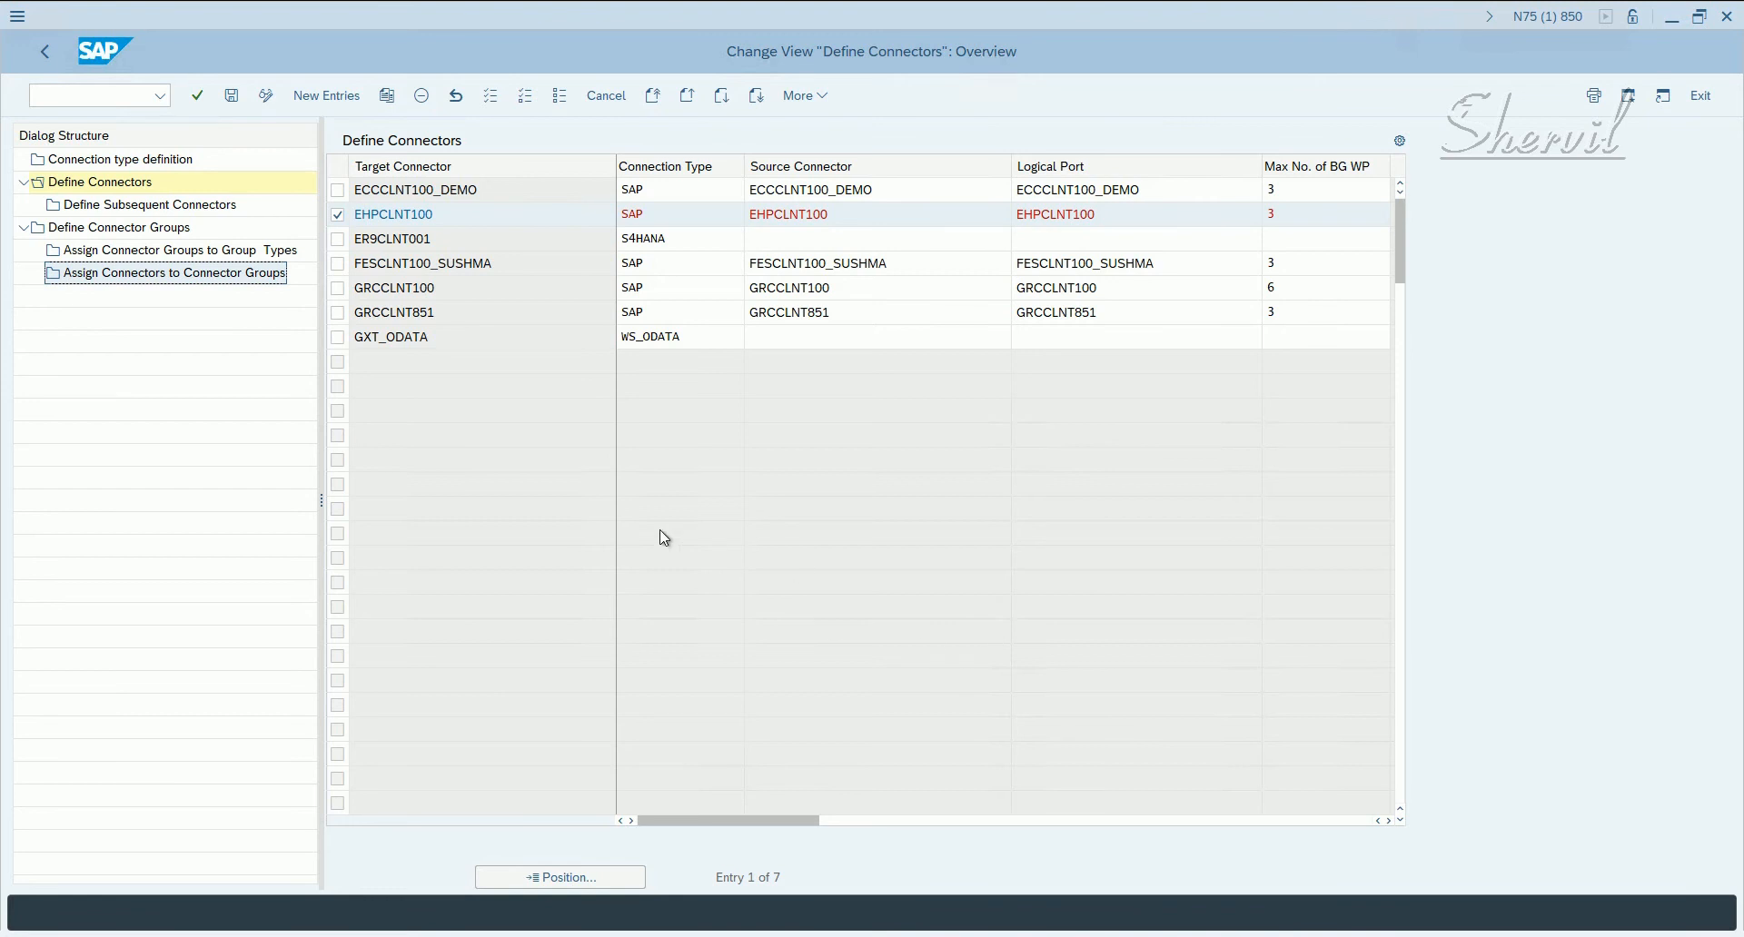
mouse_move(671, 554)
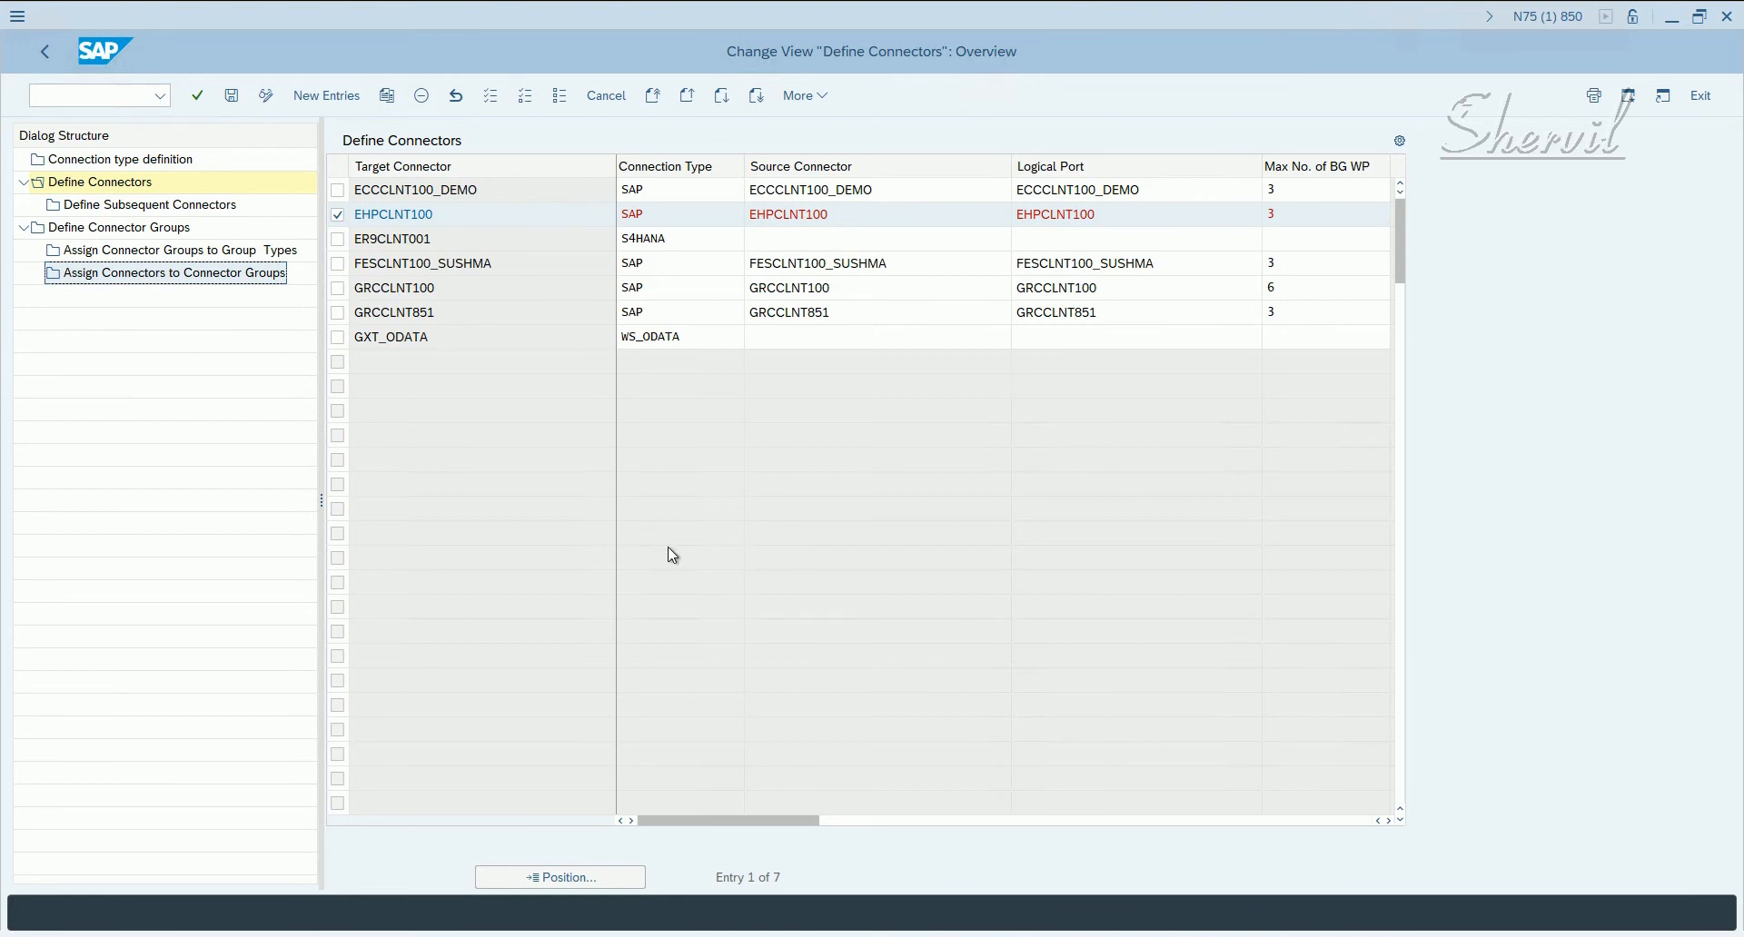
mouse_move(483, 409)
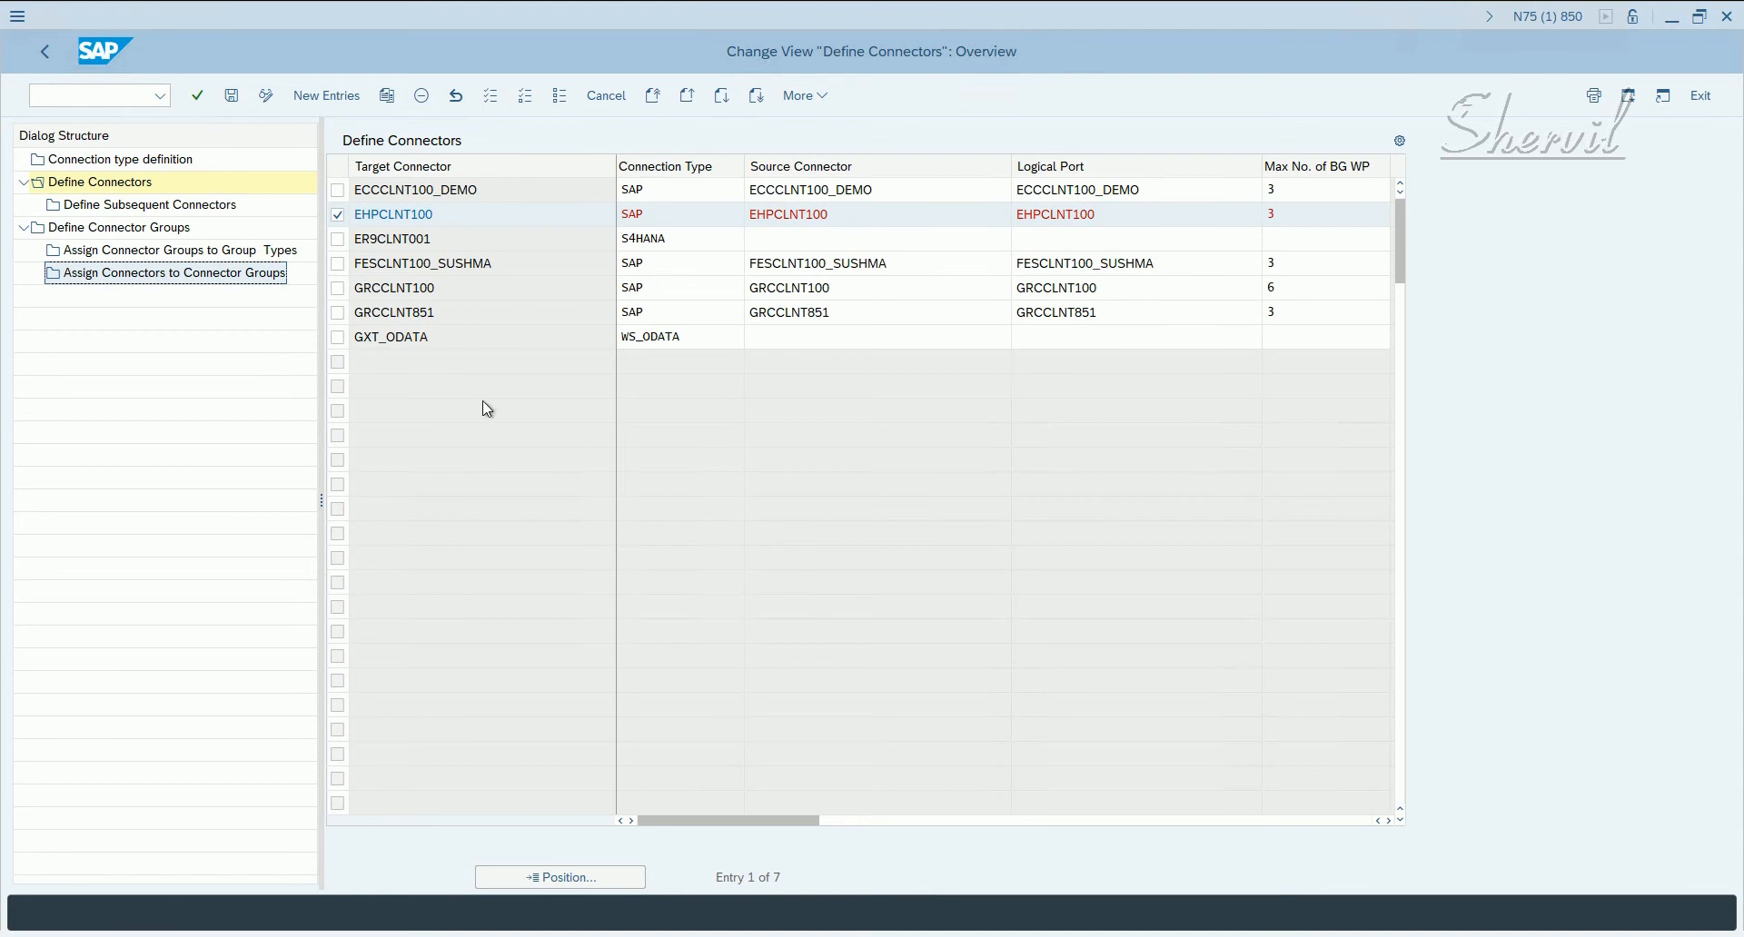
mouse_move(409, 323)
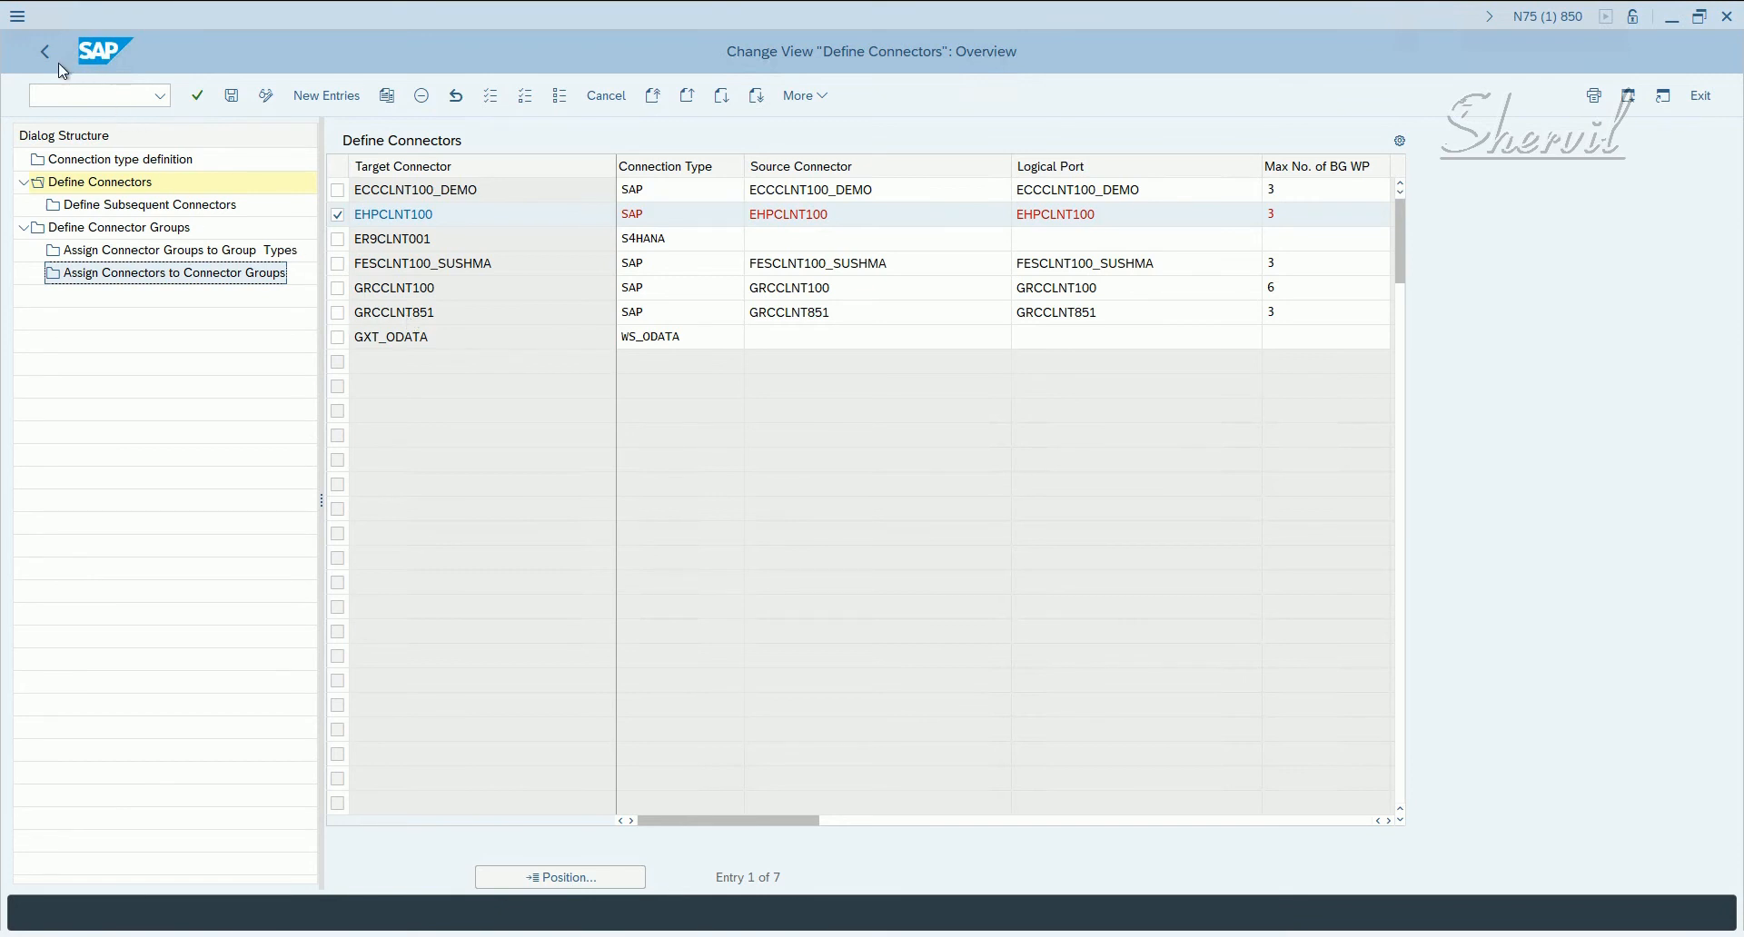
- Return from the connector definitions to the IMG and execute Maintain Connection Settings
left_click(120, 158)
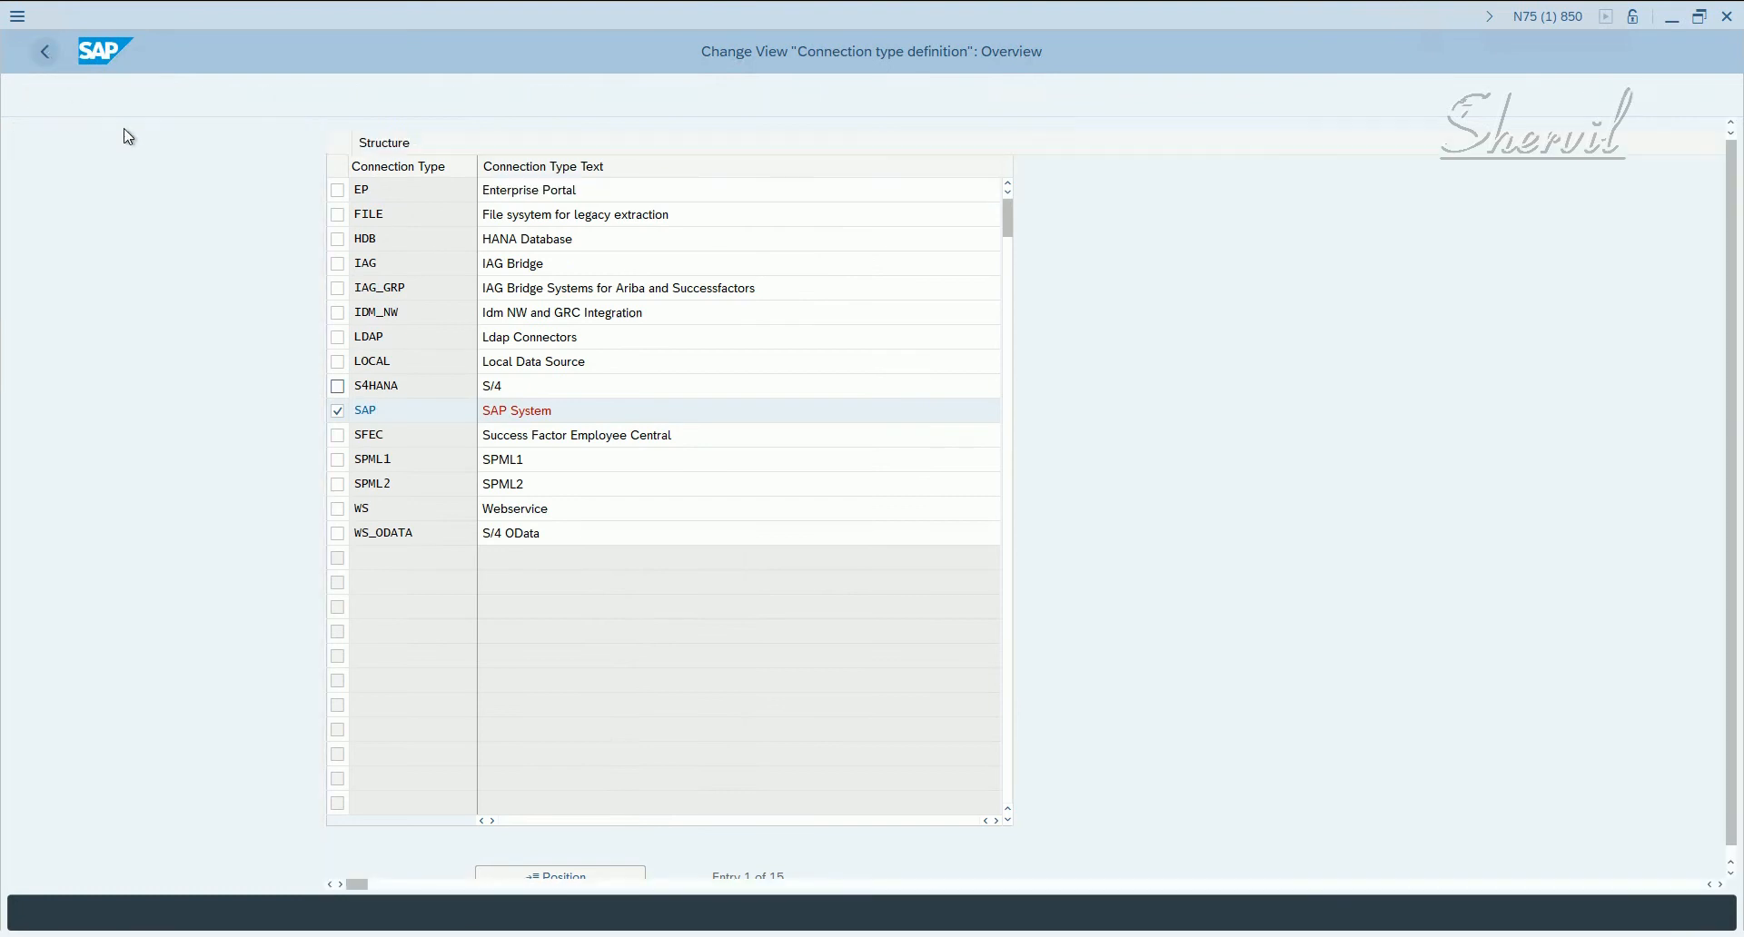
left_click(43, 51)
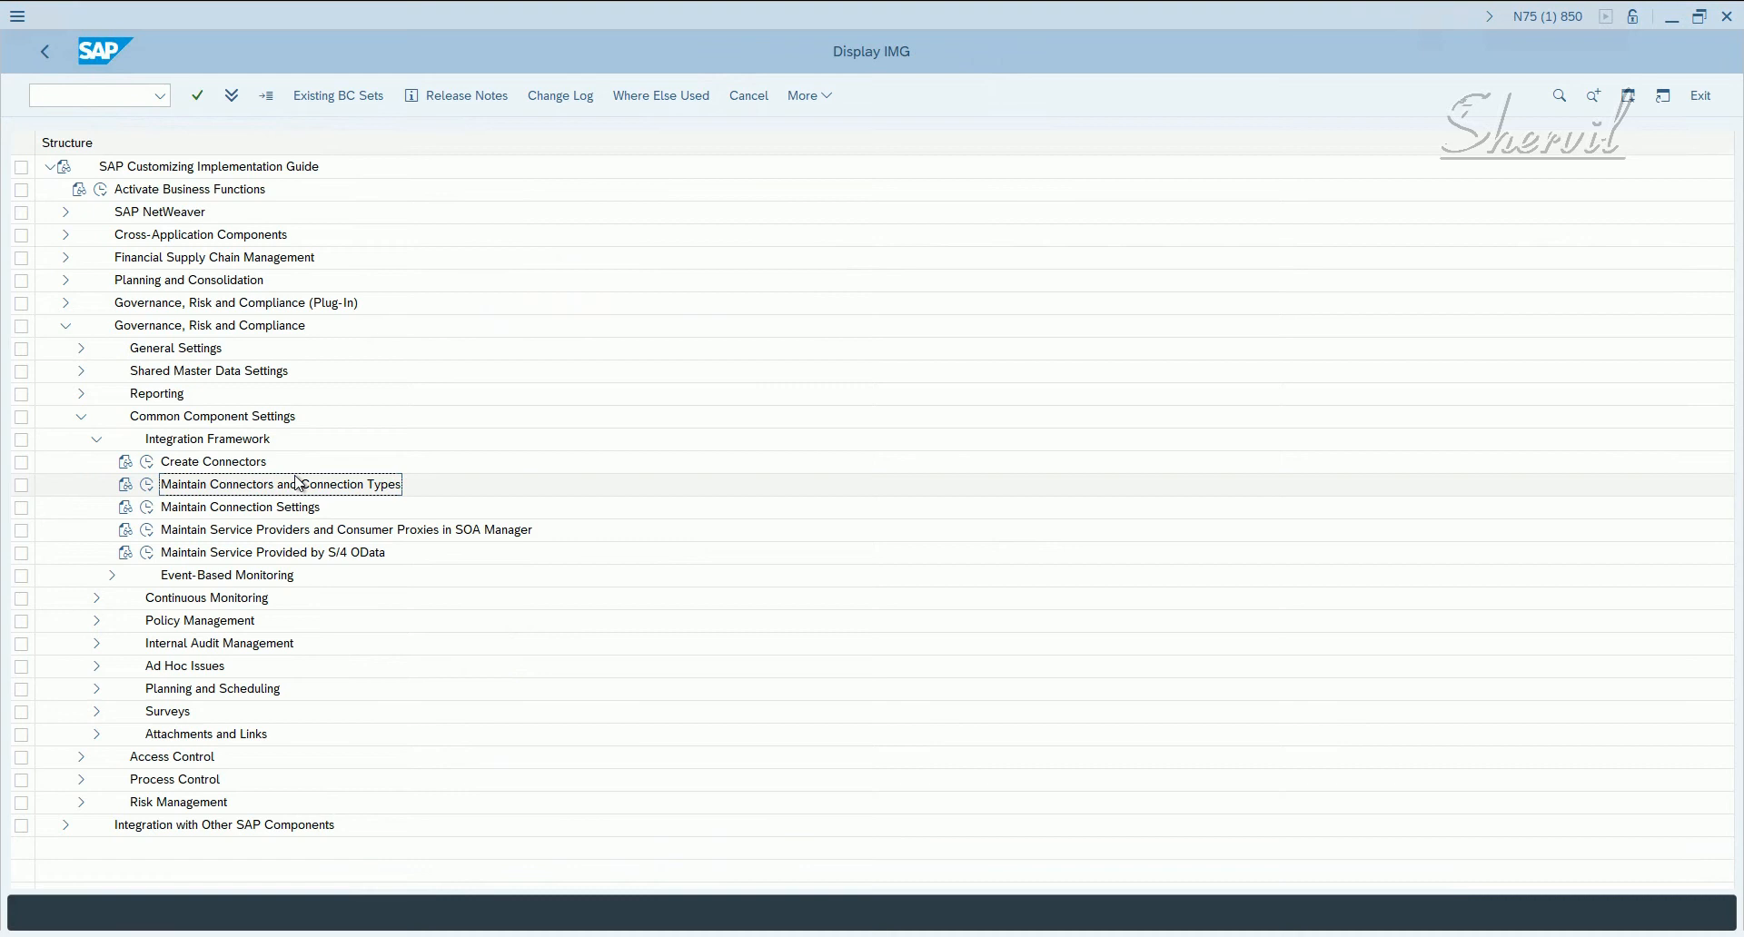
left_click(280, 483)
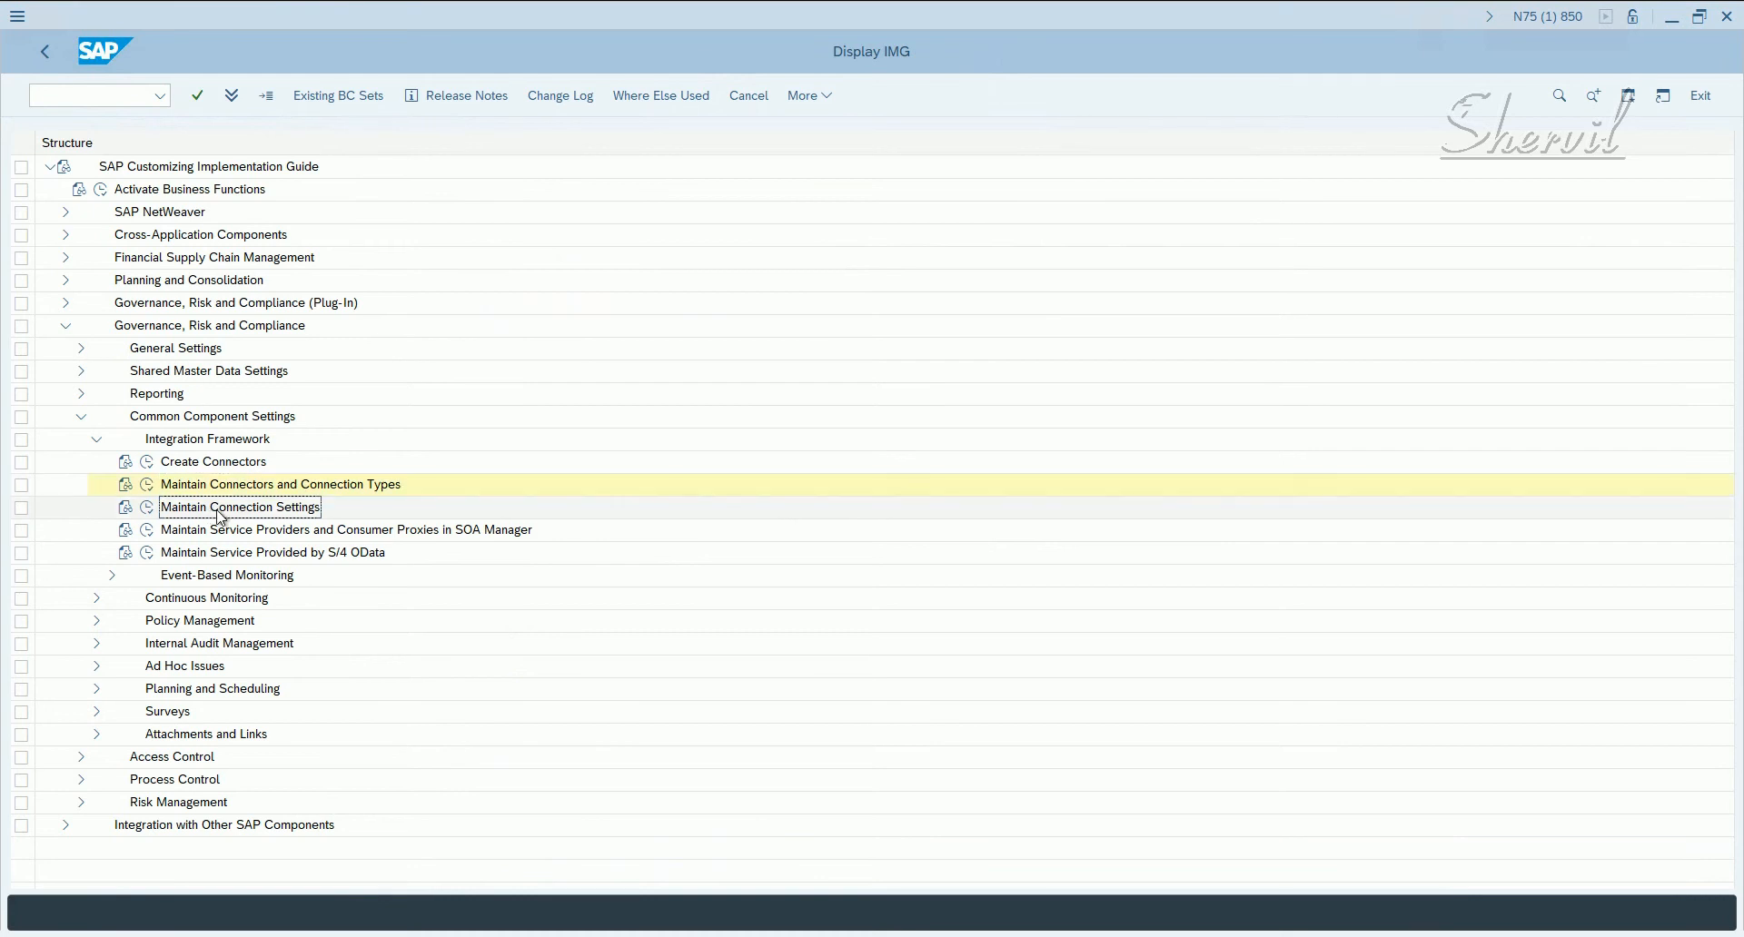
mouse_move(92, 540)
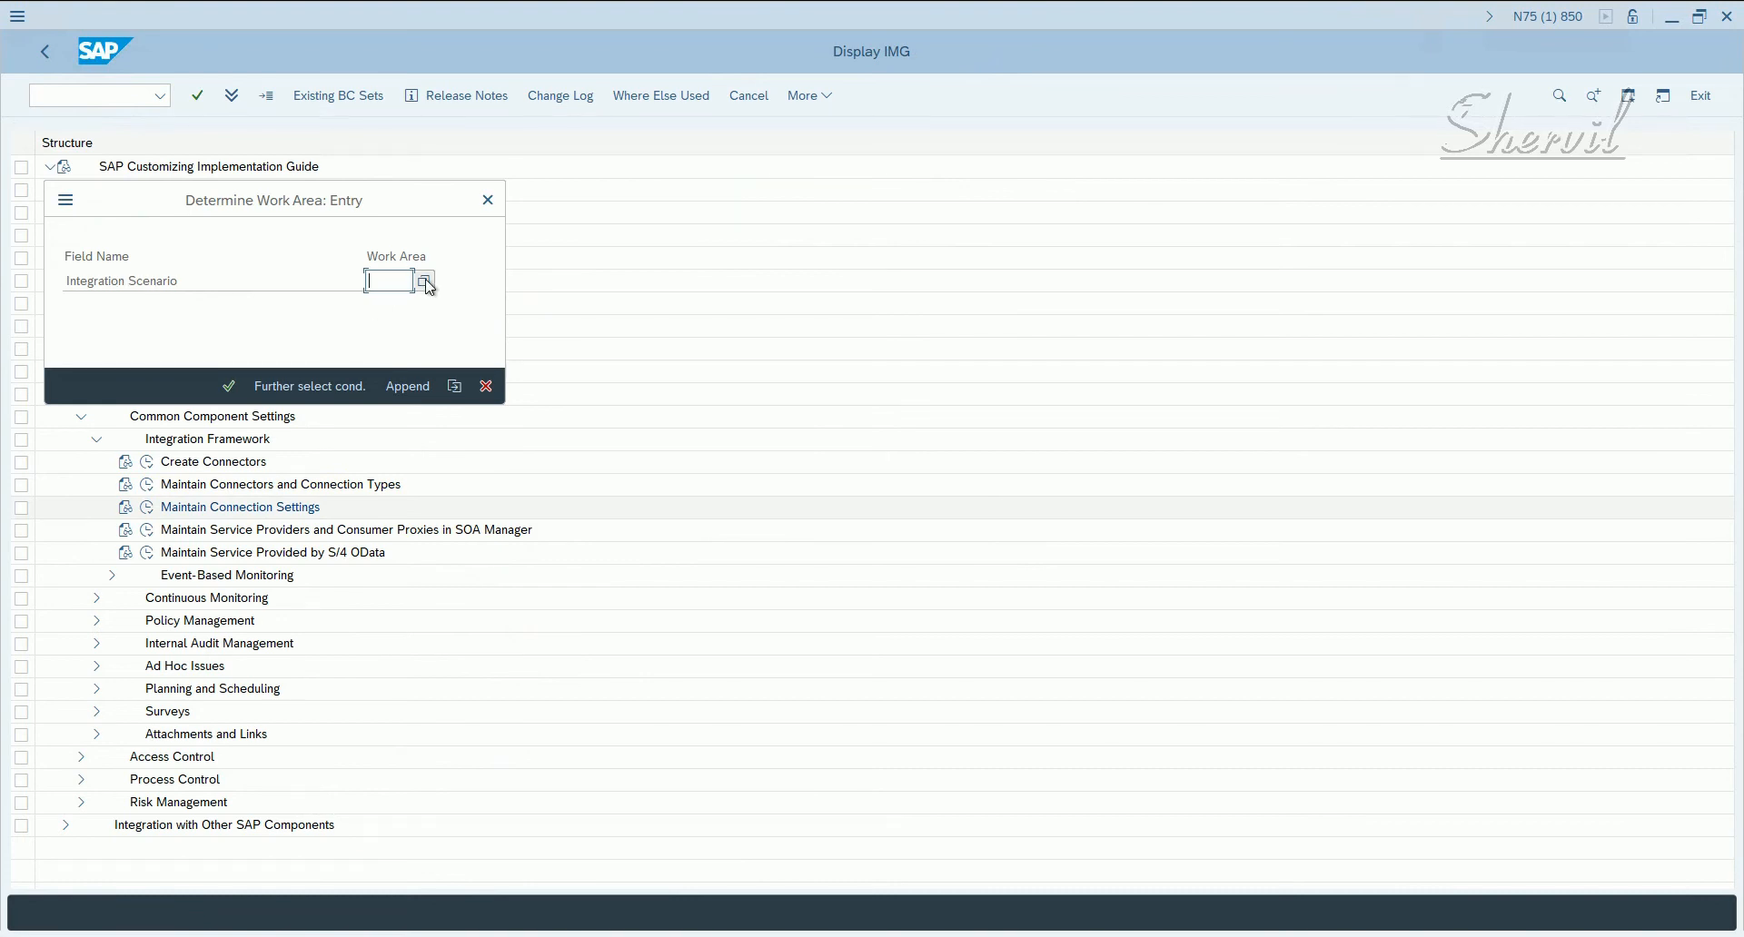
- Choose ROLMG (Role Management) from the integration scenario list as the work area
left_click(425, 280)
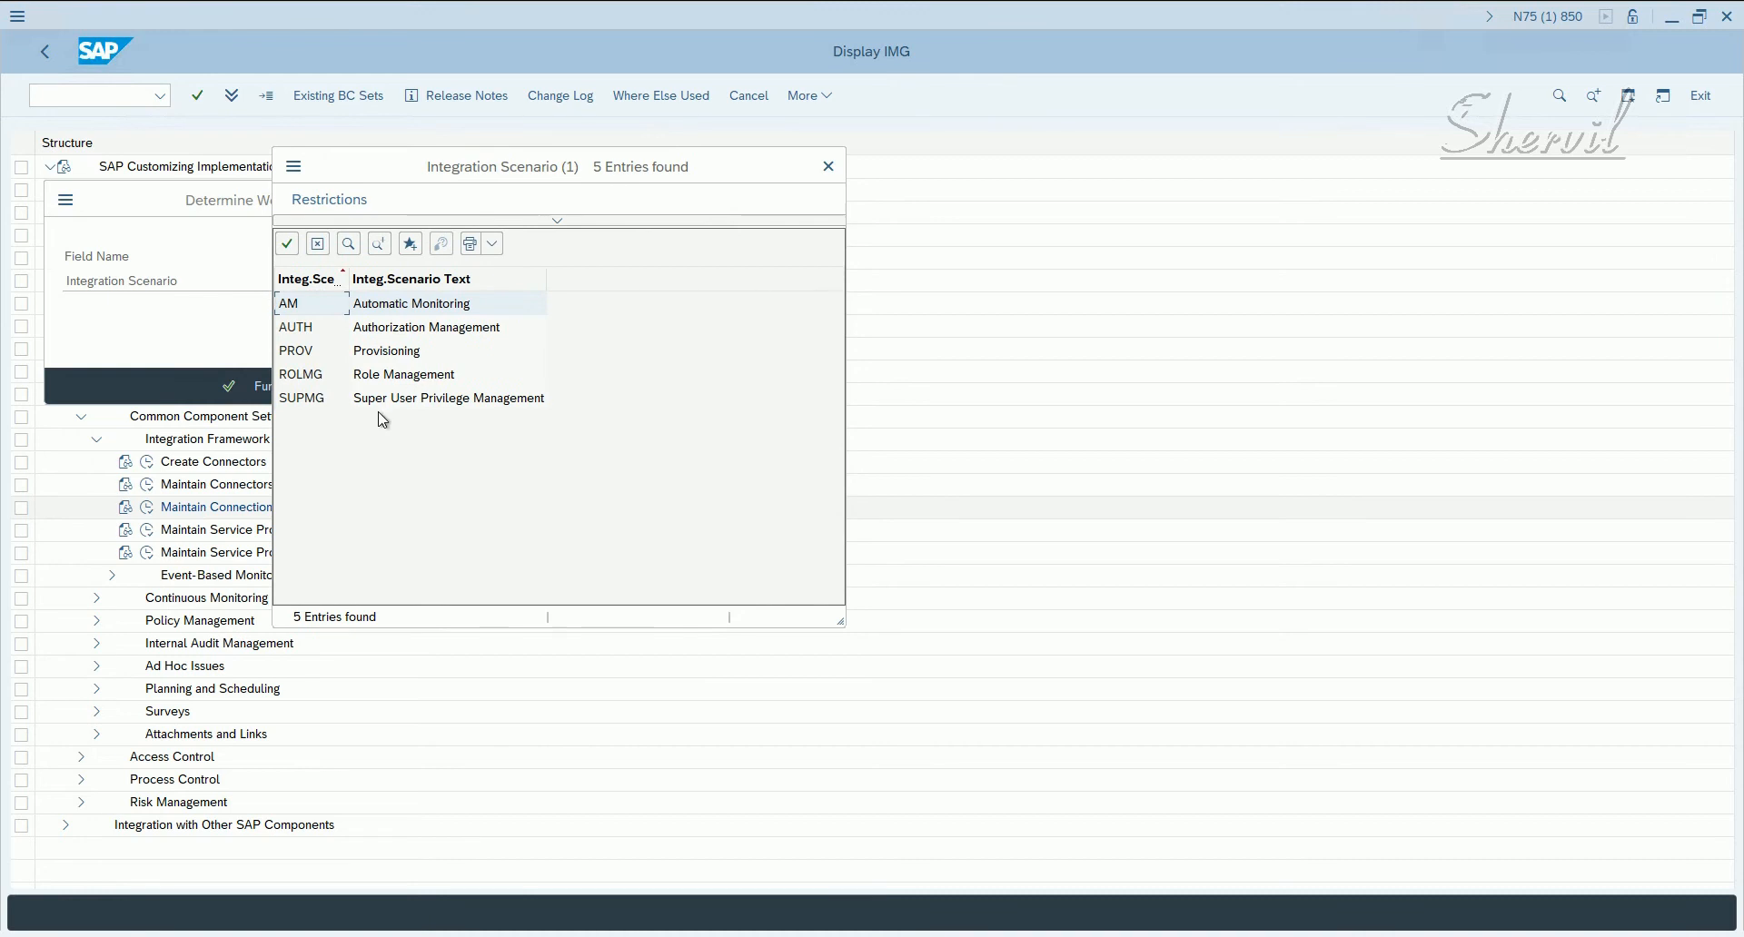
mouse_move(325, 389)
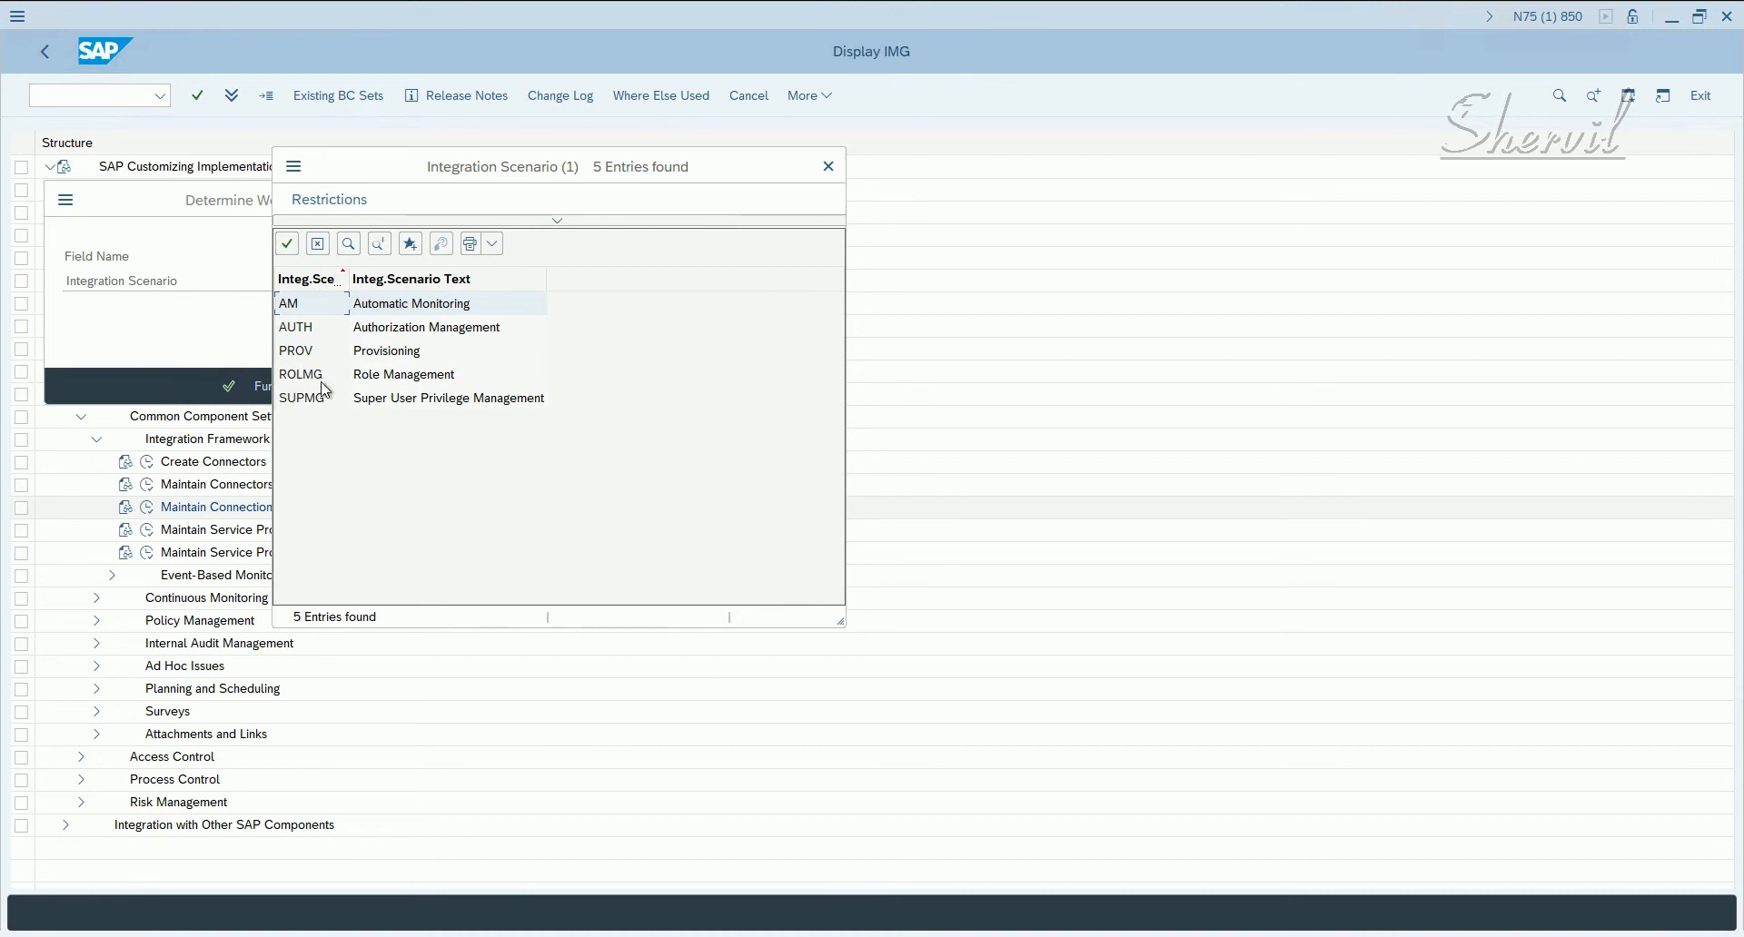
left_click(403, 374)
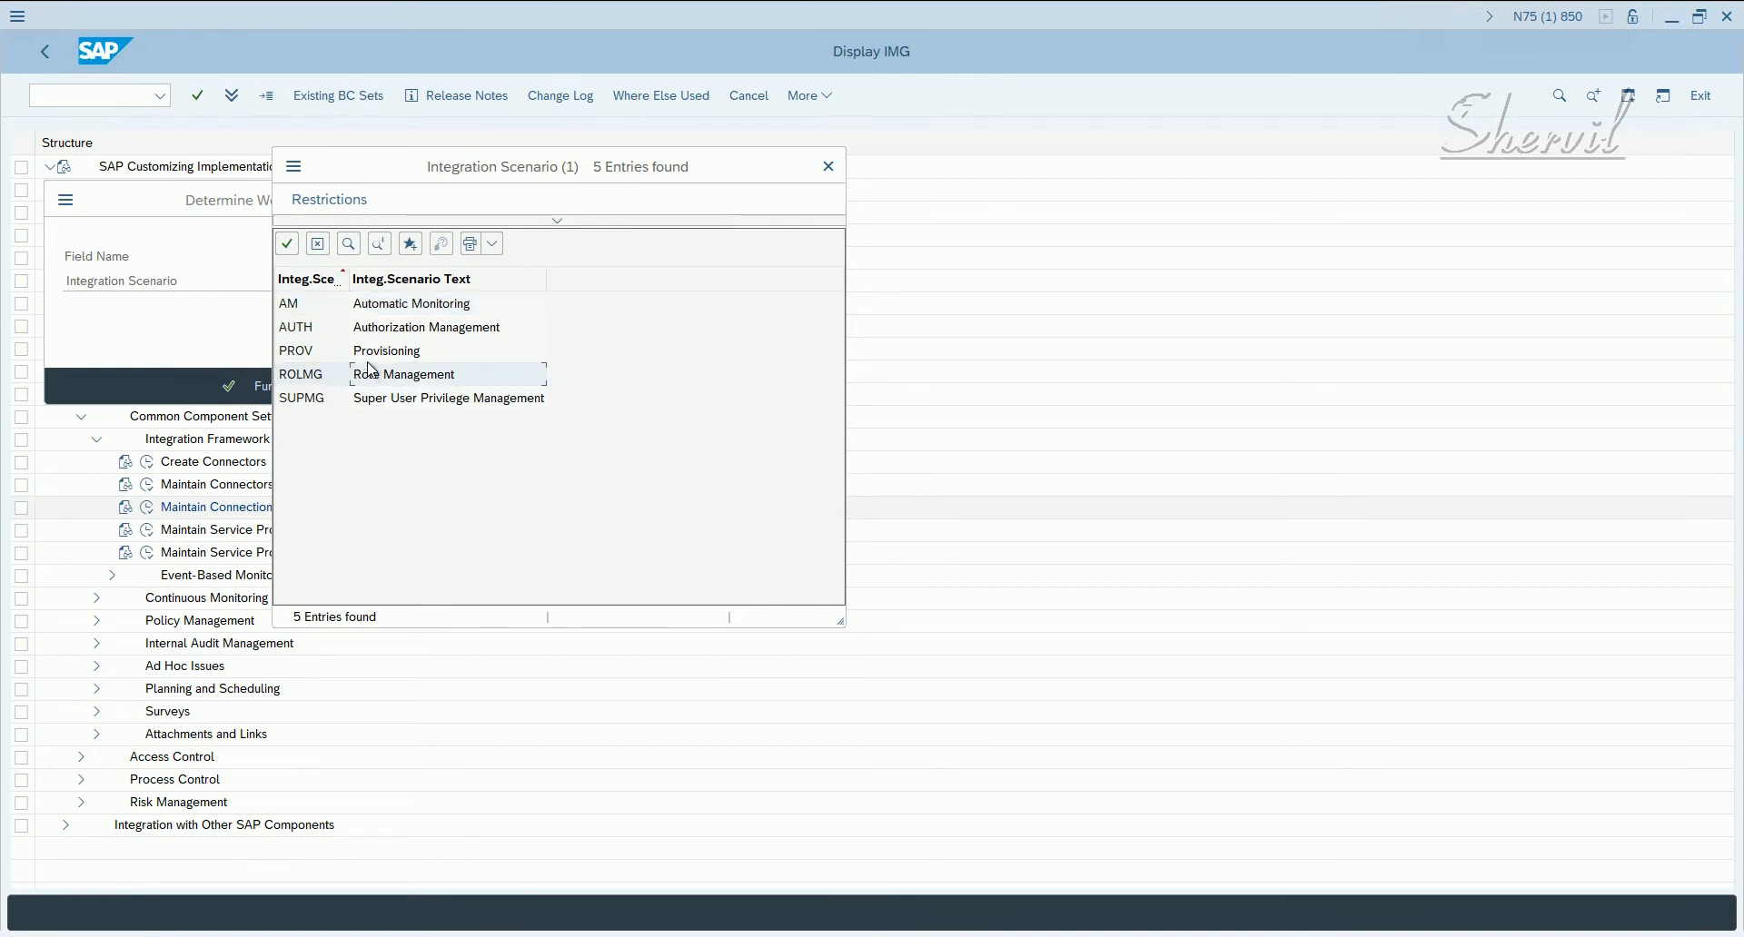
left_click(385, 351)
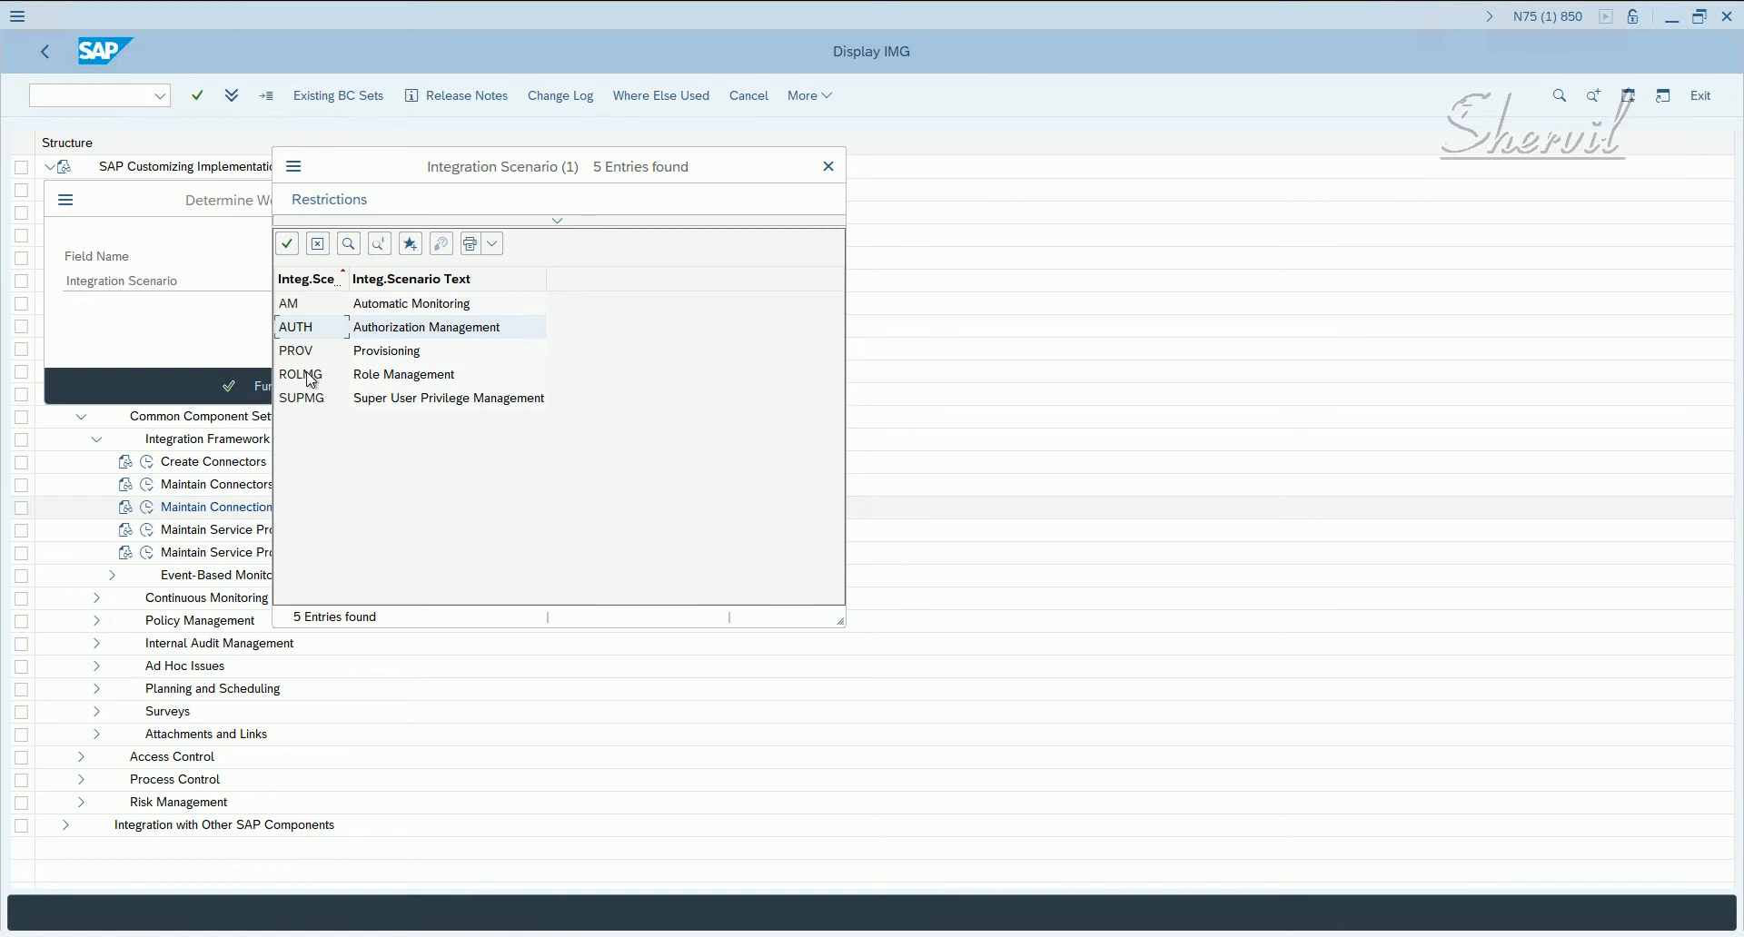
mouse_move(303, 280)
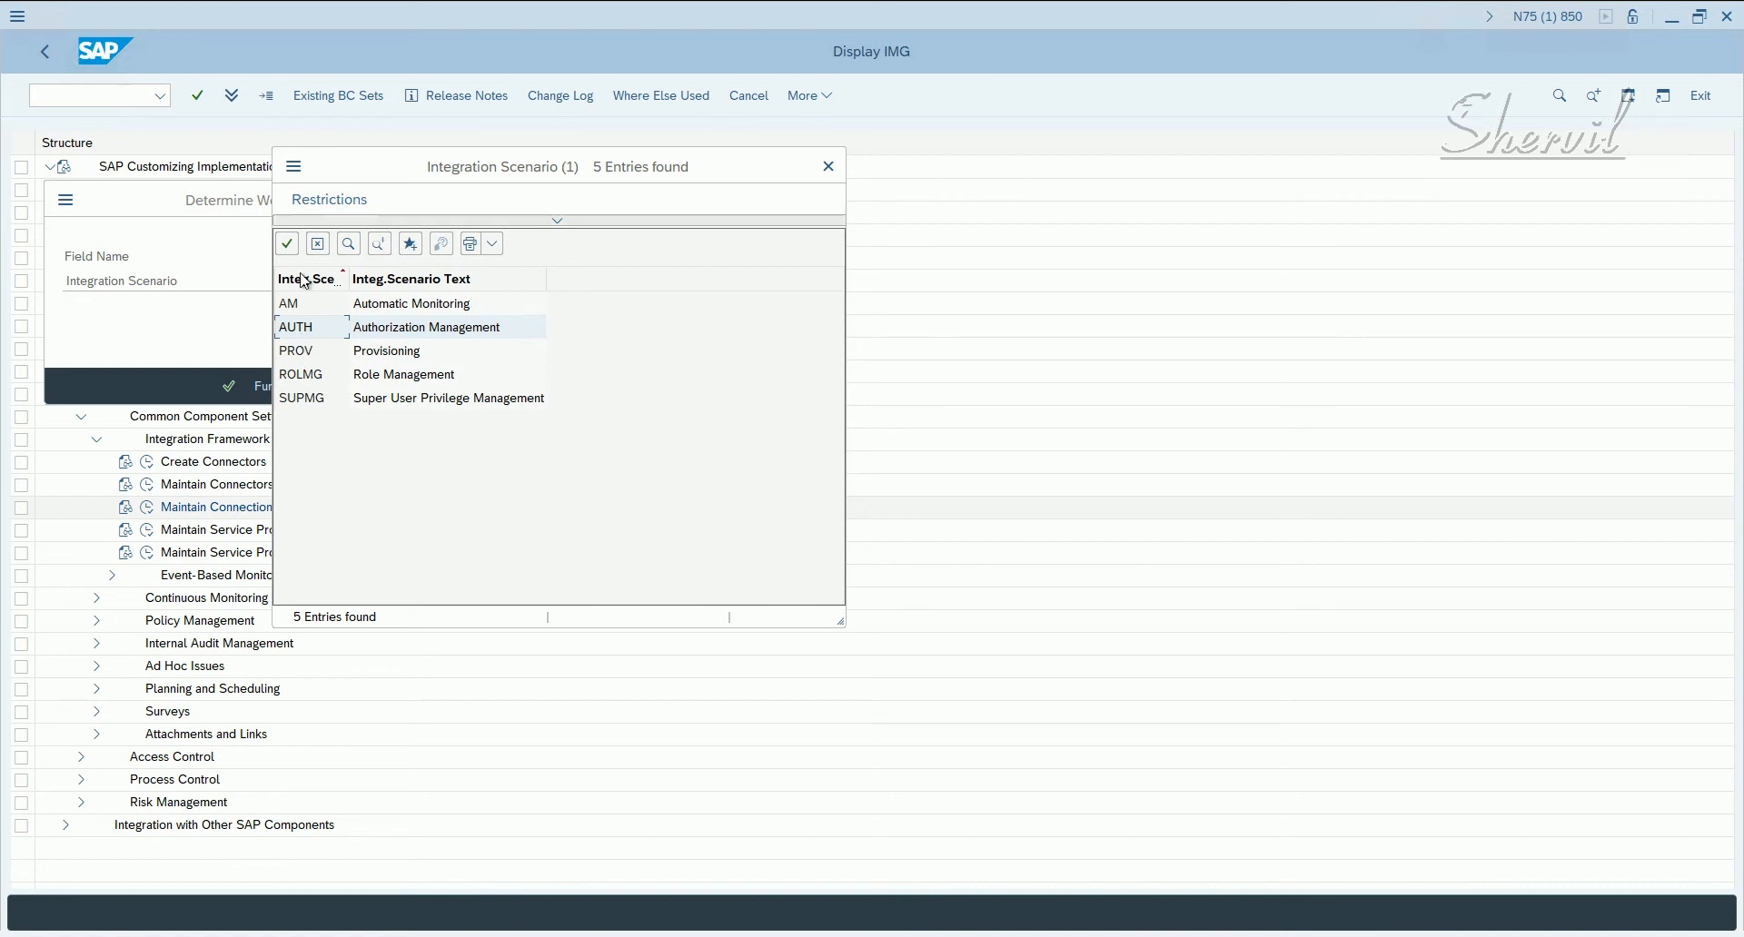
mouse_move(320, 380)
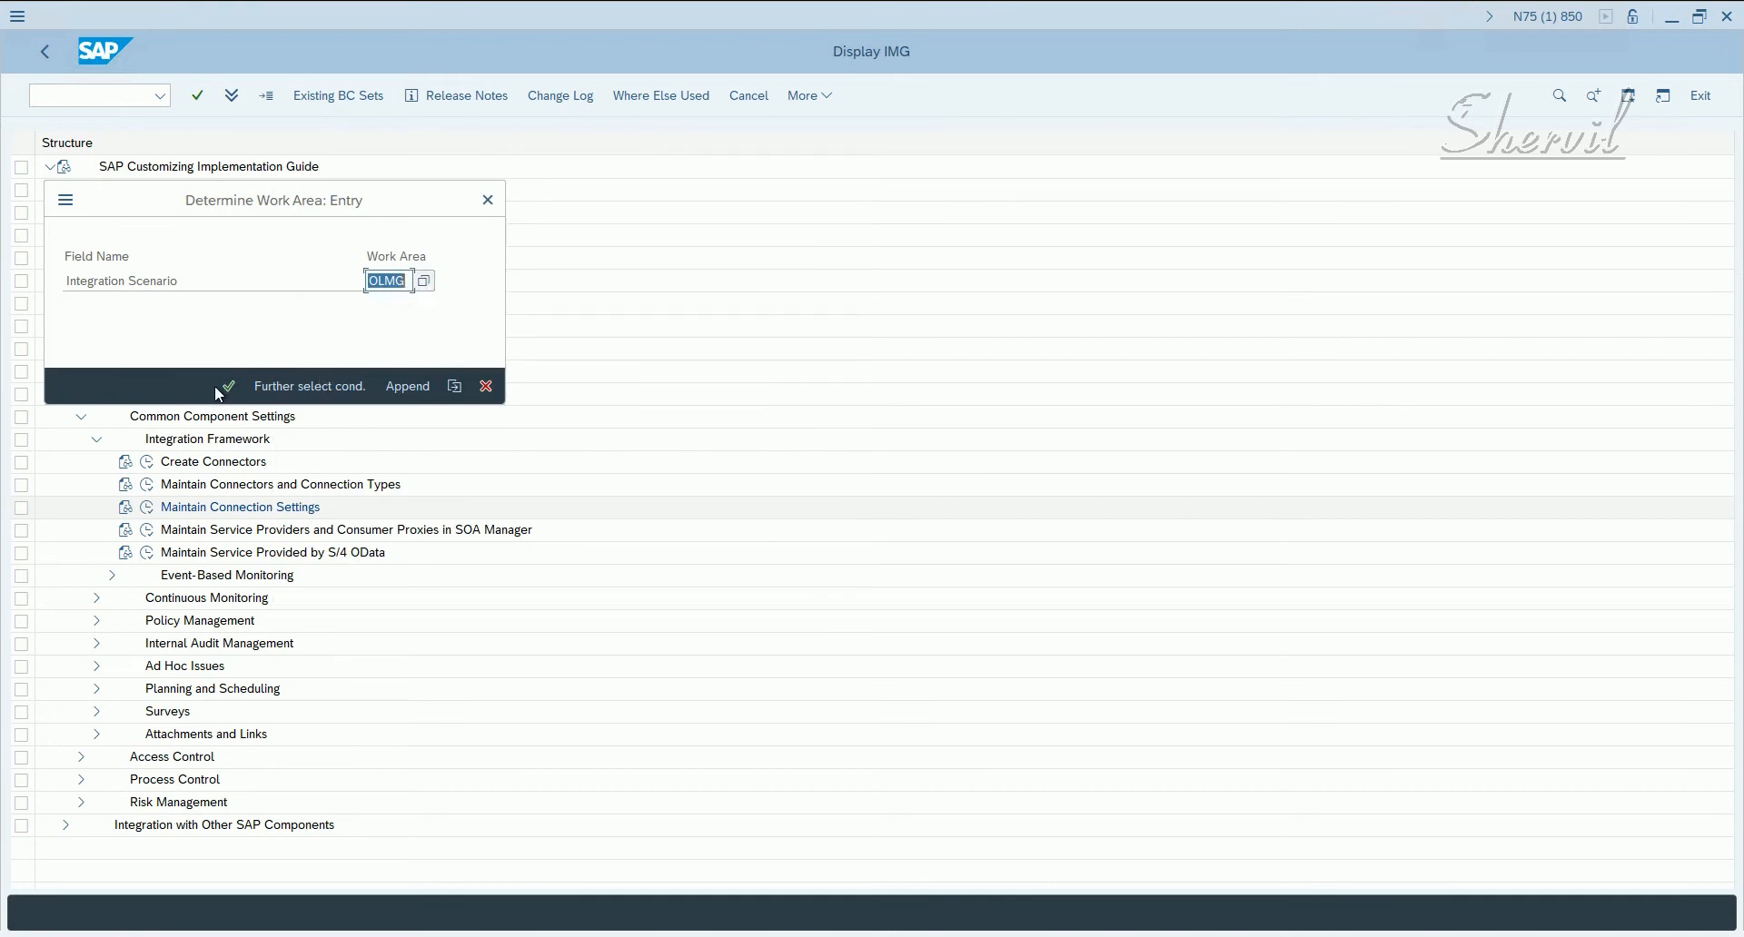
- Confirm the ROLMG work area and show its Scenario-Connection type links
left_click(225, 386)
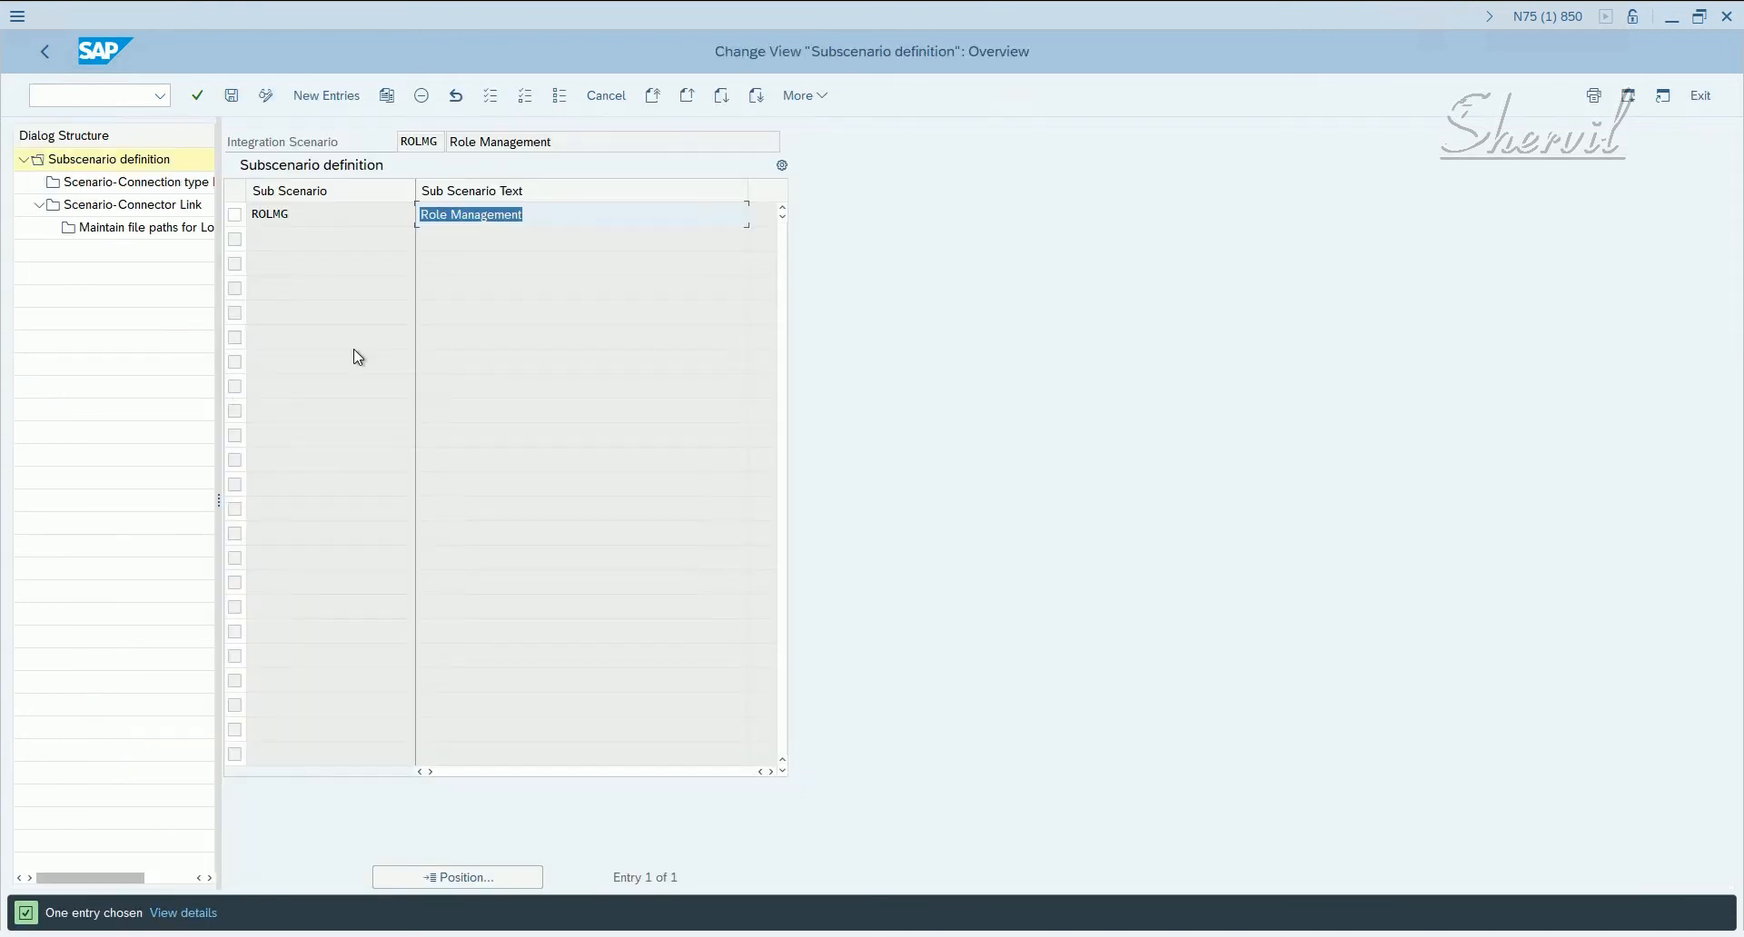
mouse_move(349, 227)
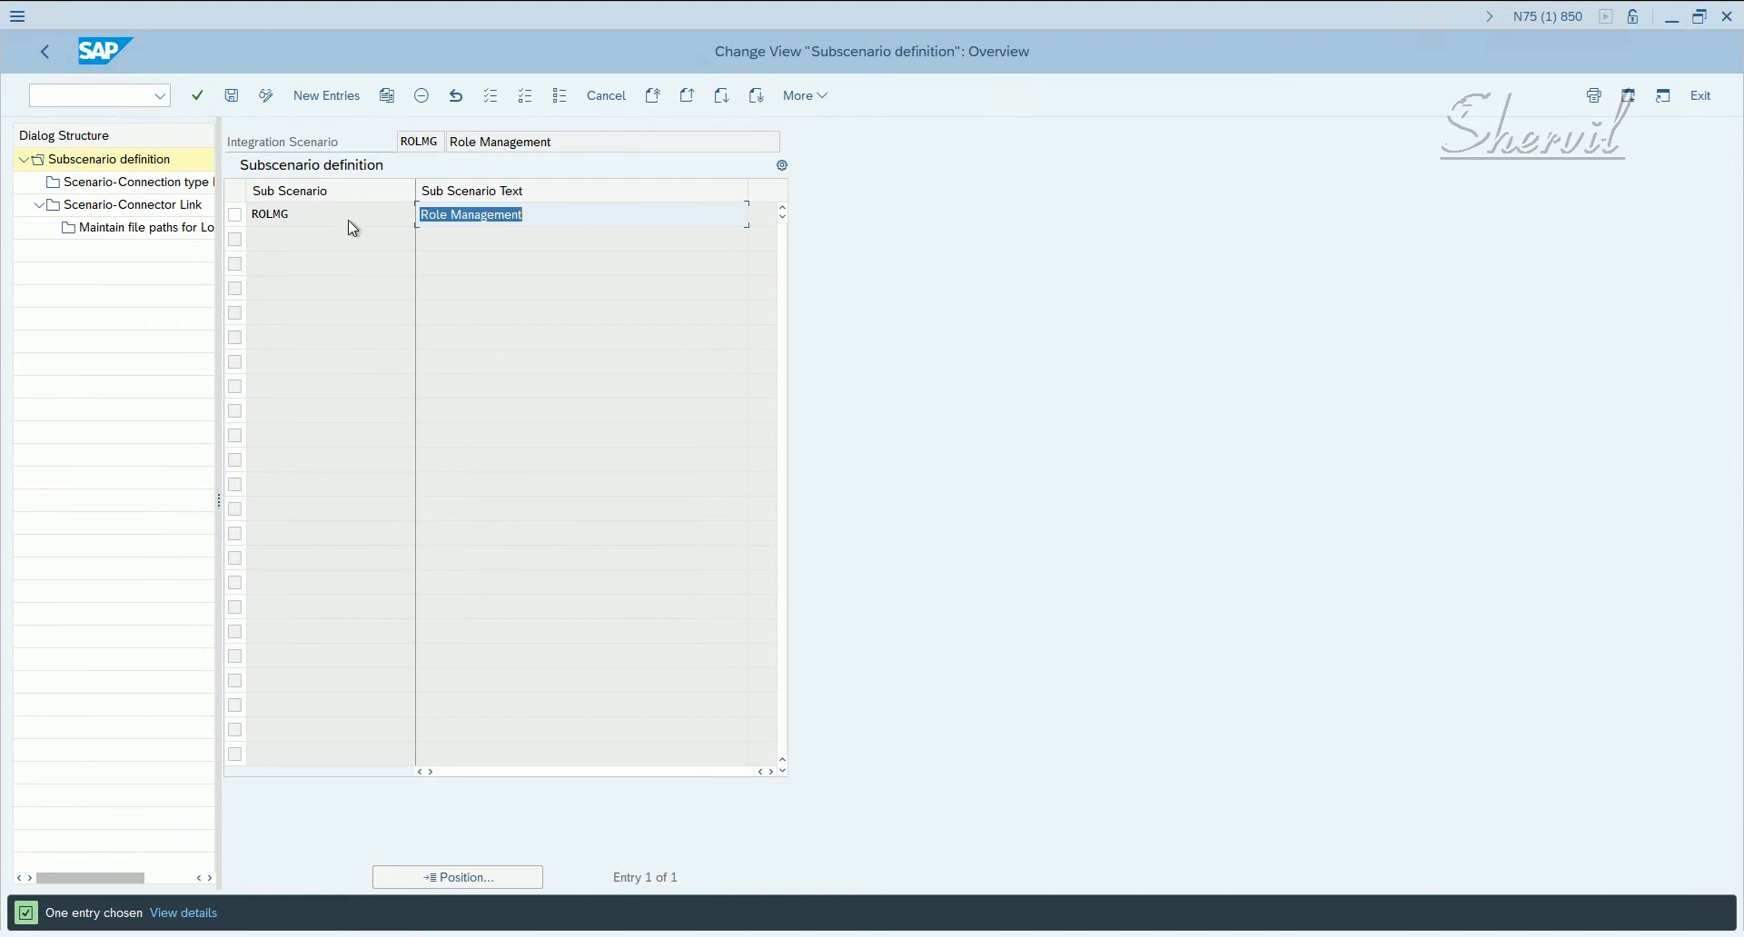
left_click(235, 214)
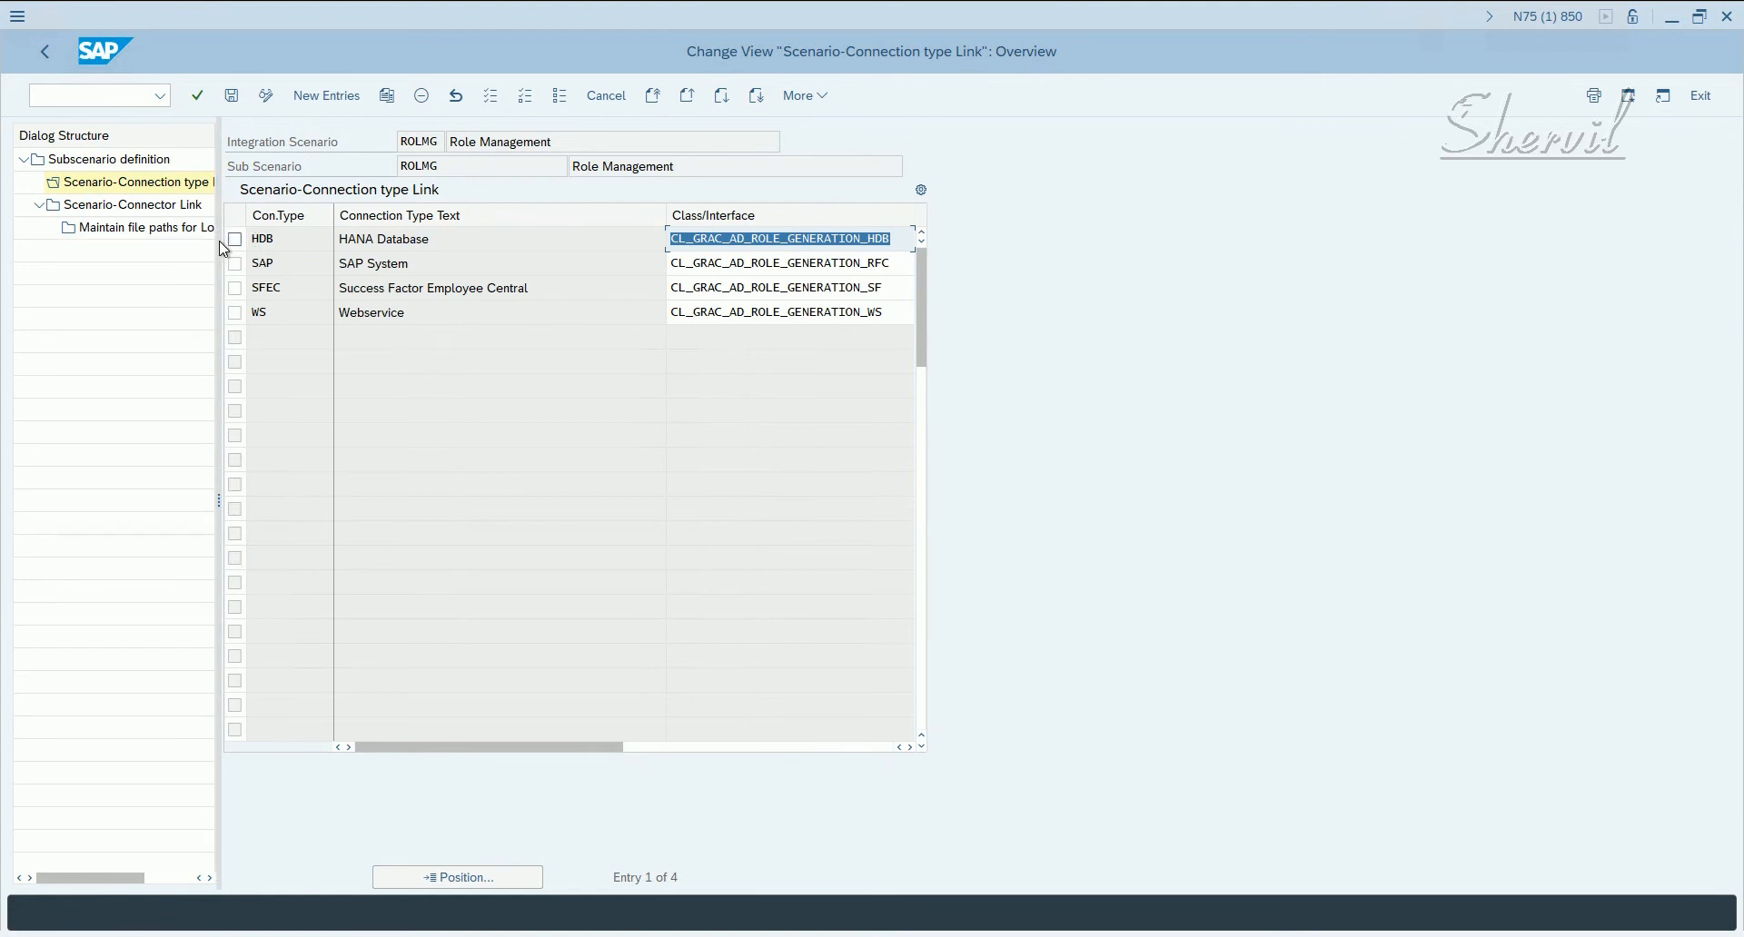
- Widen the Dialog Structure pane and mark the SAP System connection type row
left_click_drag(218, 247, 334, 247)
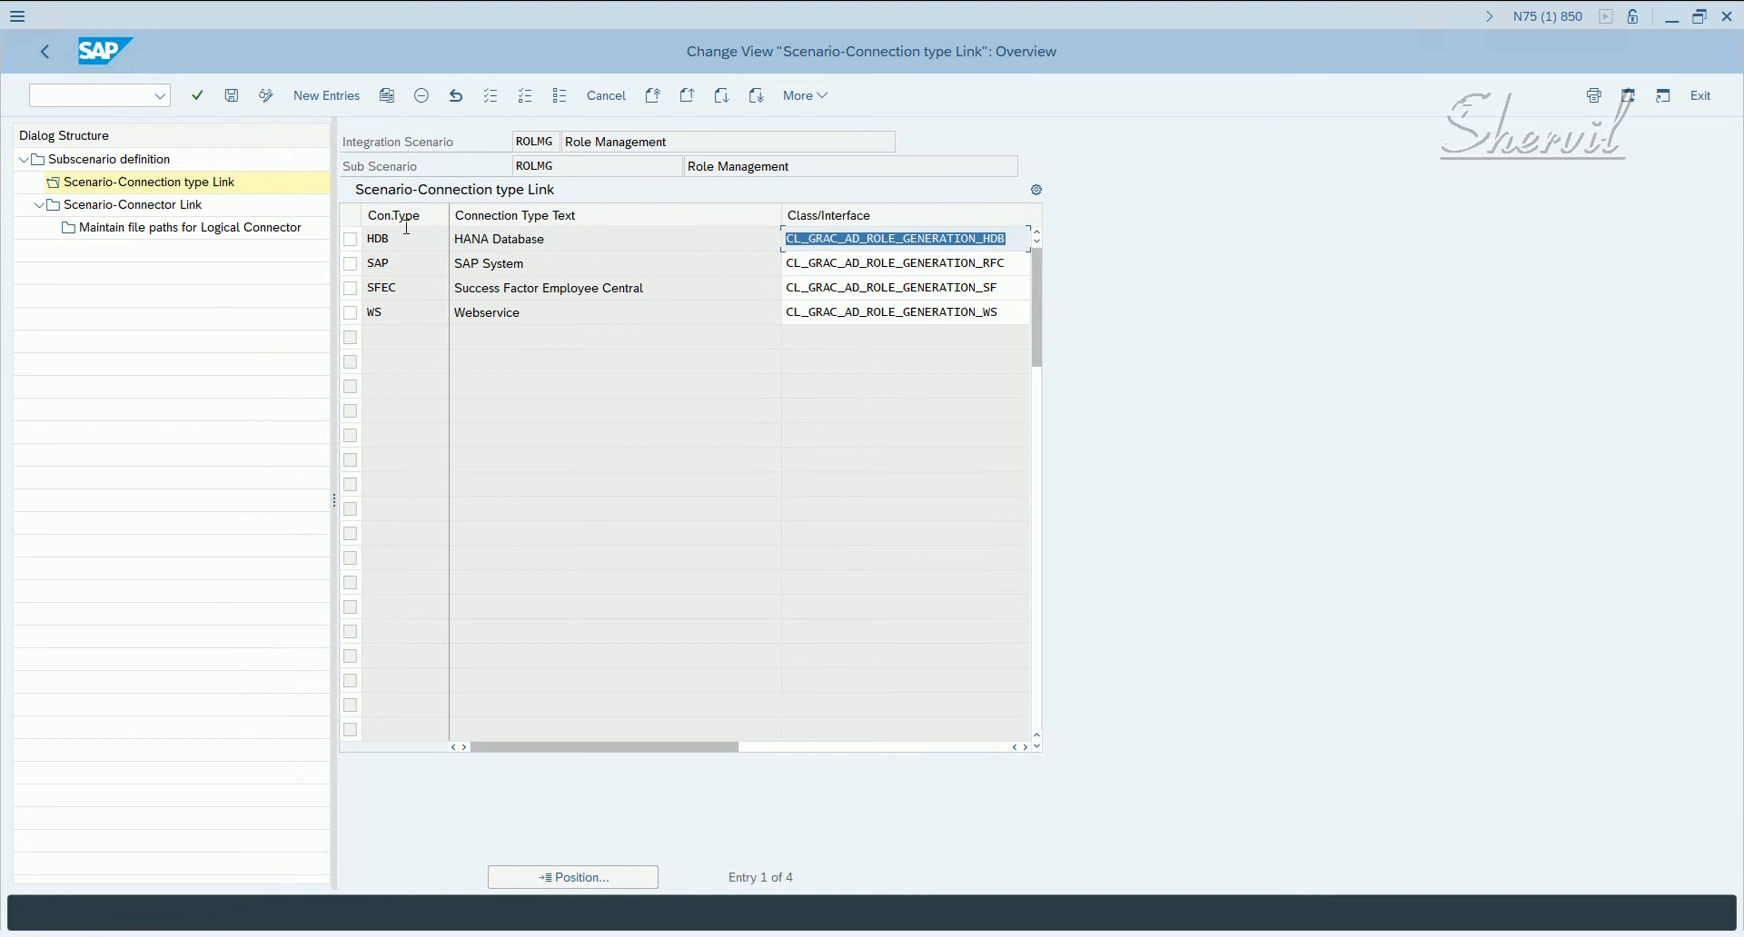
left_click(378, 263)
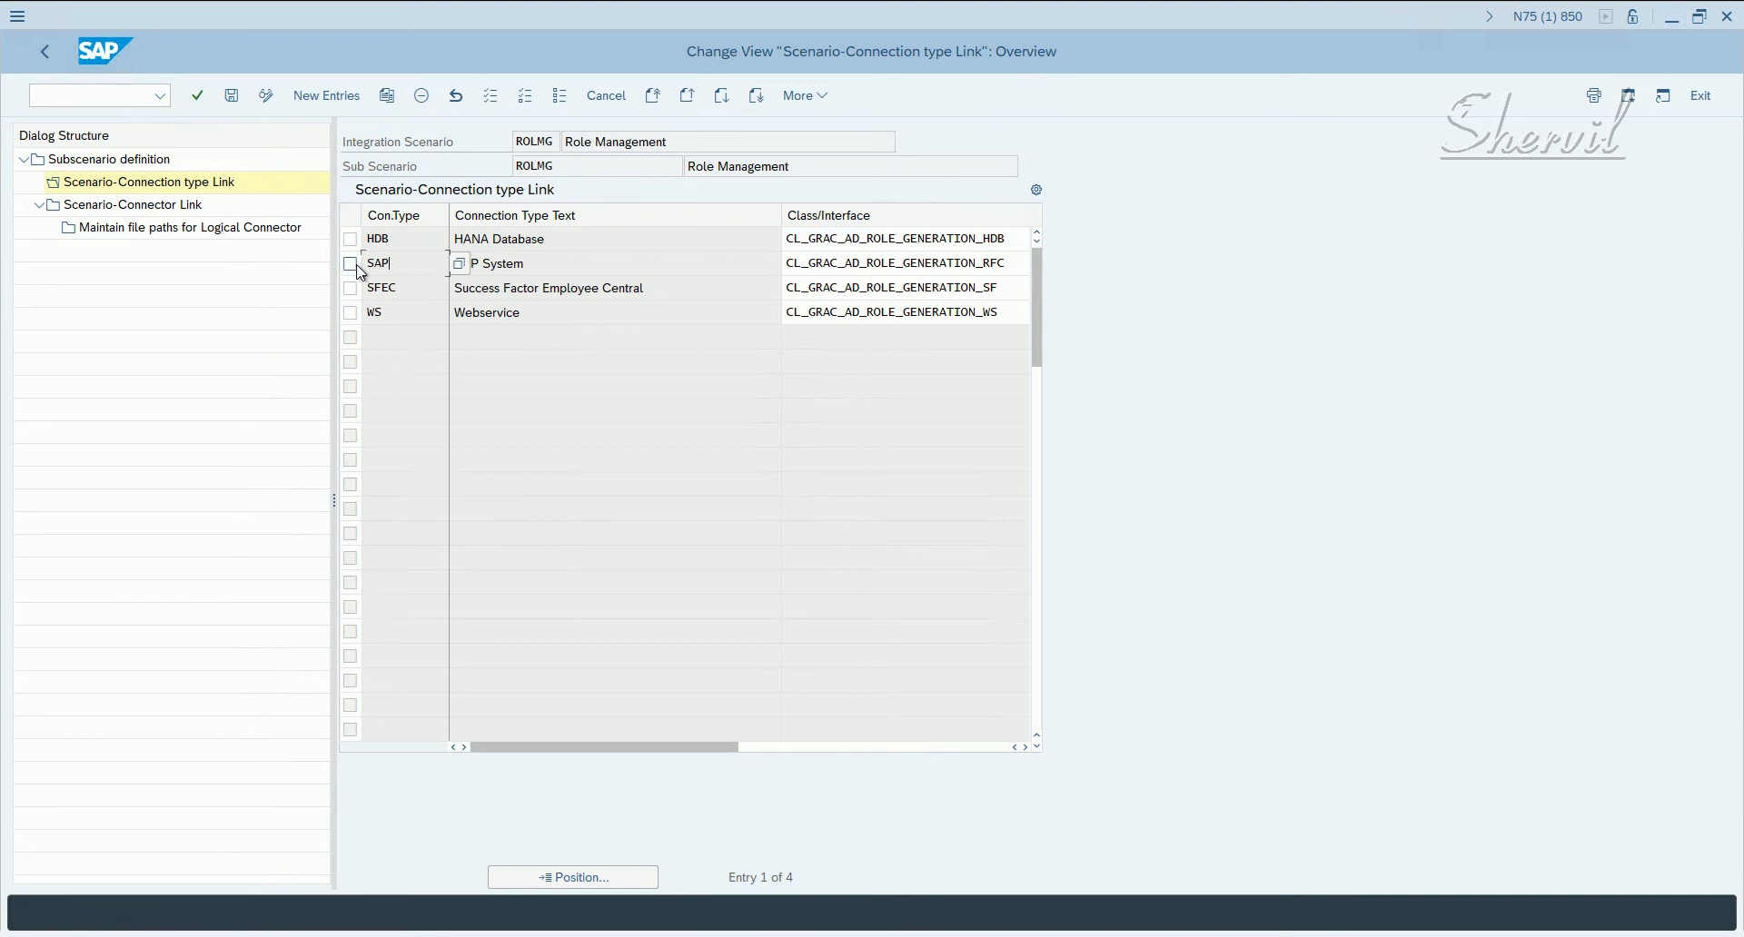
left_click(348, 261)
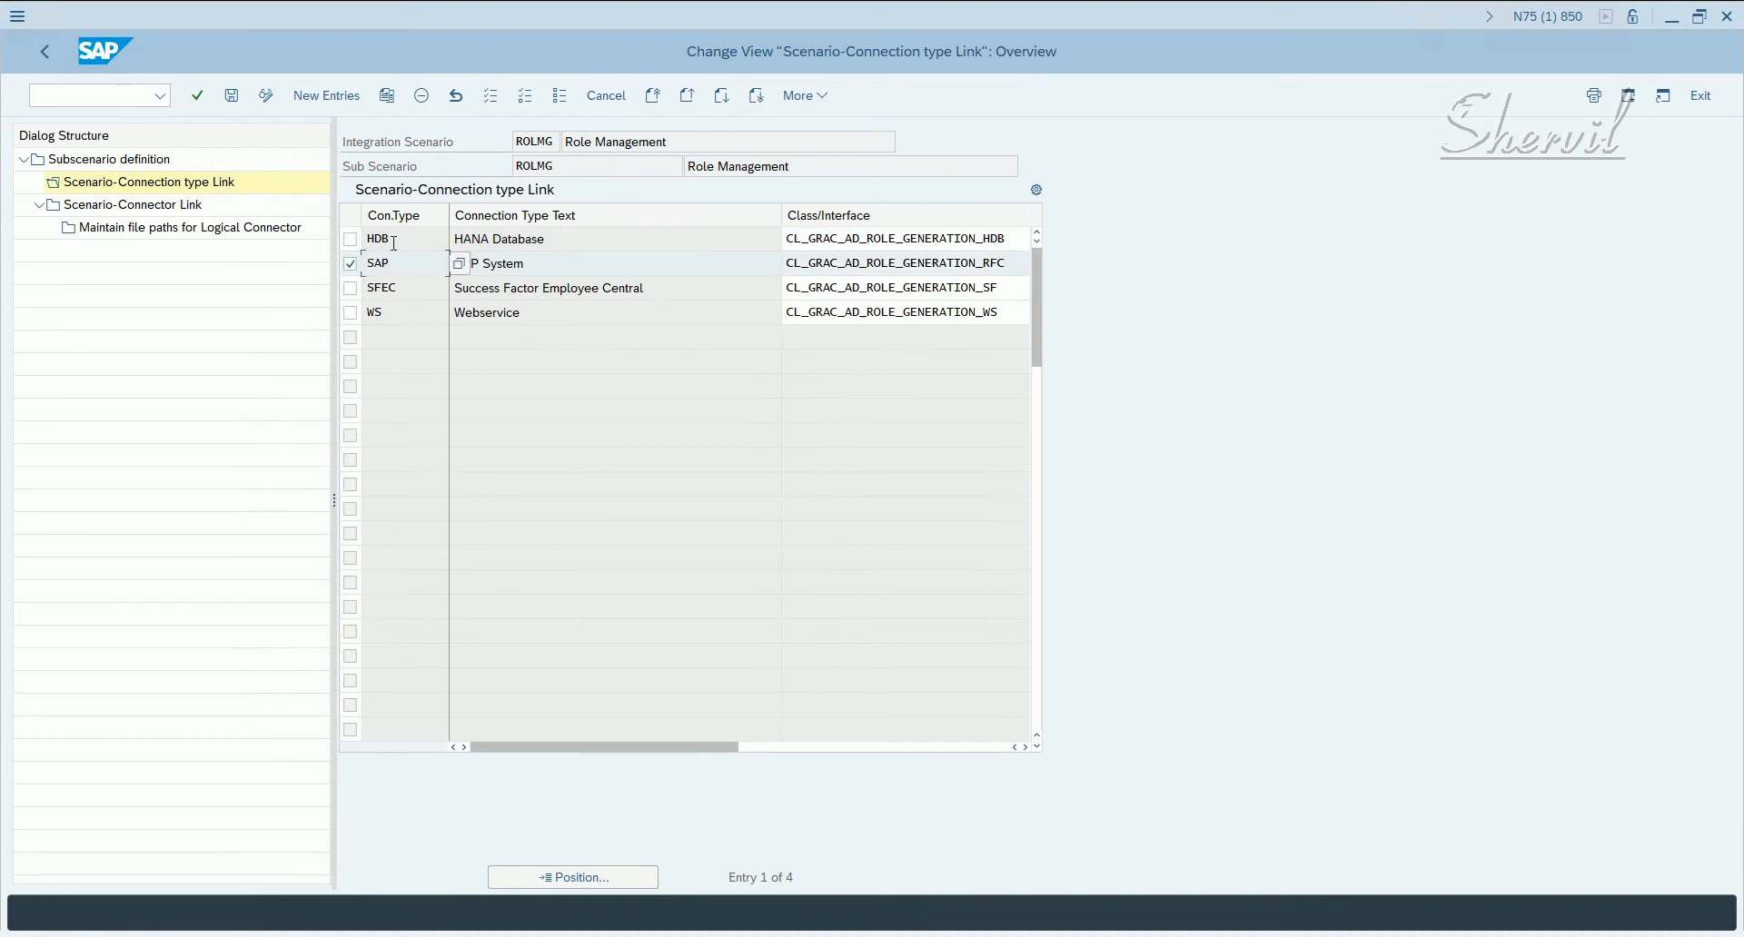
left_click(378, 238)
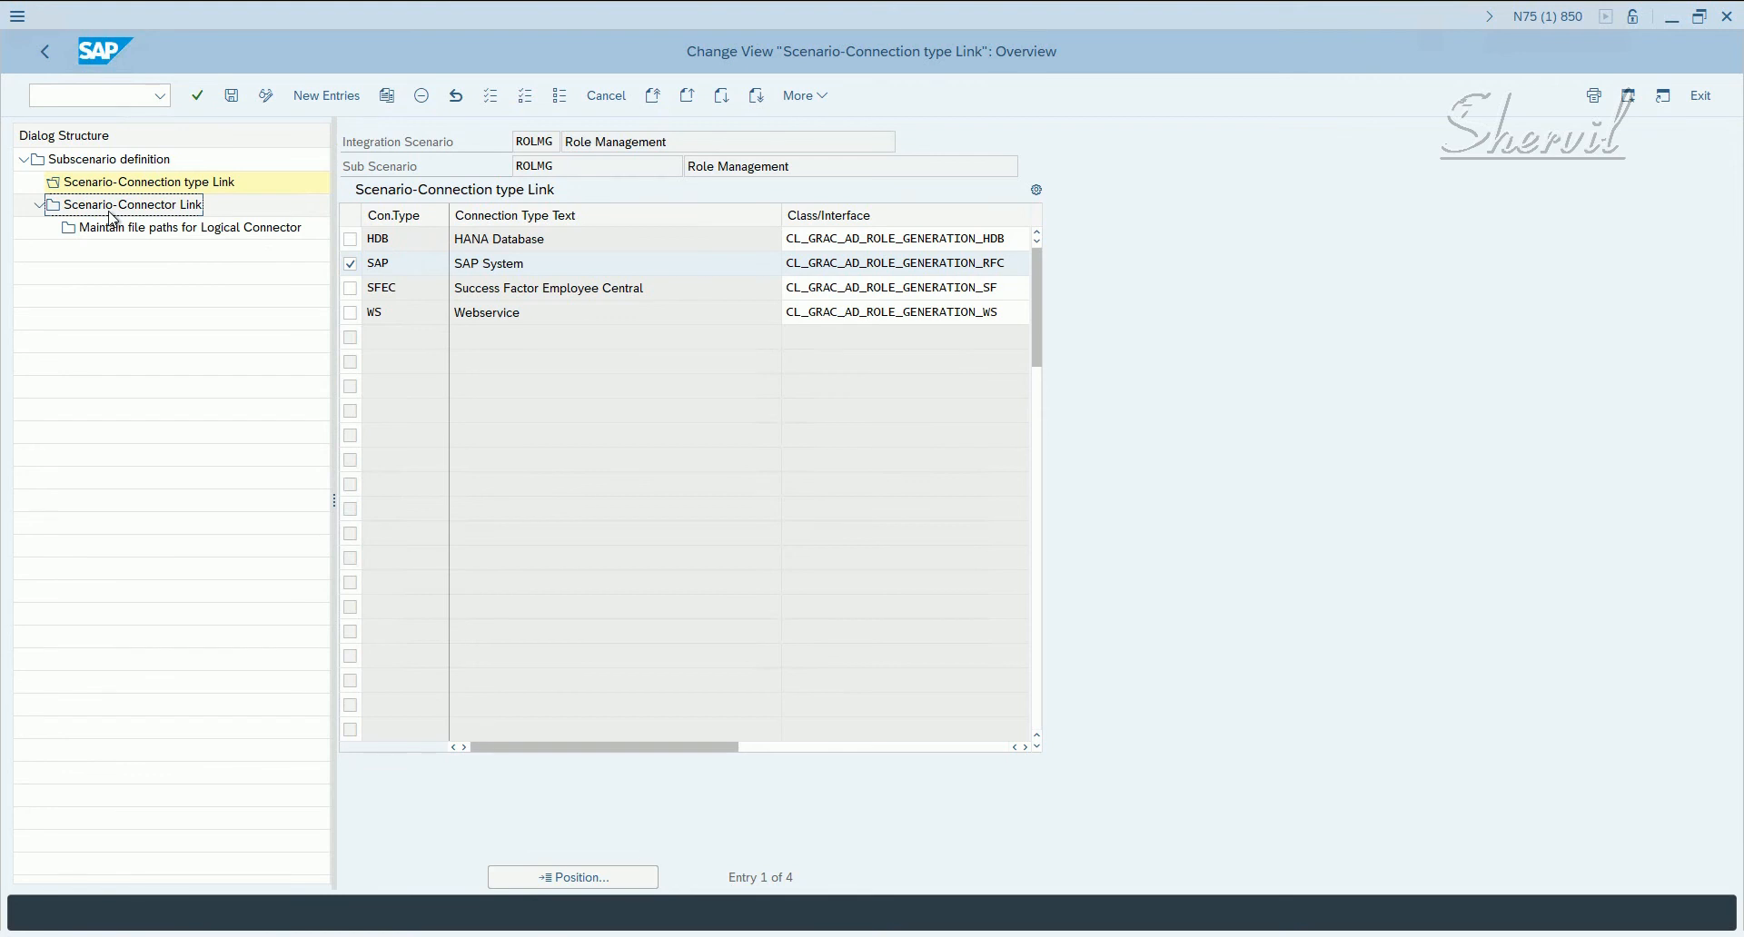
- Show the Role Management Scenario-Connector links and check the existing EHPCLNT100 row
left_click(133, 205)
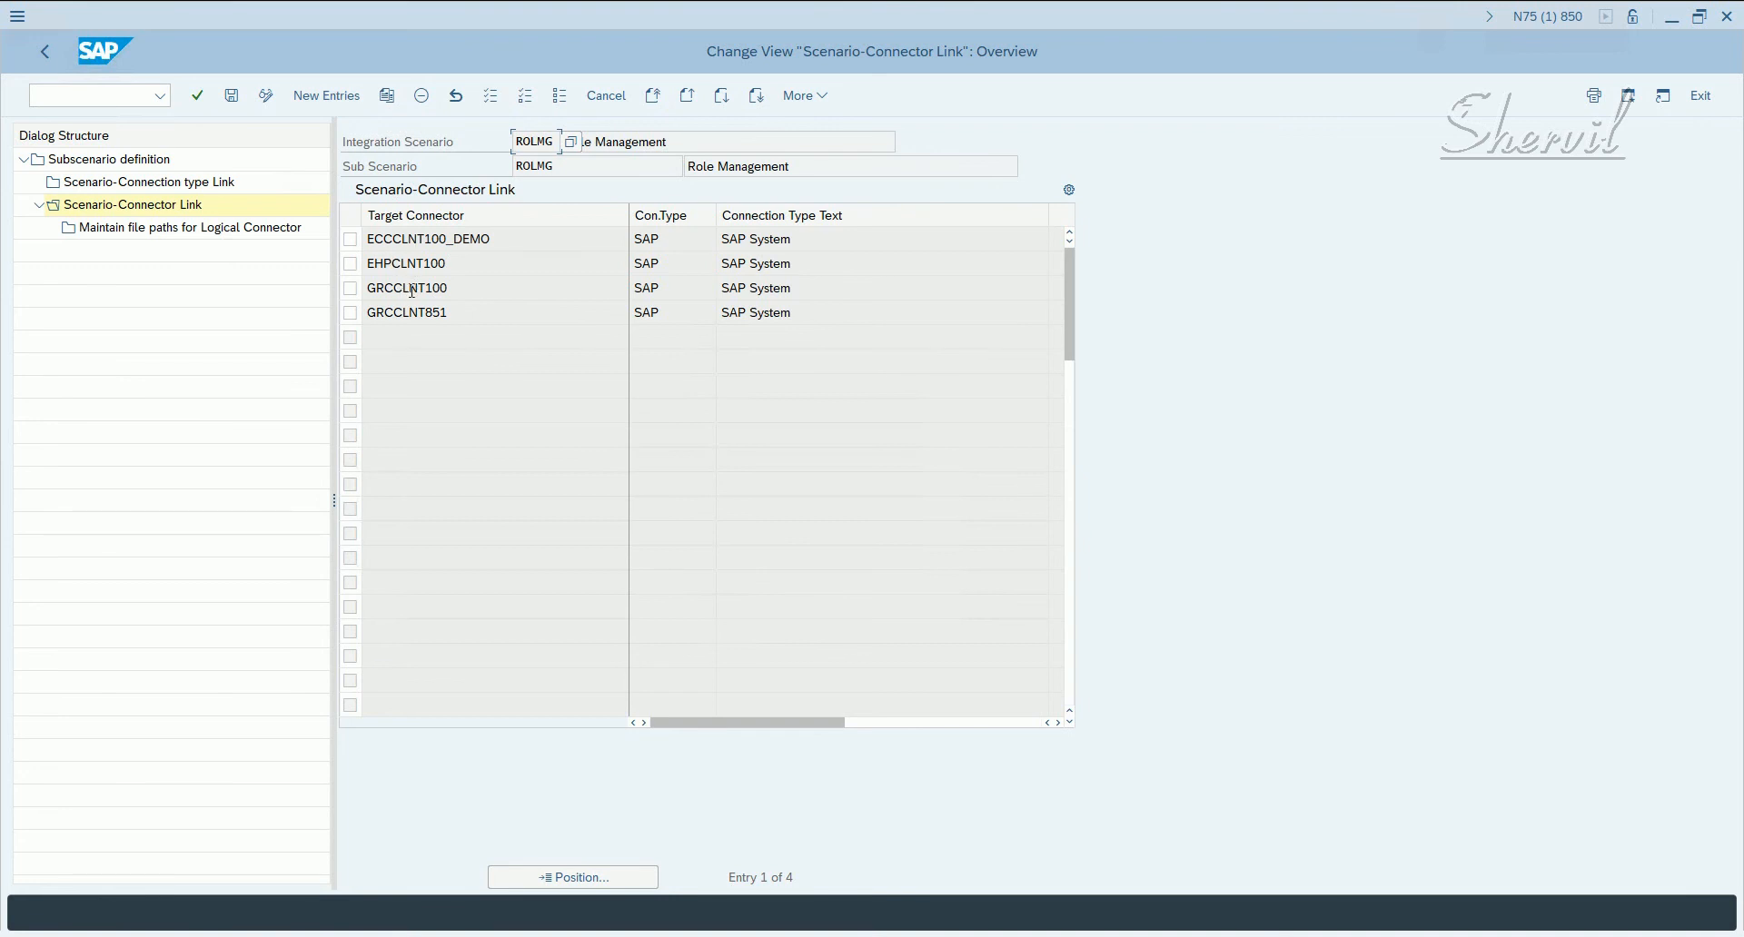
left_click(405, 263)
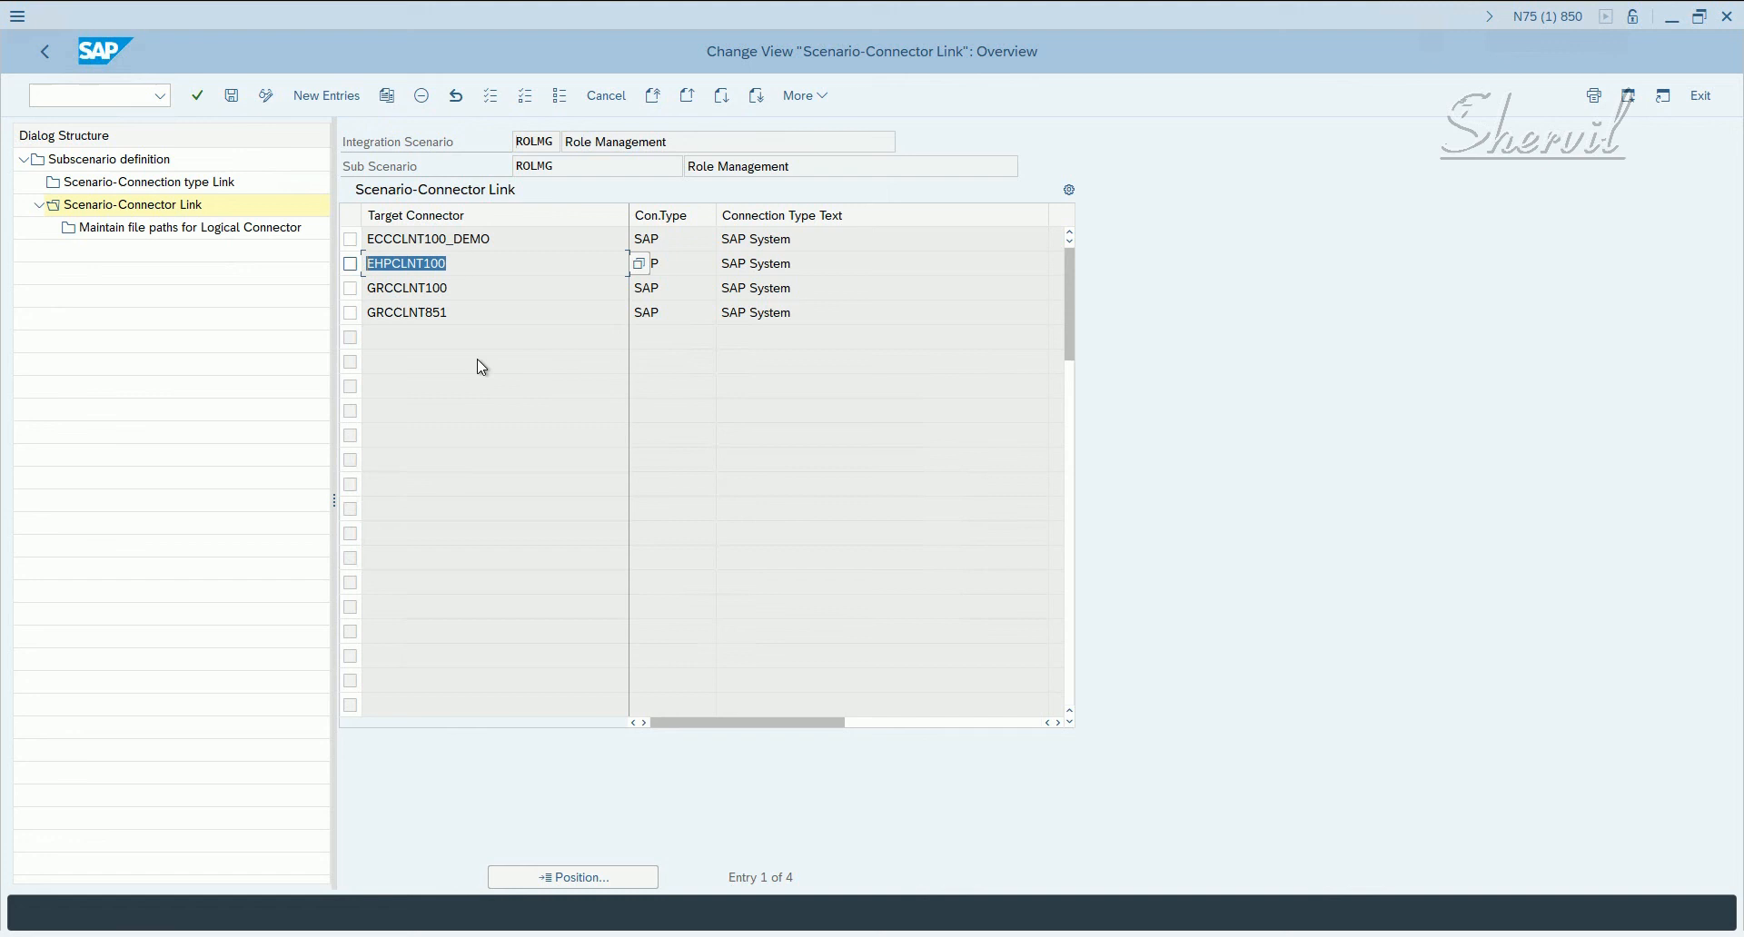
mouse_move(488, 341)
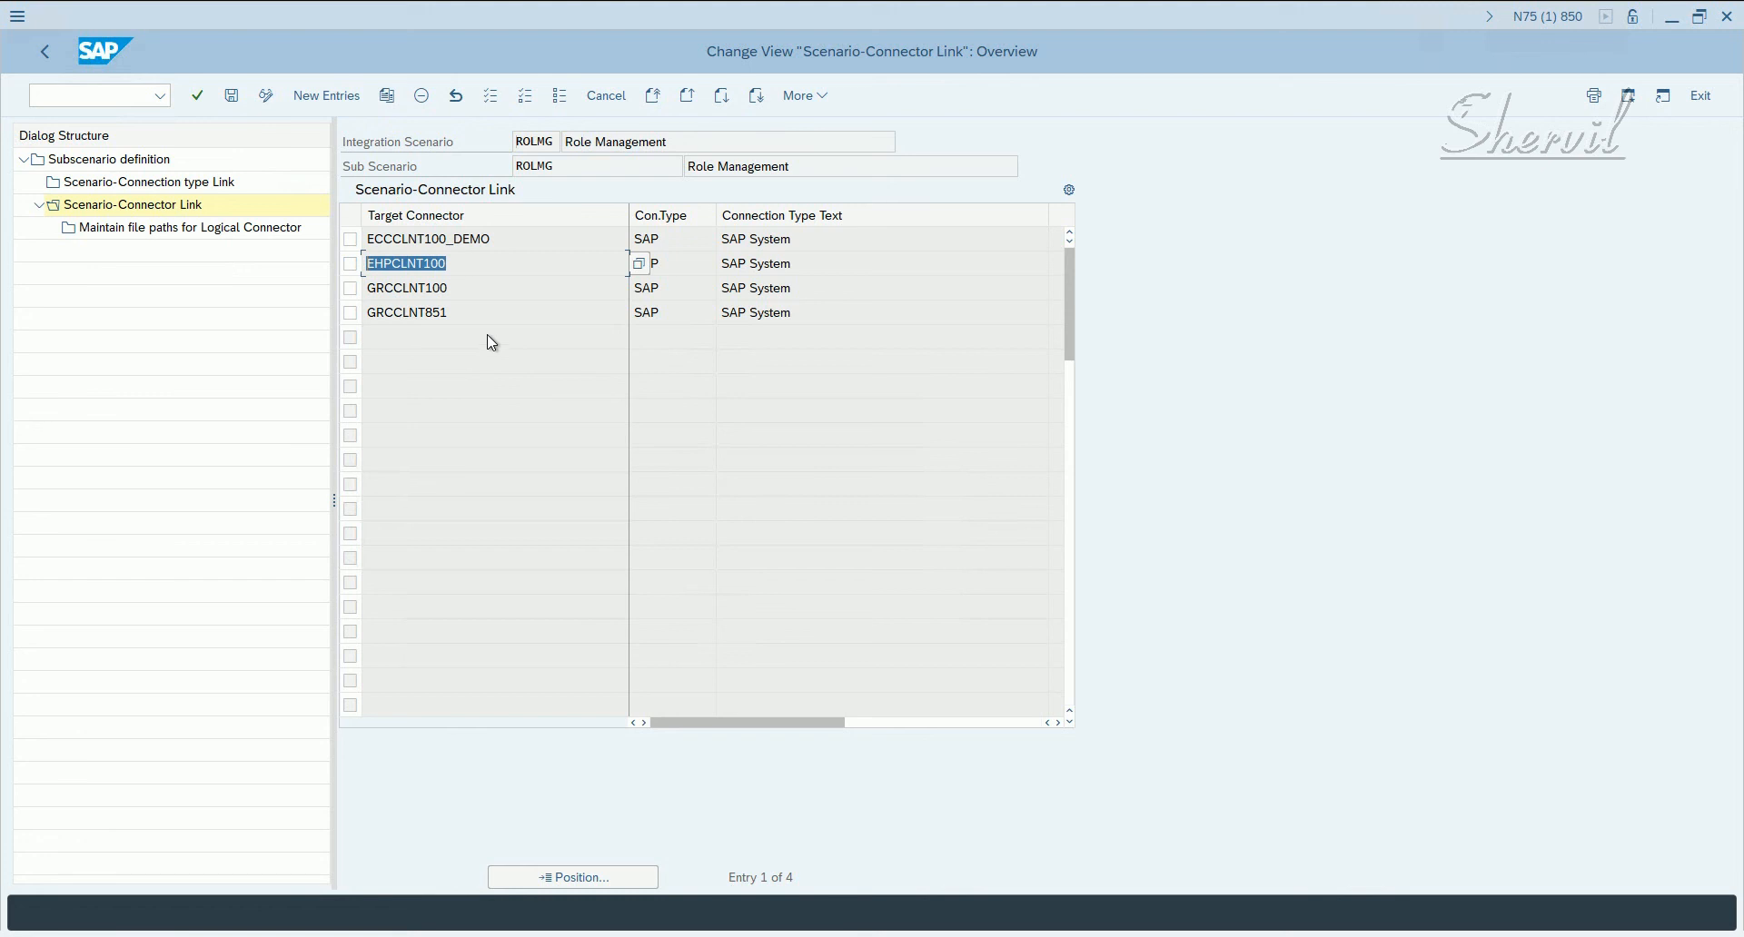
mouse_move(325, 94)
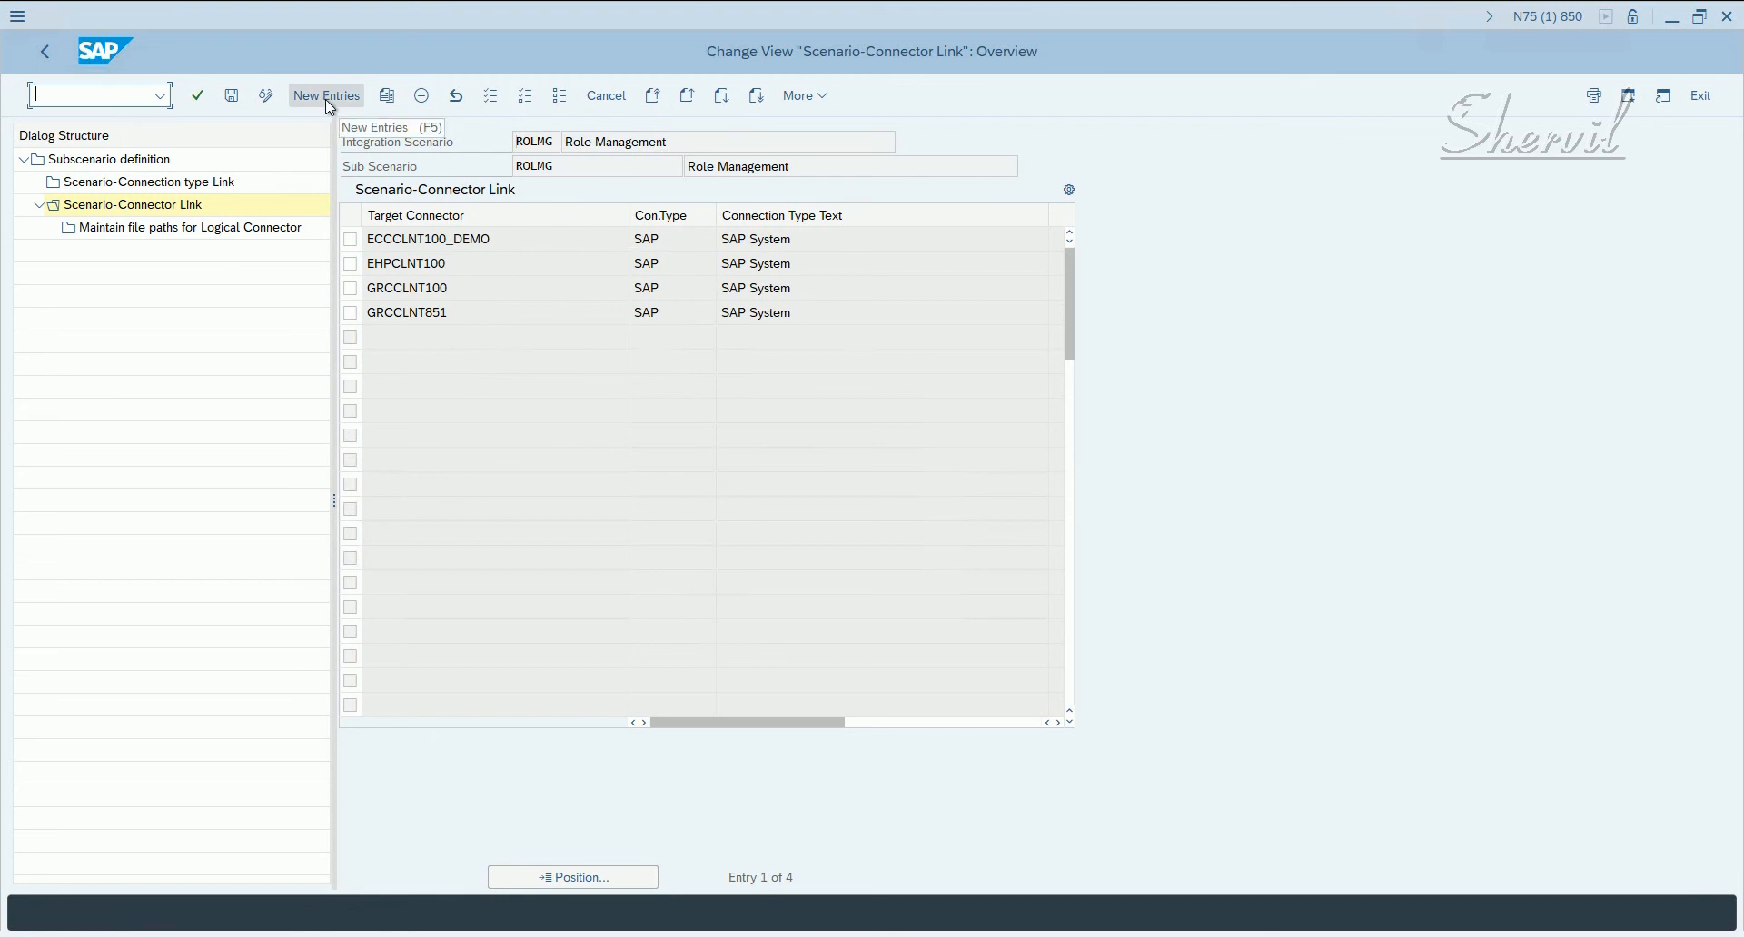
- Try adding EHPCLNT100 as a new target connector; rejected as duplicate, so cancel the entry
left_click(325, 94)
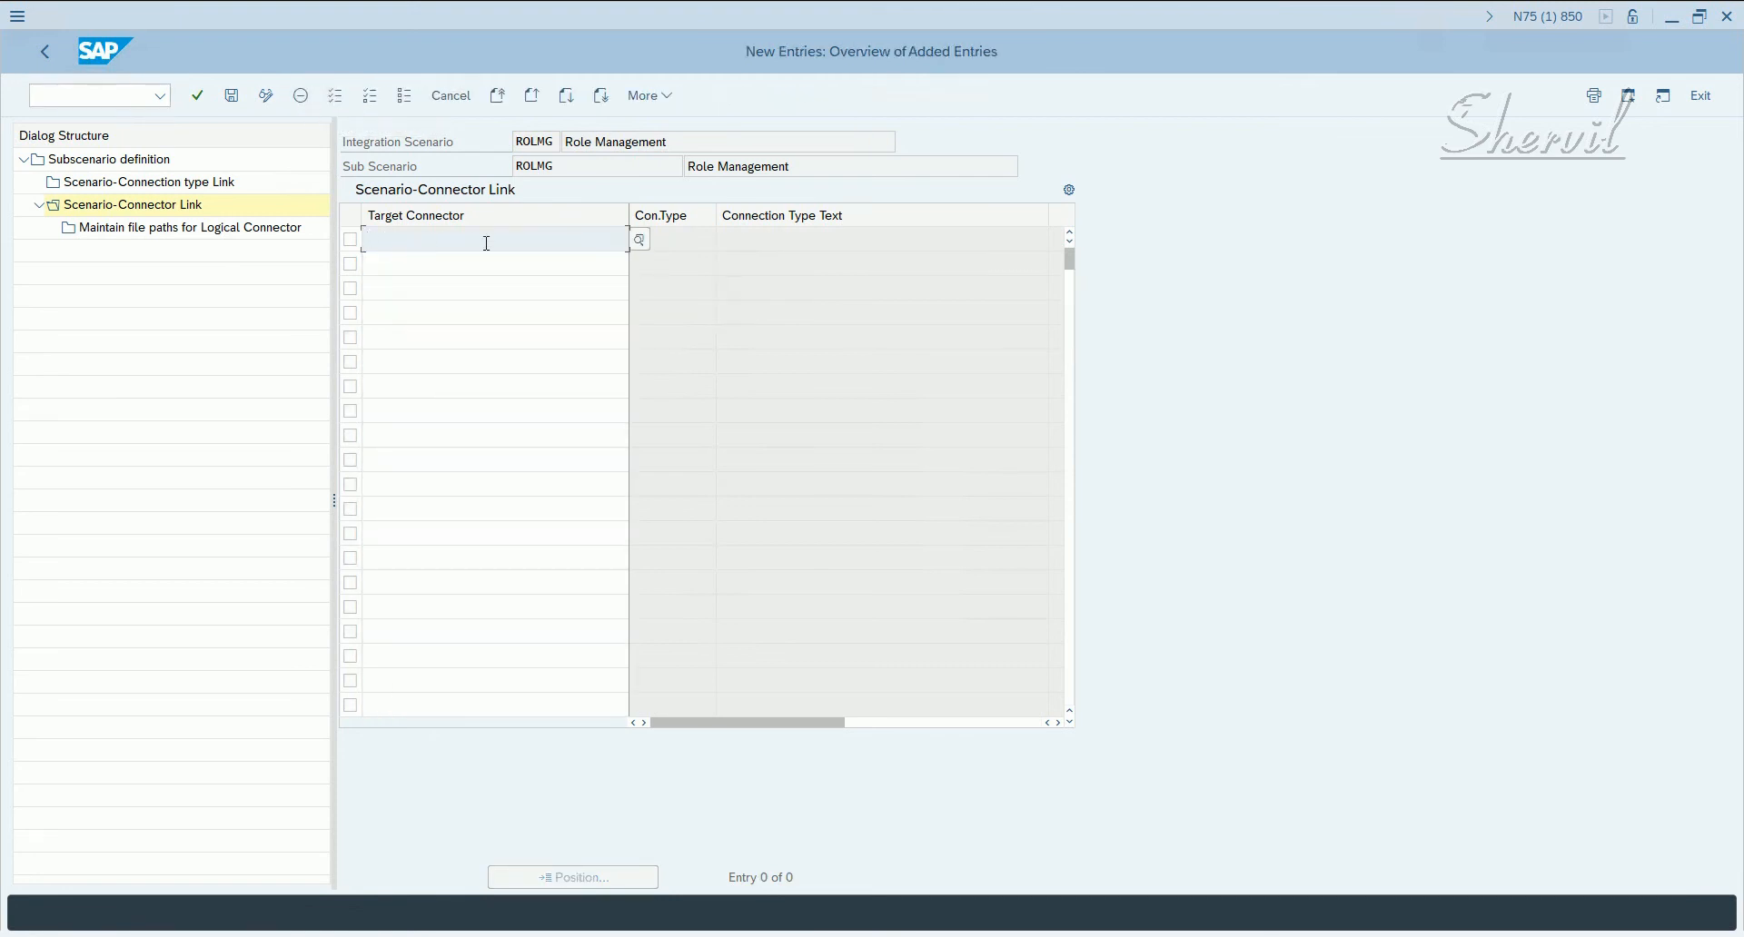
left_click(637, 239)
type("EHPCLNT100")
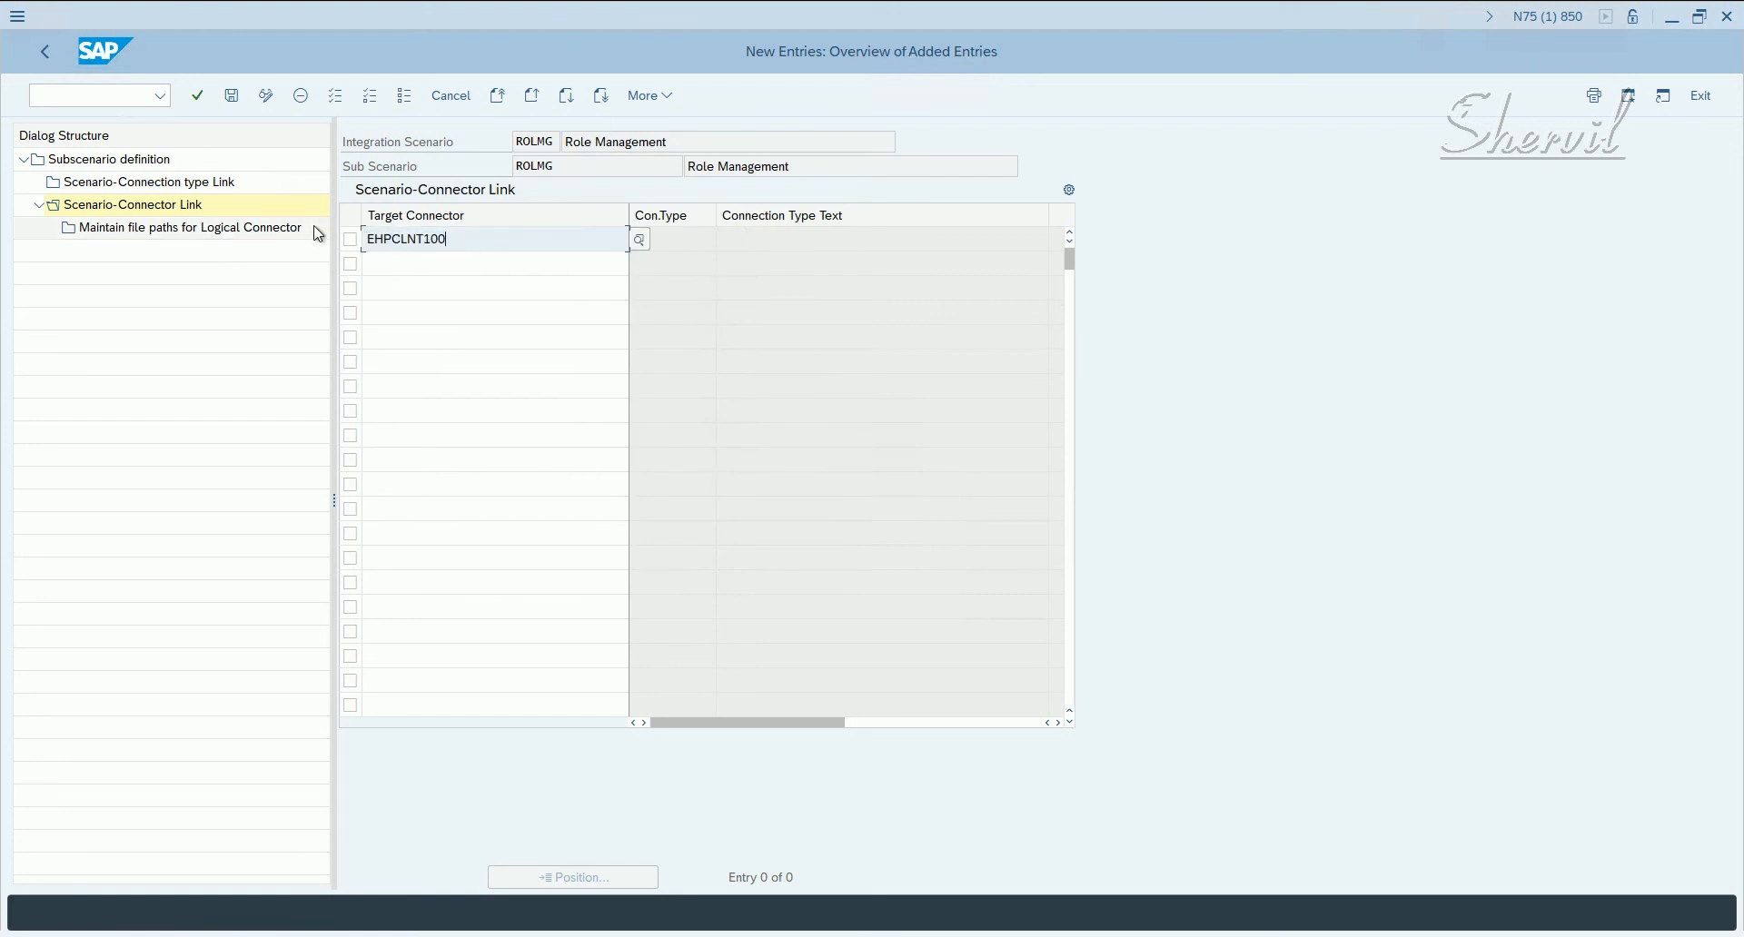
mouse_move(583, 265)
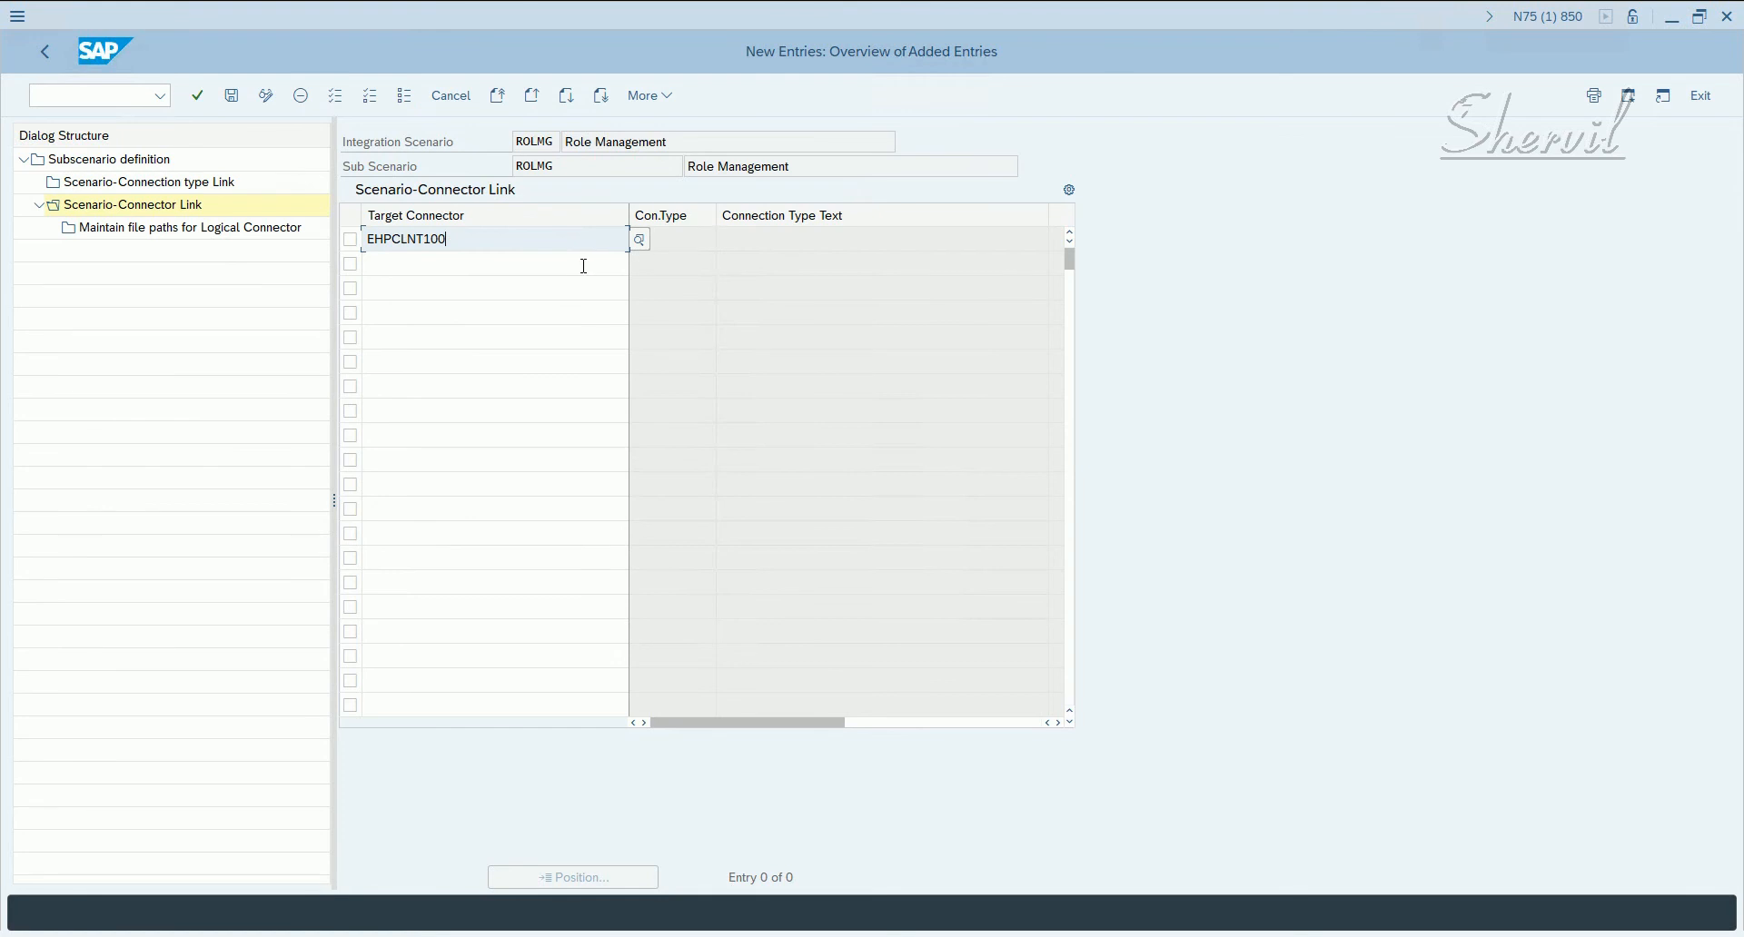
left_click(231, 96)
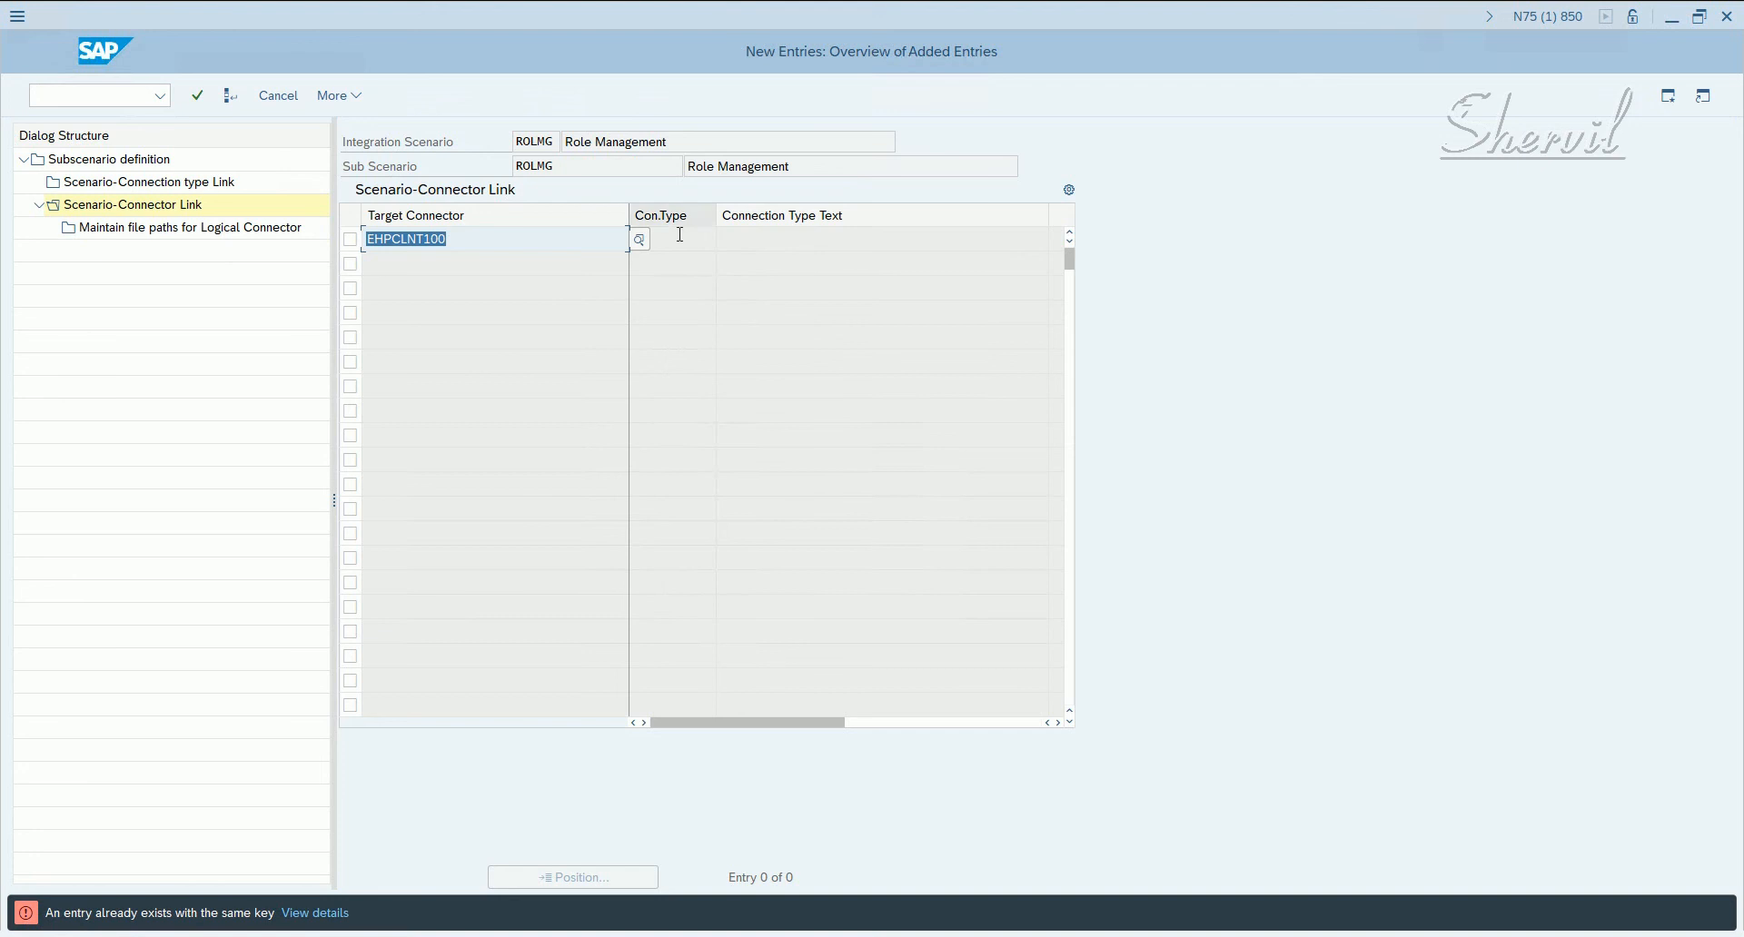
left_click(880, 240)
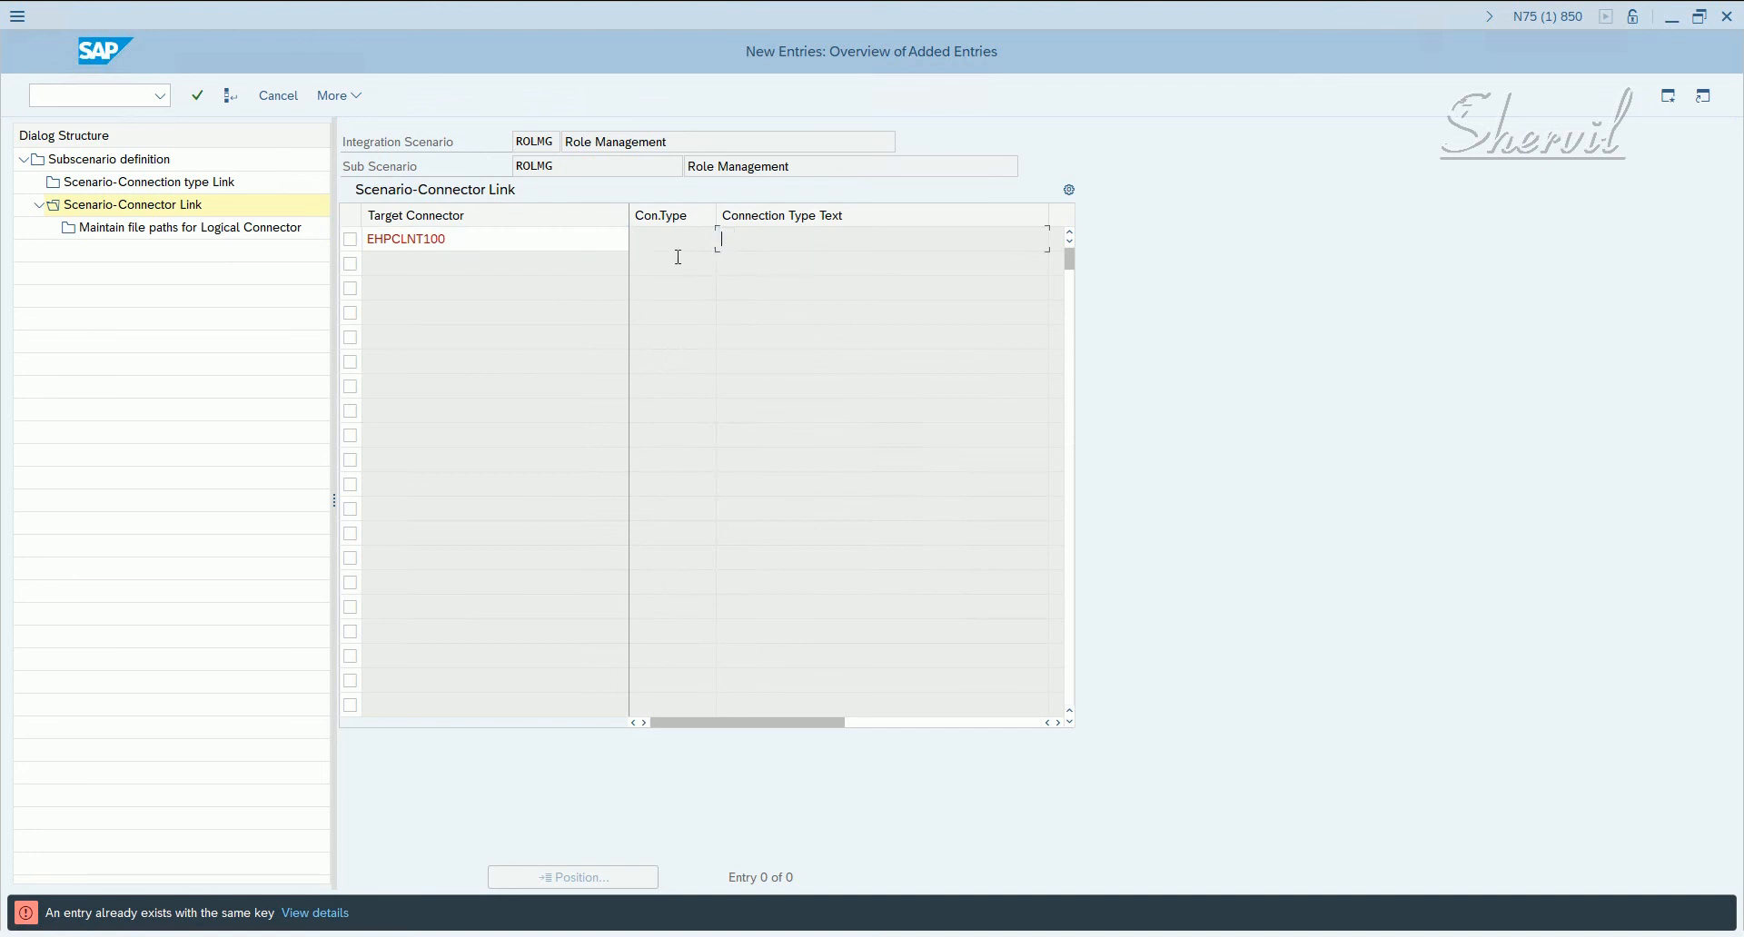
left_click(276, 95)
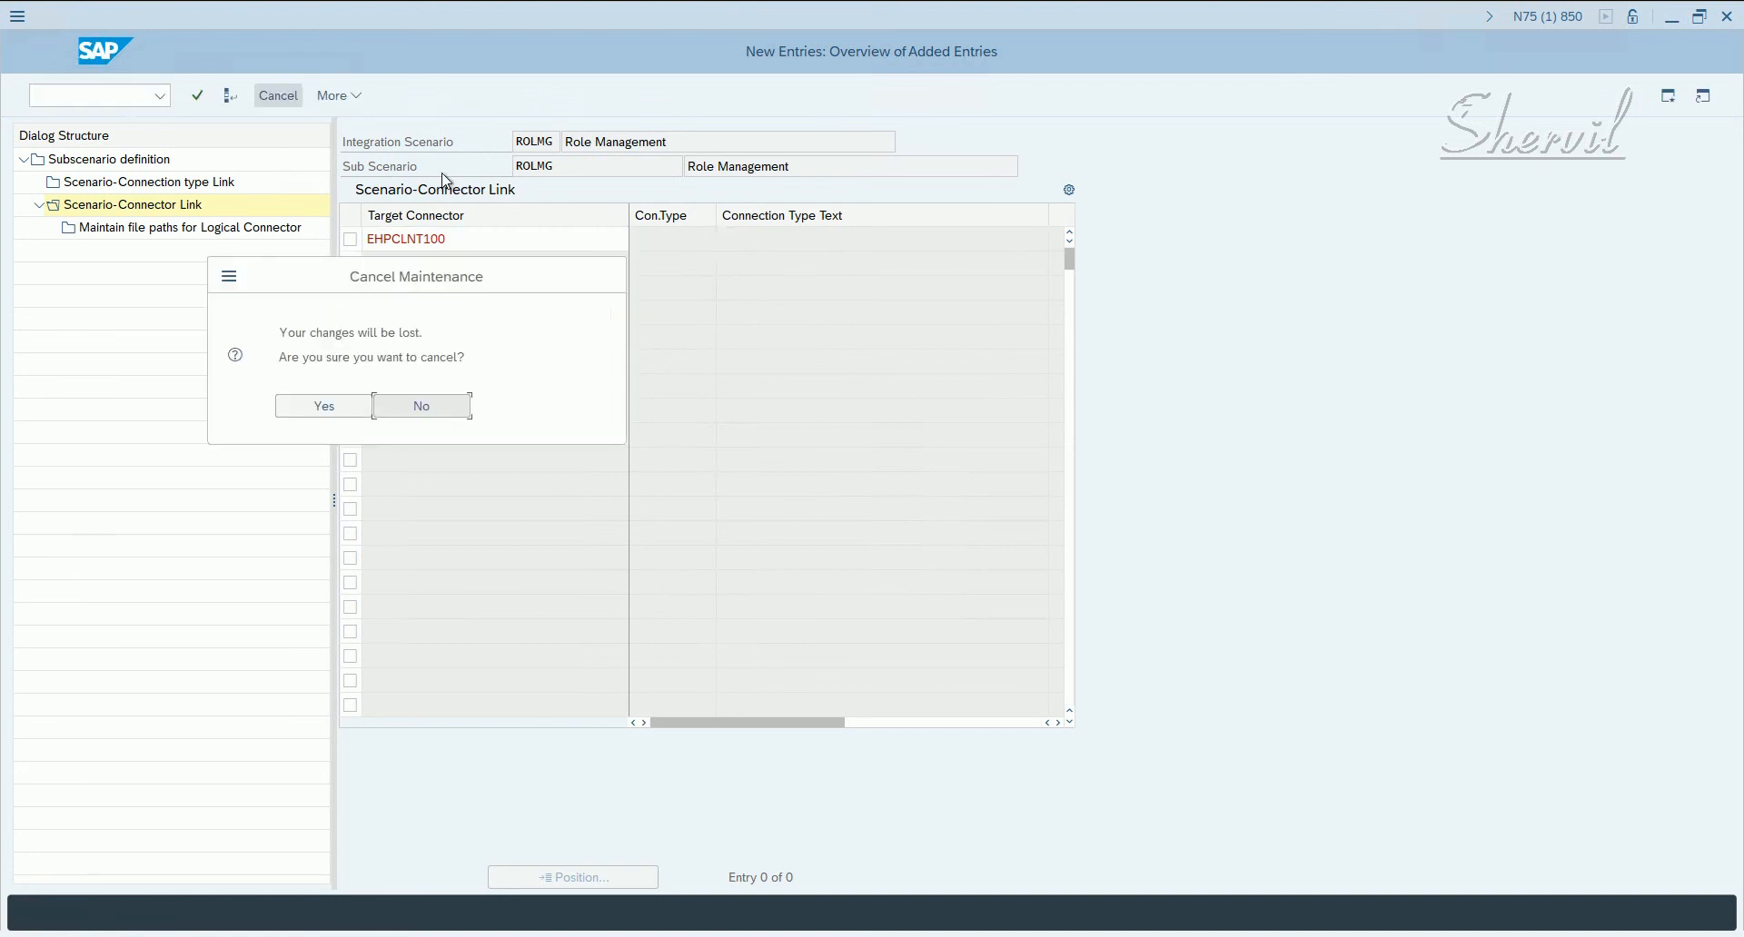
mouse_move(650, 252)
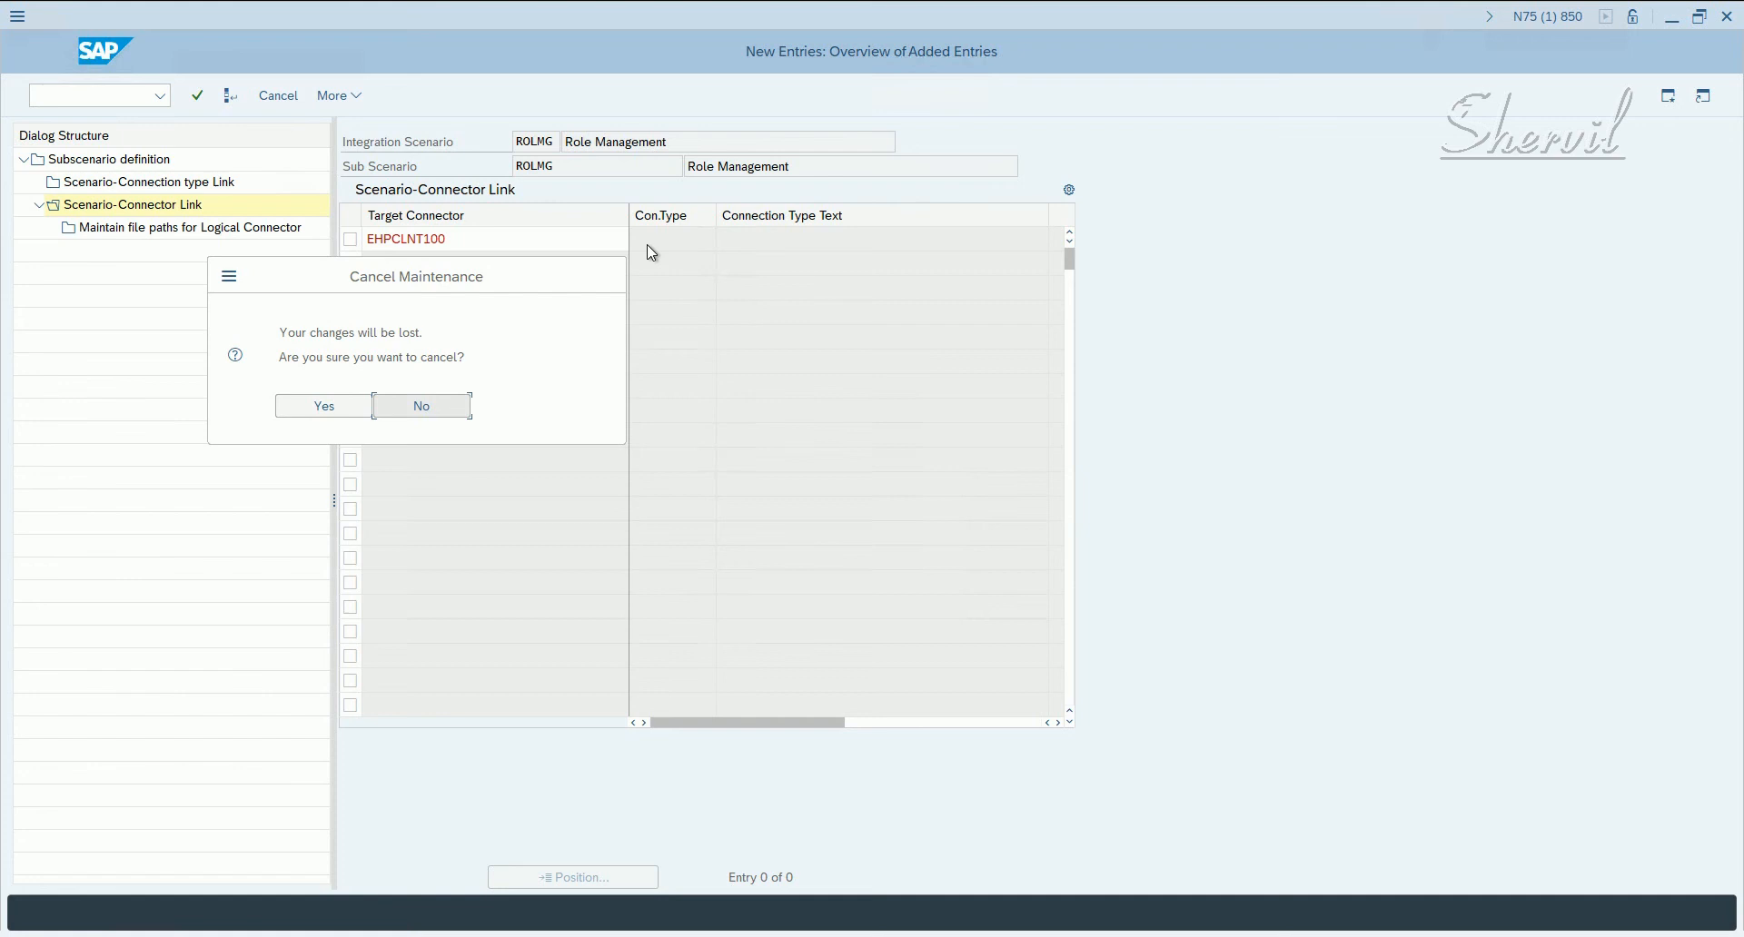
- Discard the pending entry, verify EHPCLNT100 shows type SAP, then cancel out of the ROLMG links
left_click(324, 405)
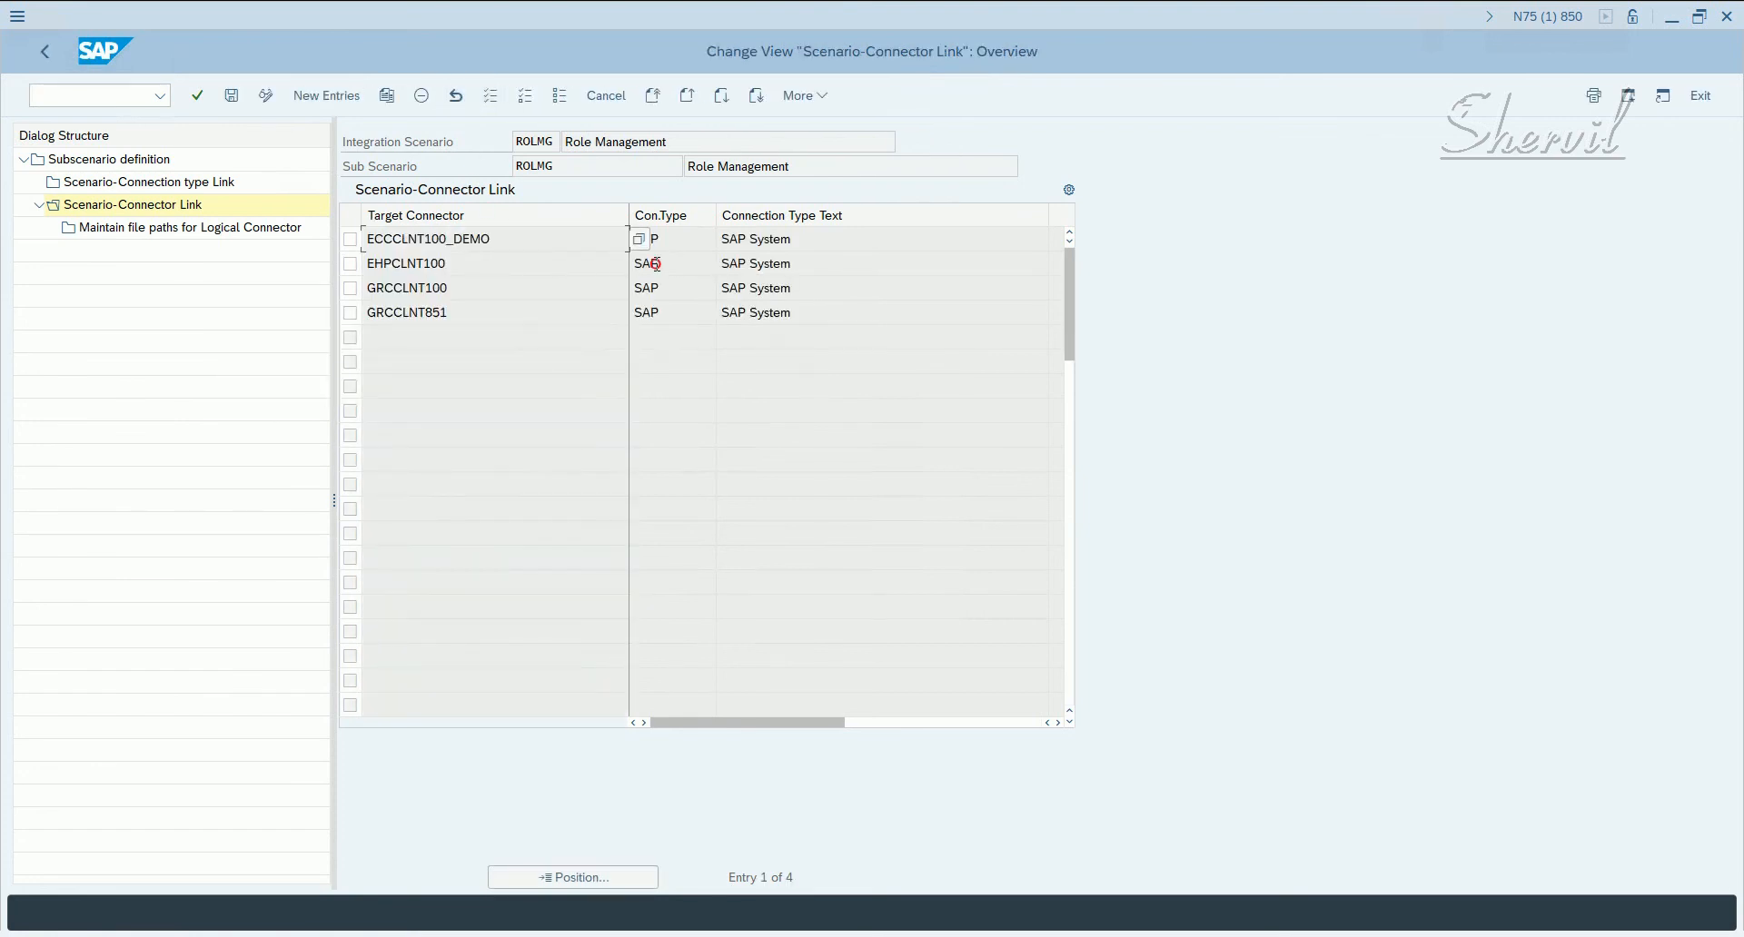
left_click(756, 263)
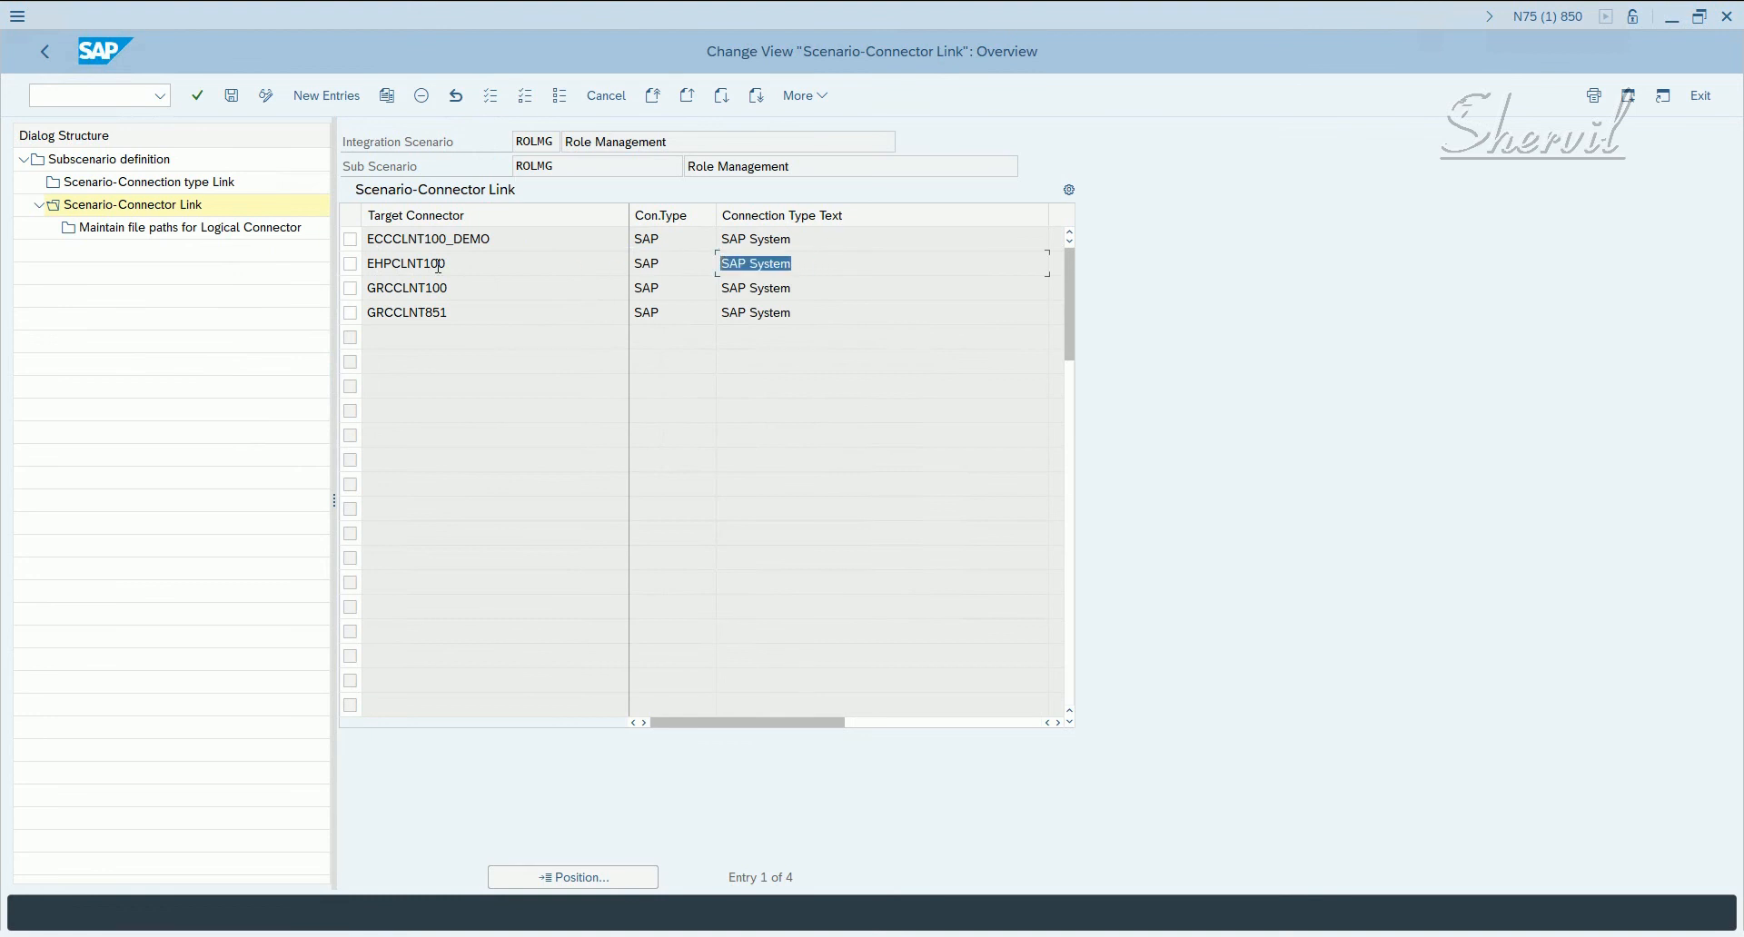
left_click(348, 264)
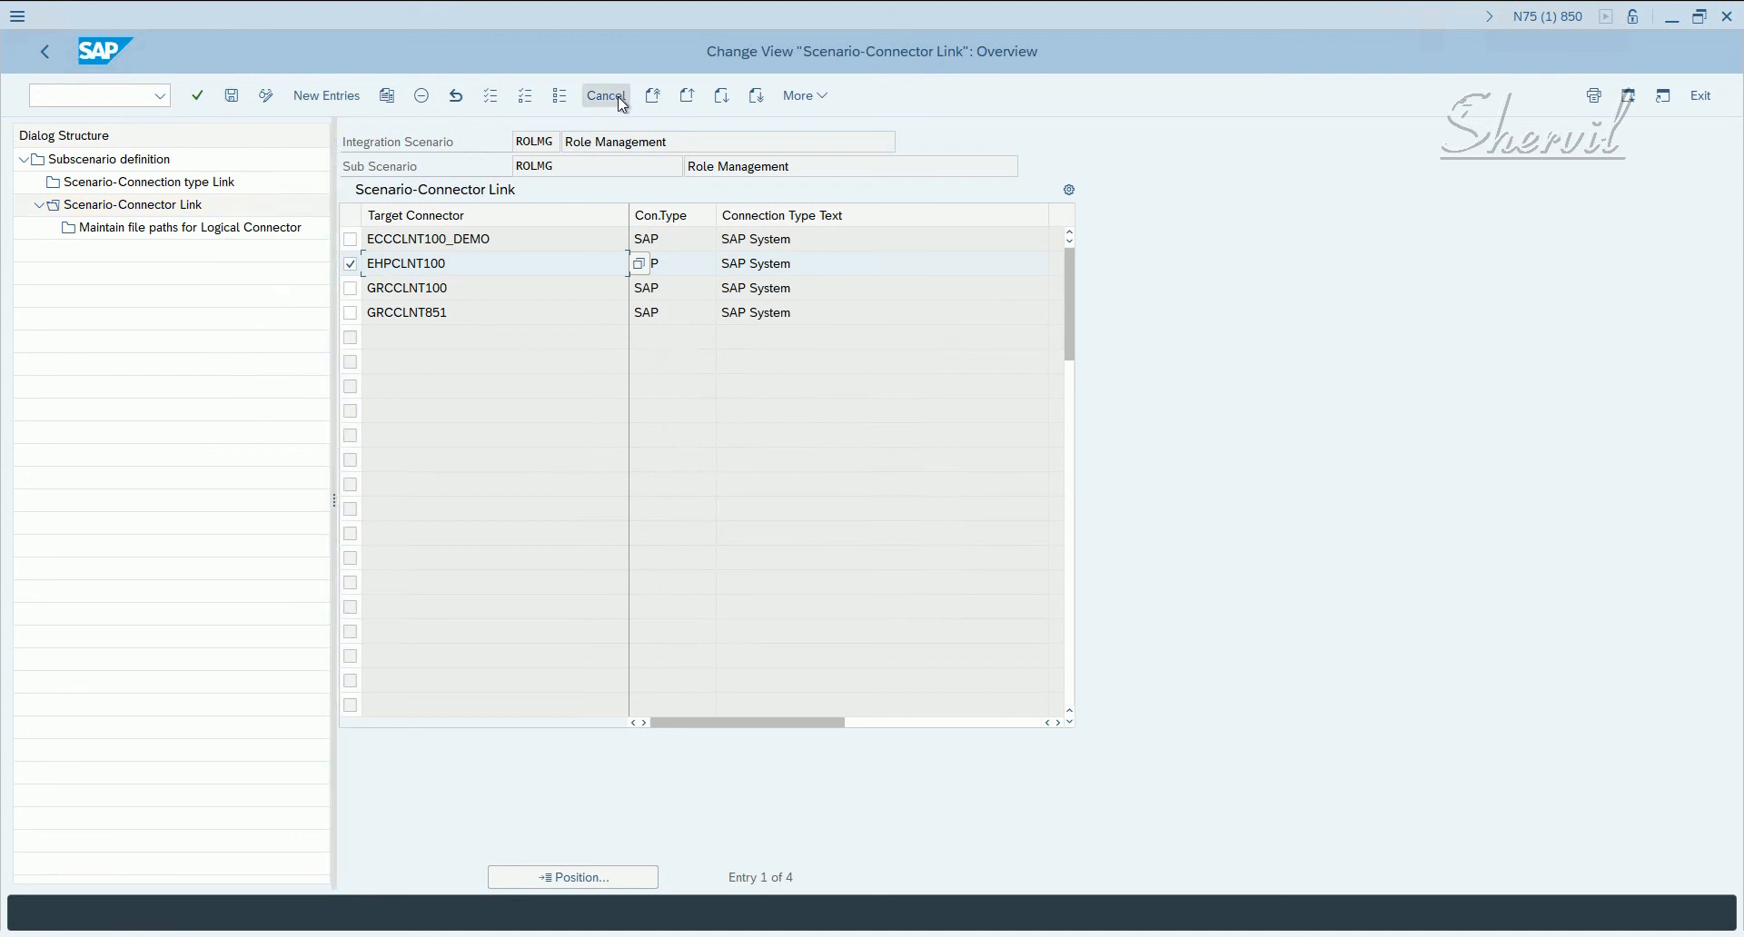
left_click(605, 95)
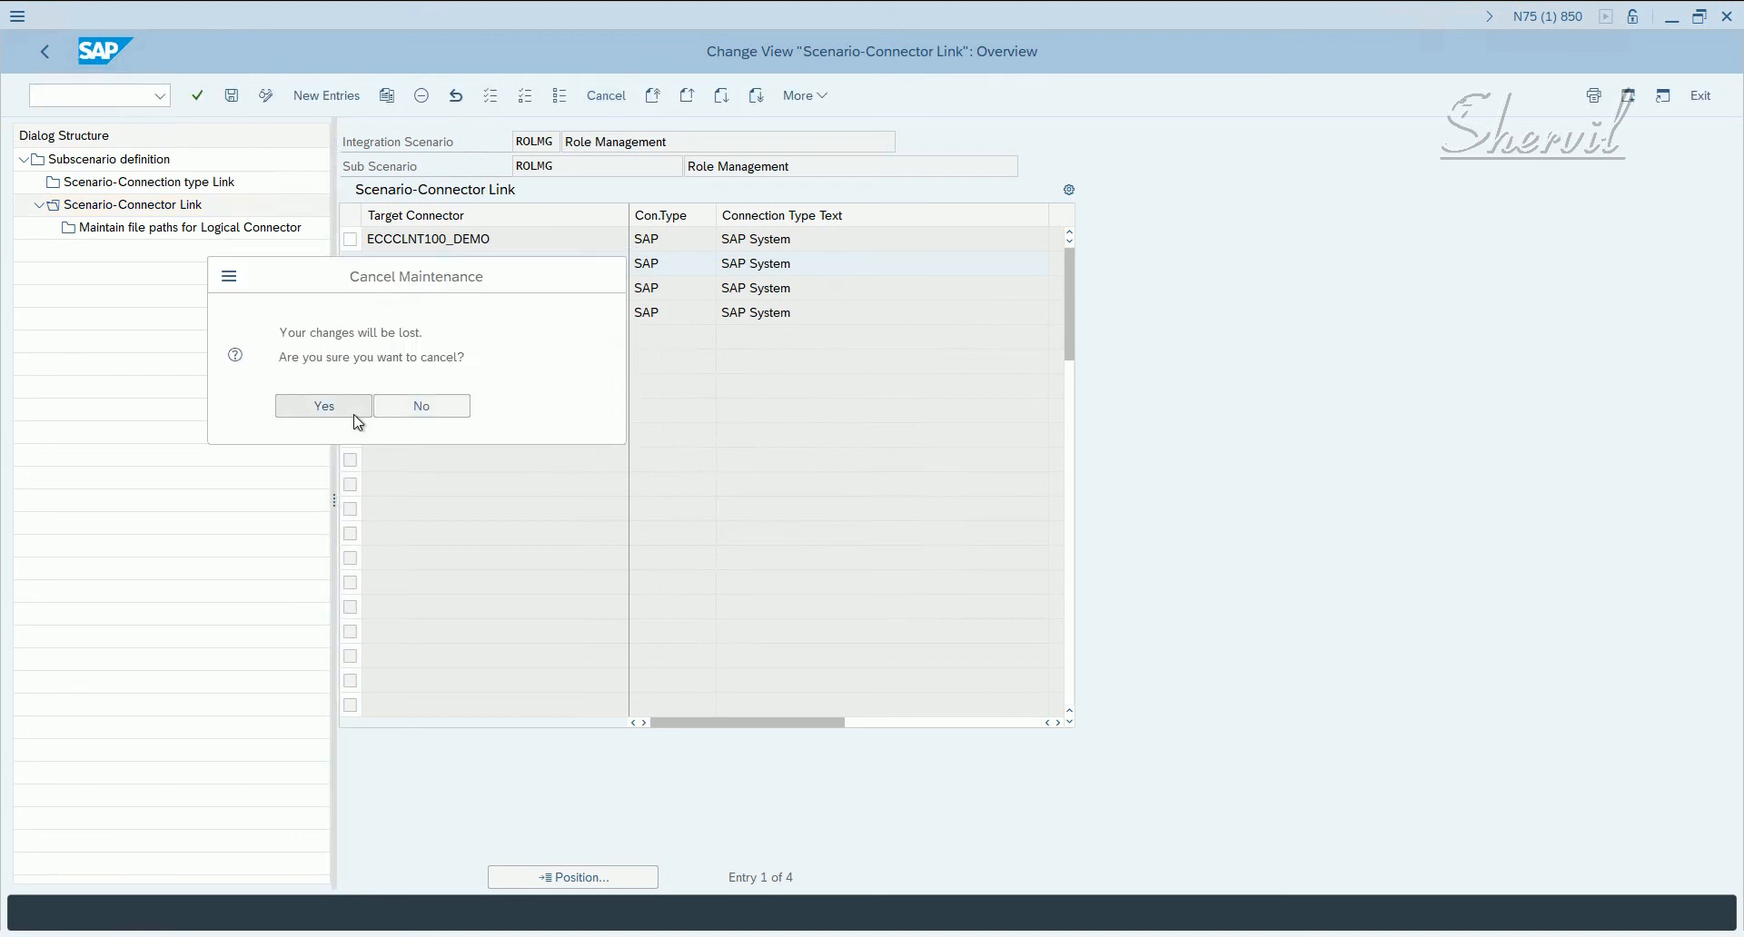
- Confirm leaving ROLMG's settings and reopen Maintain Connection Settings from the IMG
left_click(324, 405)
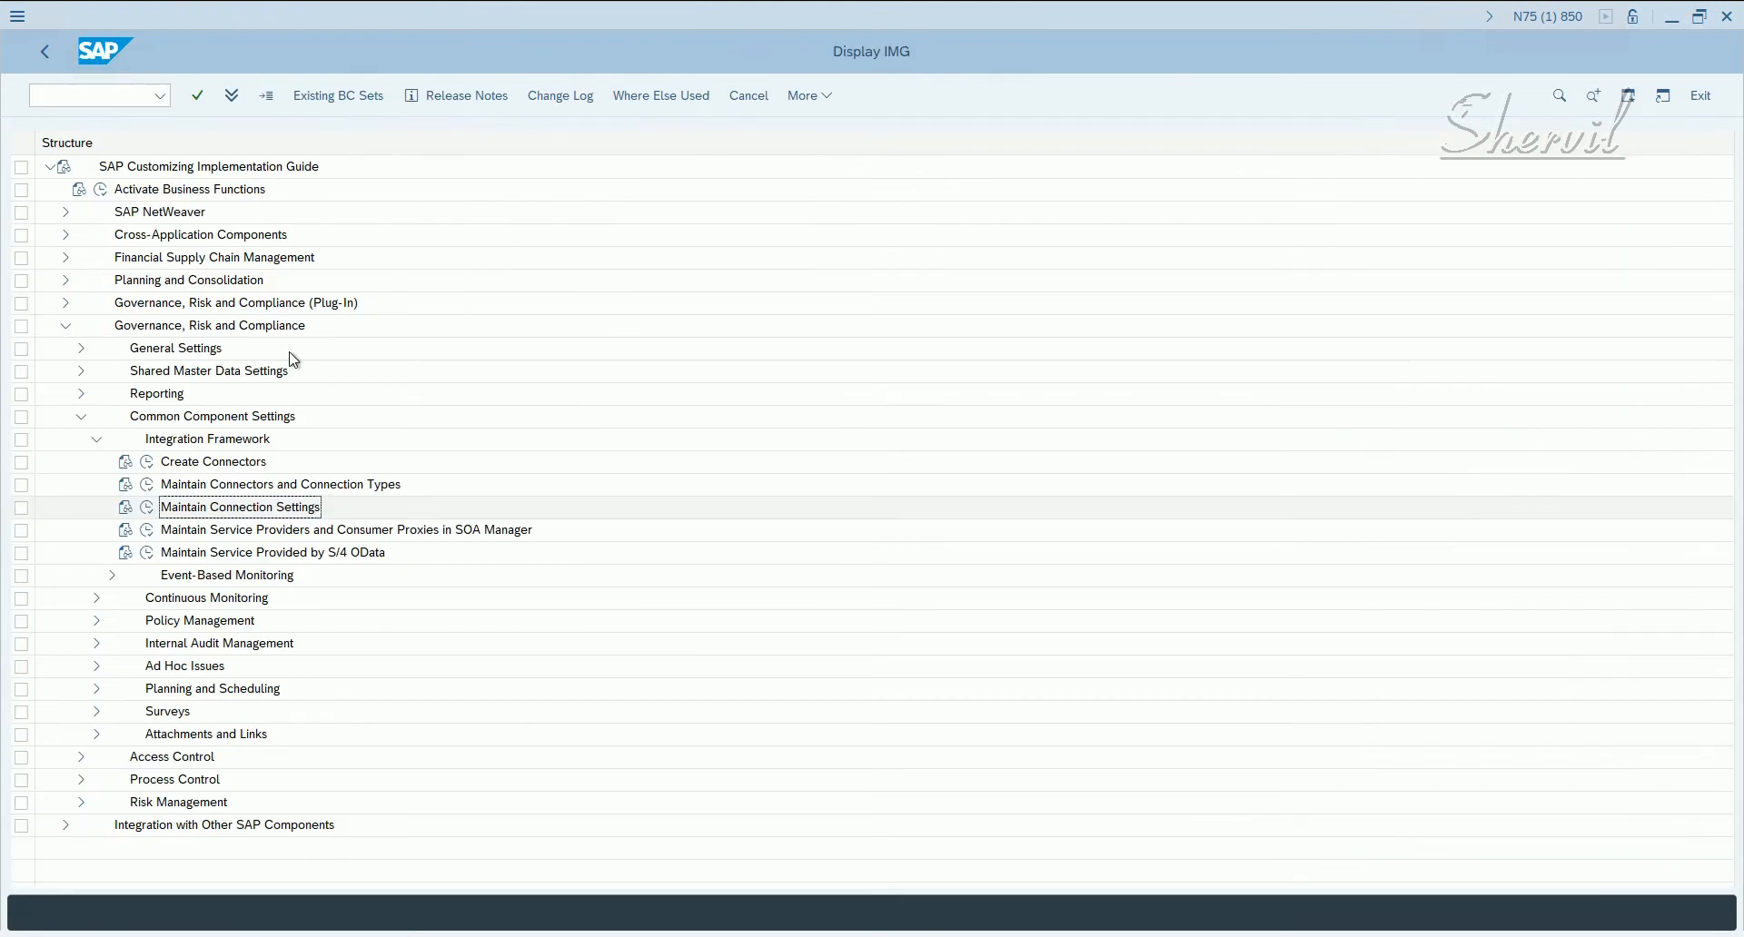
double_click(239, 507)
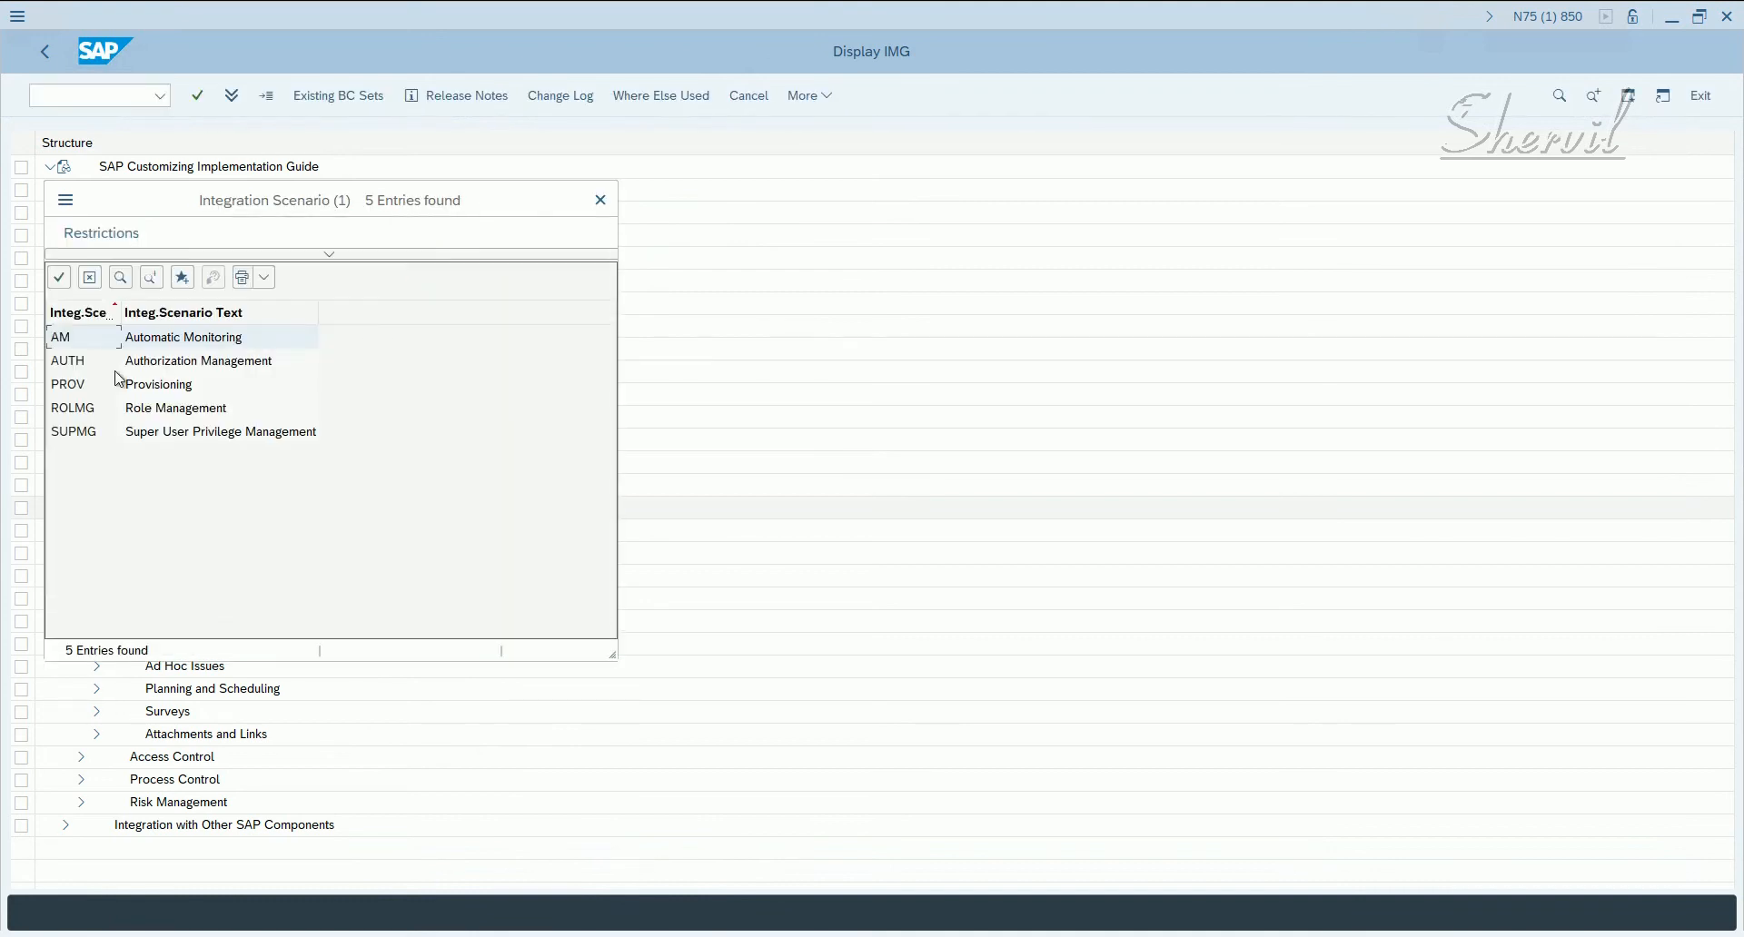
- Choose AUTH as the work area and show its Scenario-Connector links listing EHPCLNT100 as SAP
double_click(67, 359)
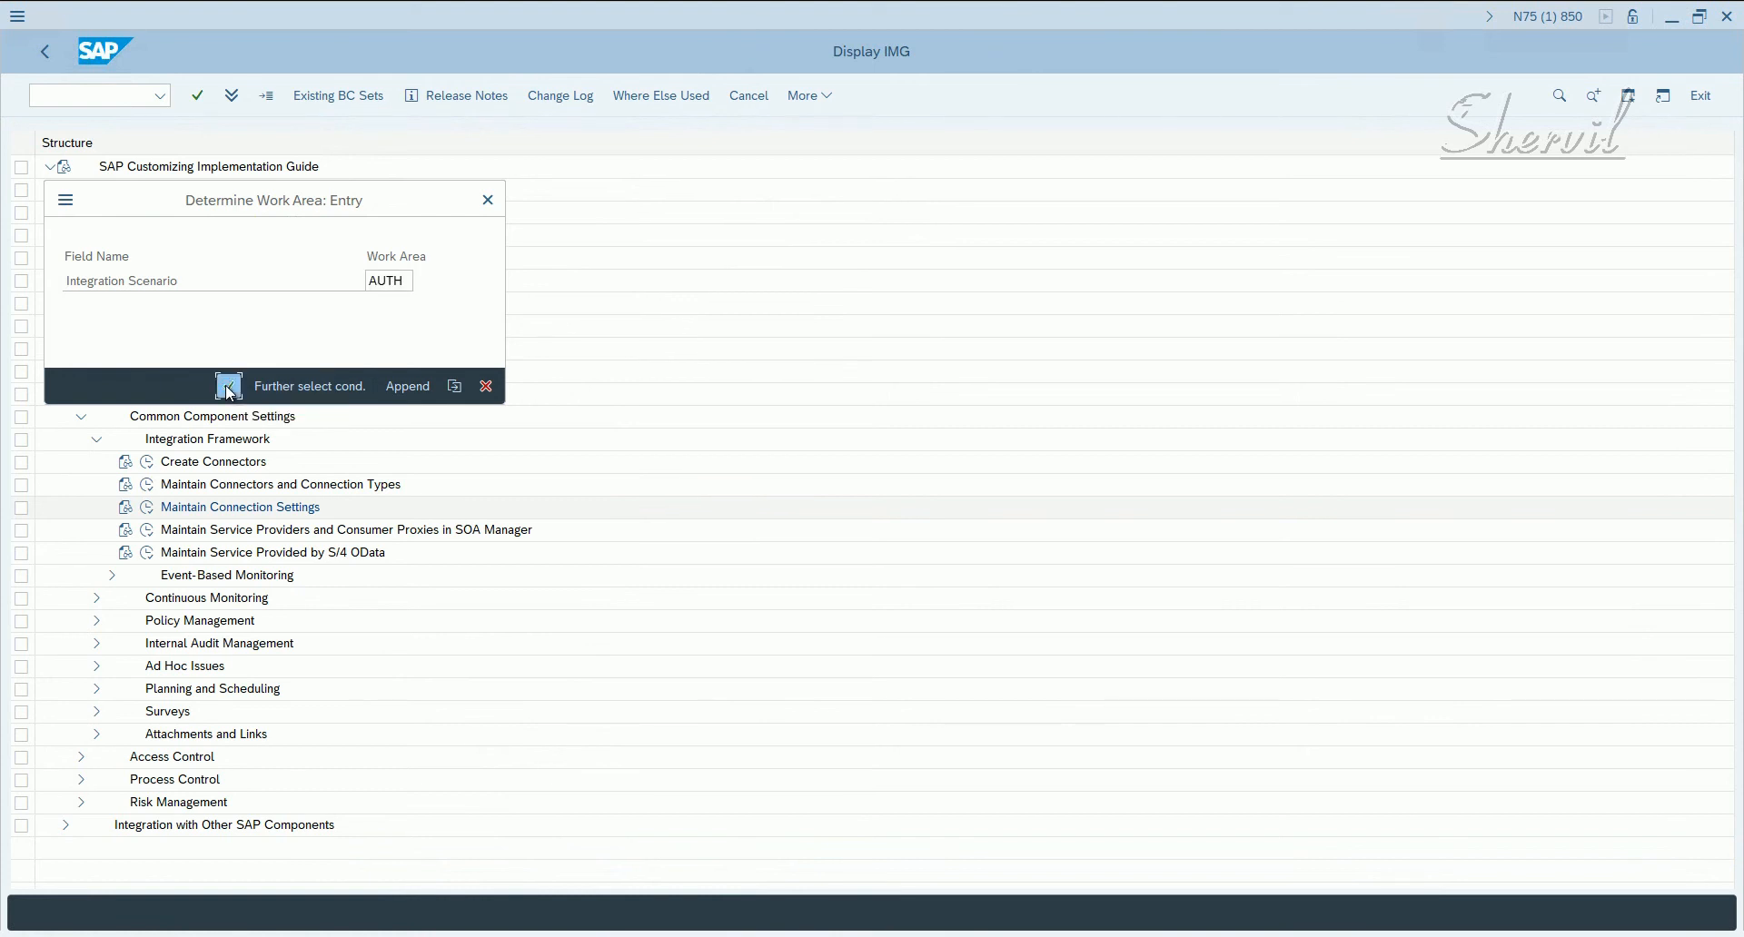
left_click(229, 385)
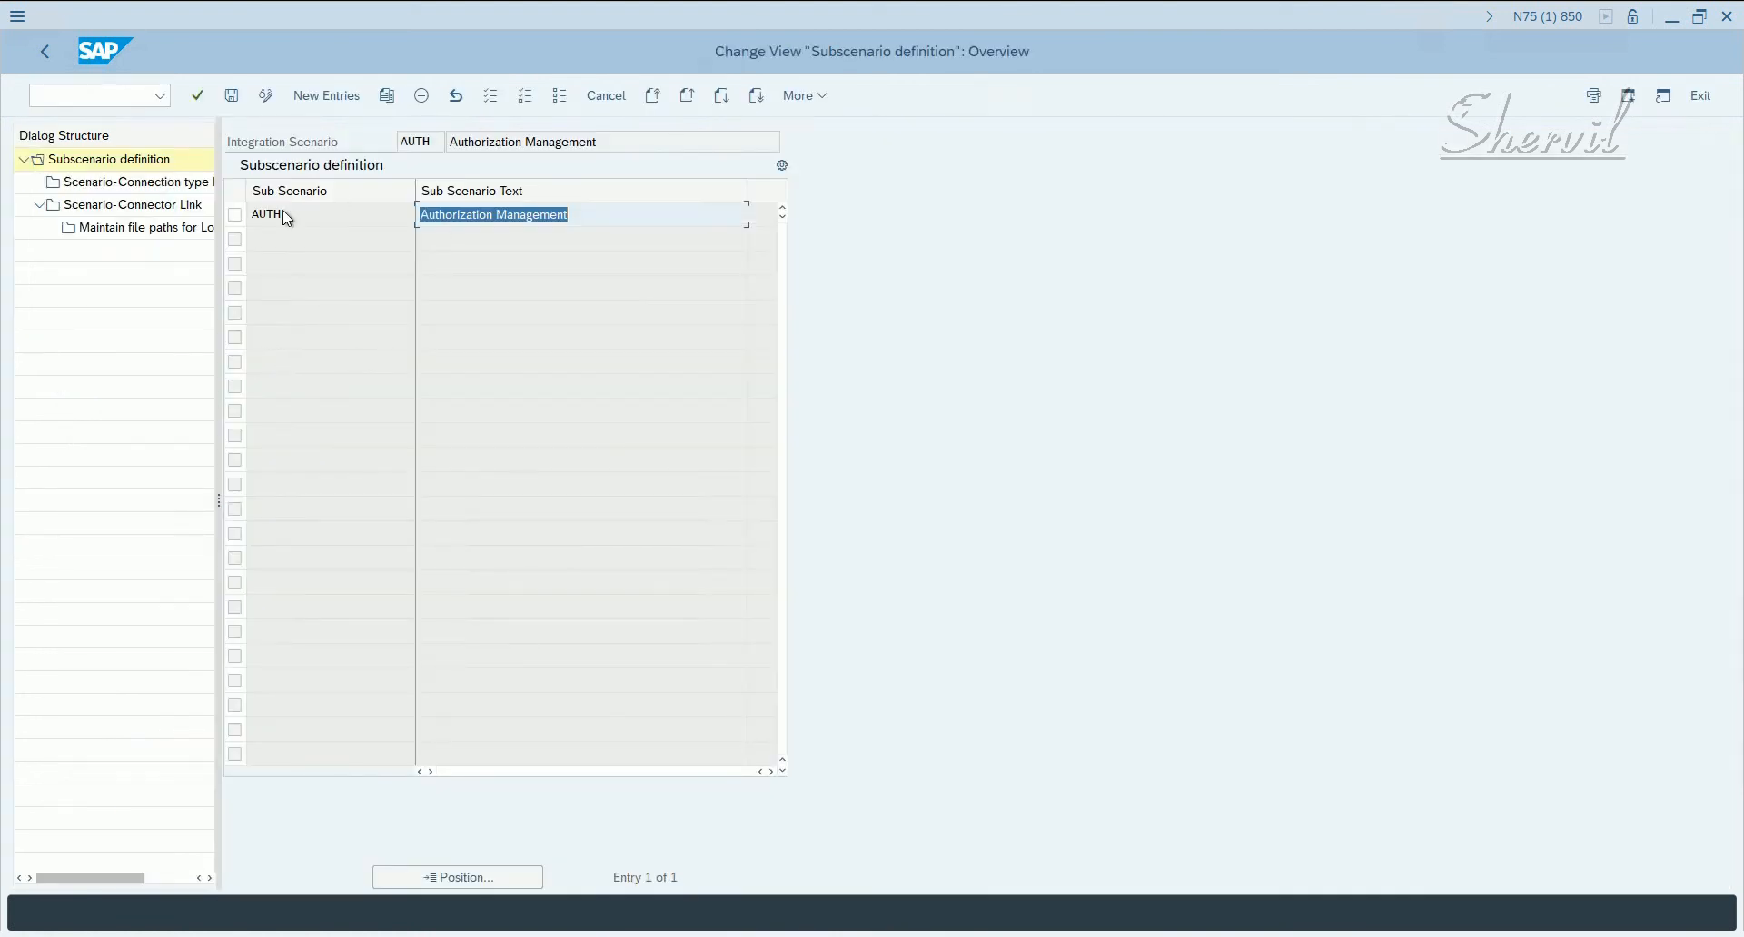
left_click(234, 215)
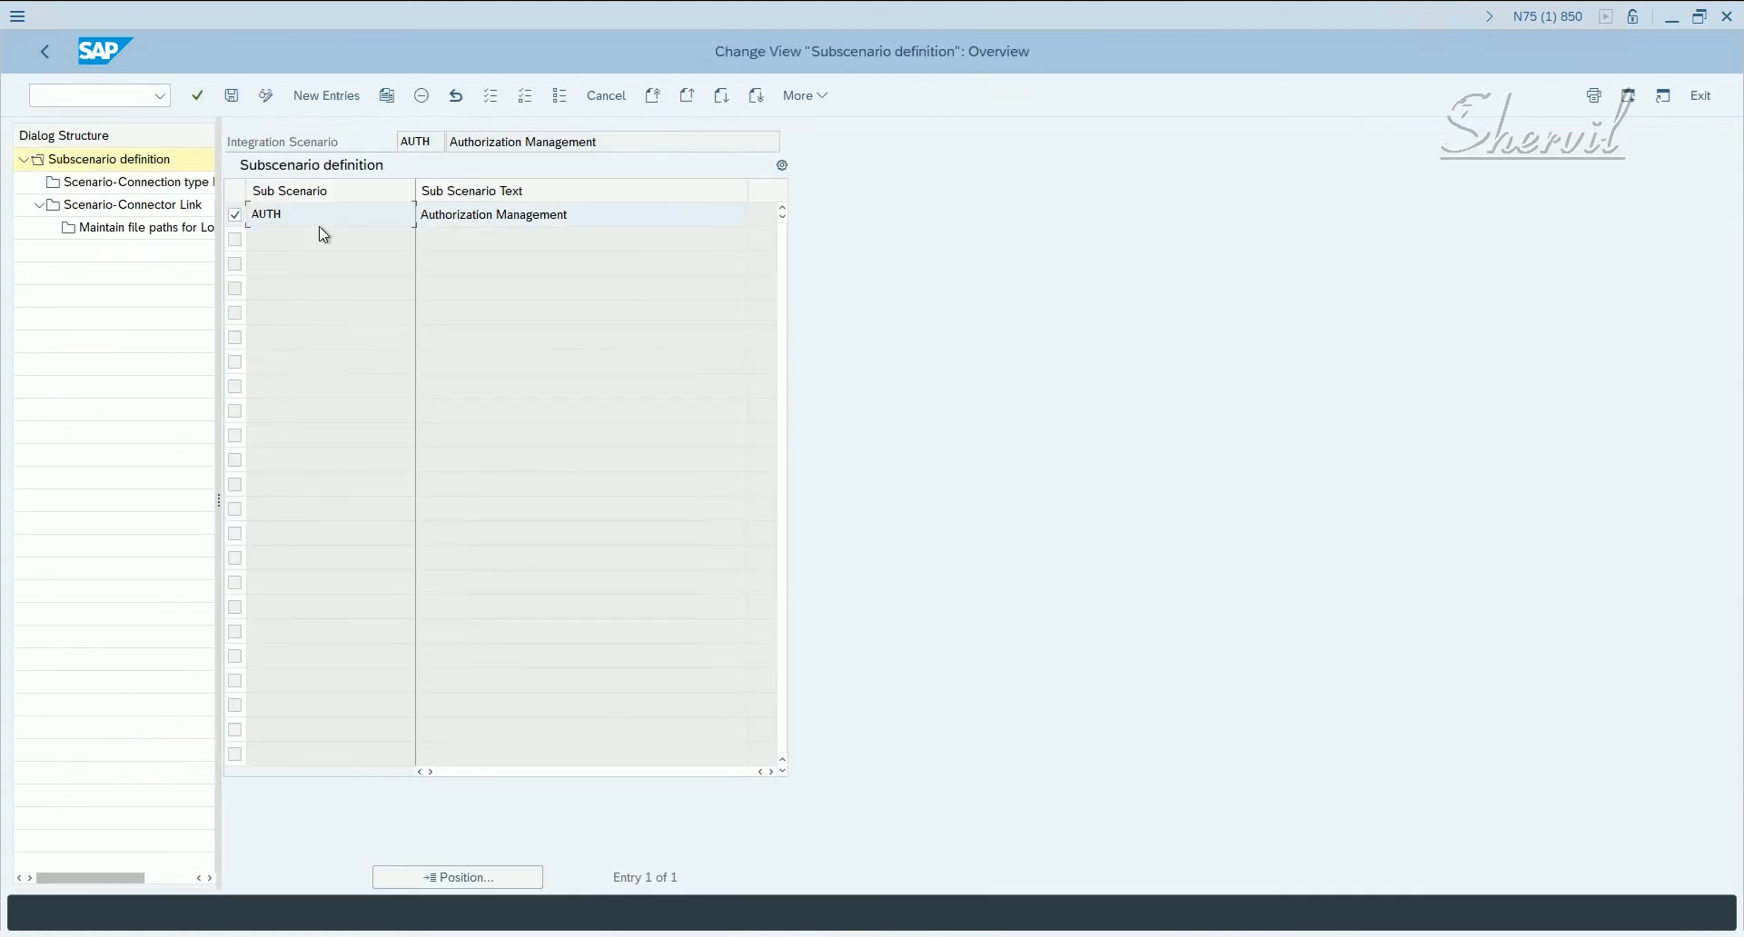
left_click(146, 181)
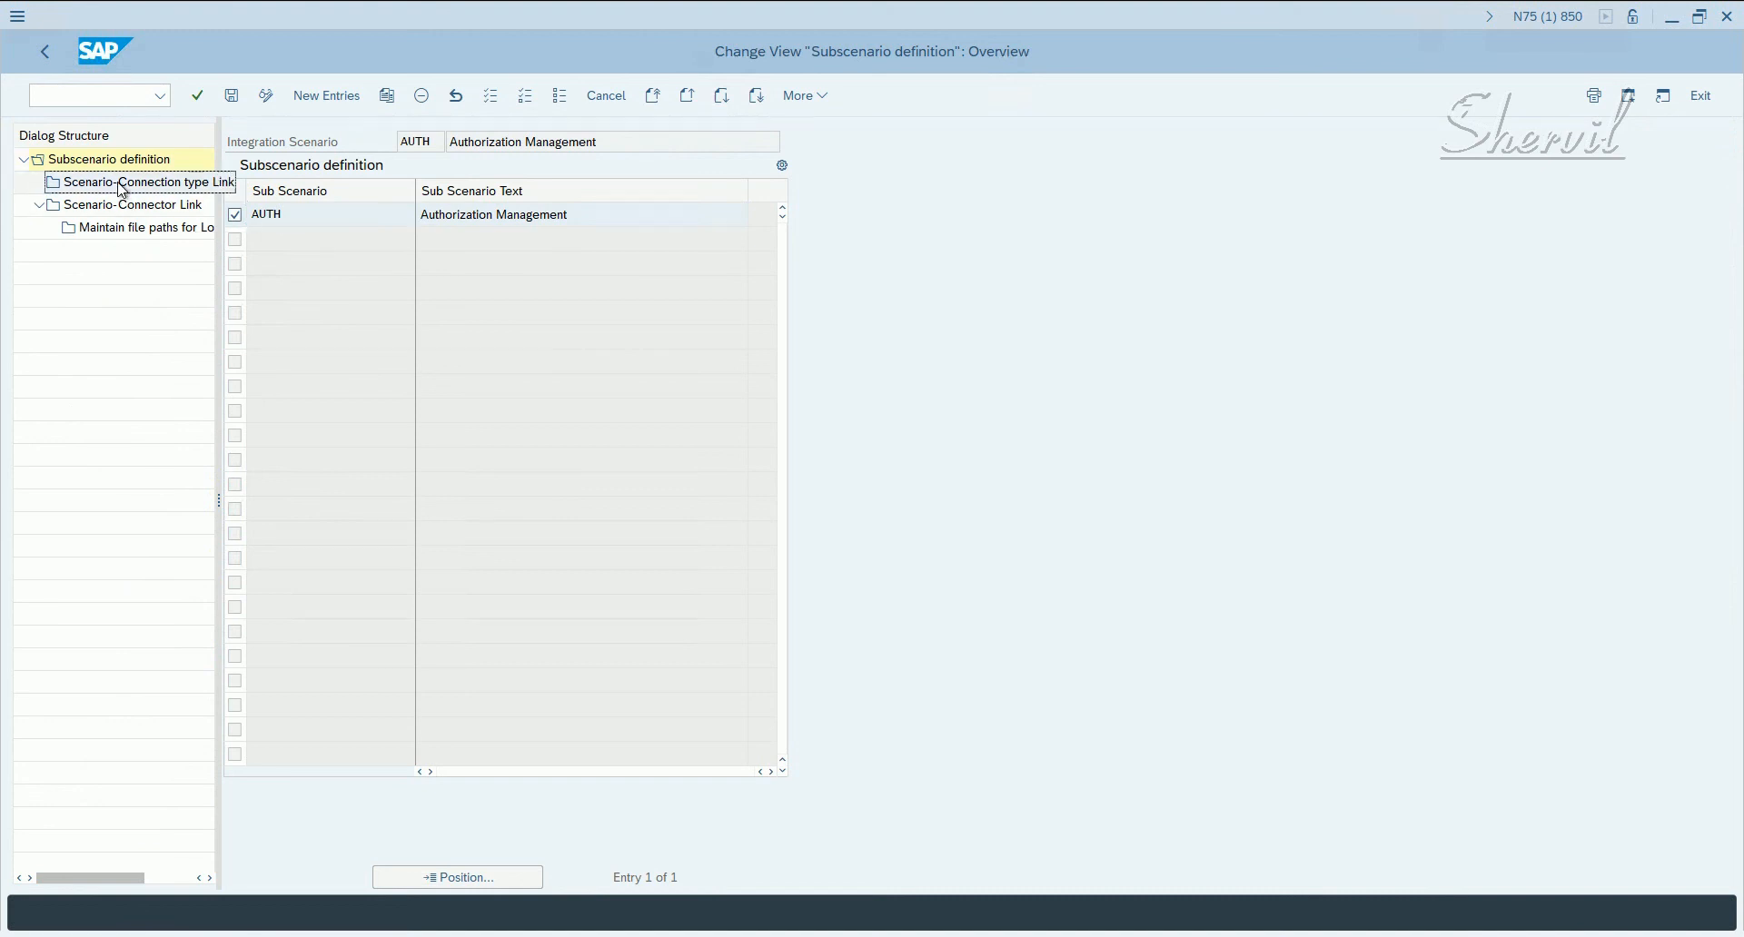
double_click(148, 182)
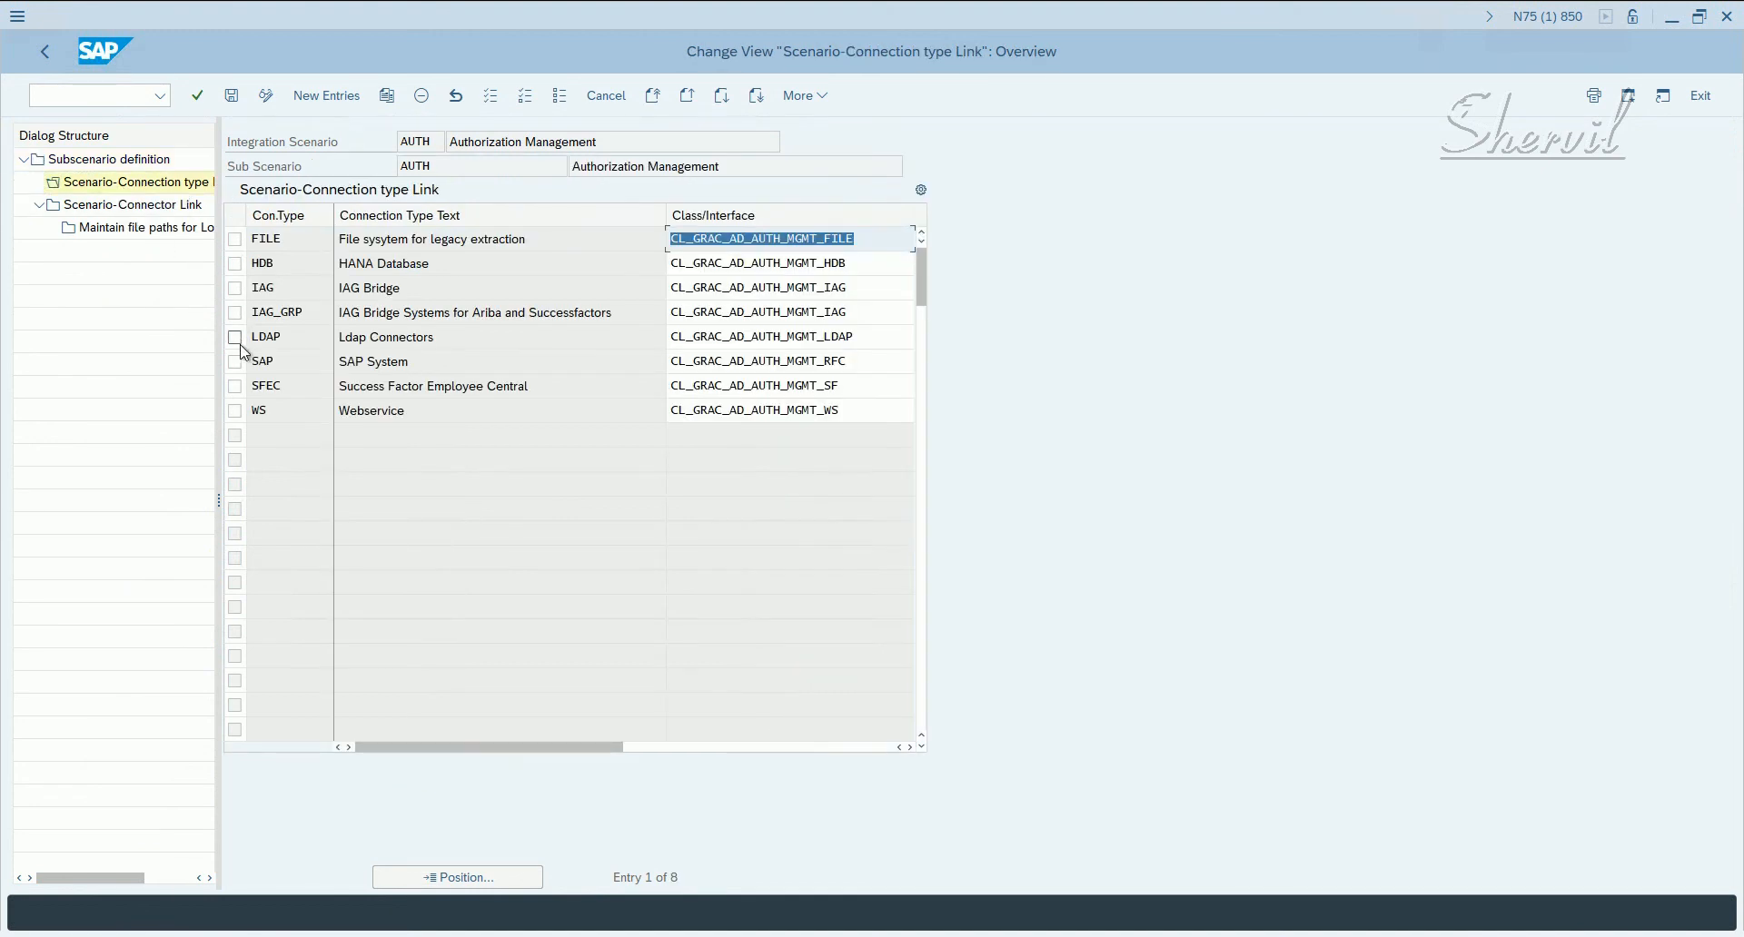
left_click(234, 361)
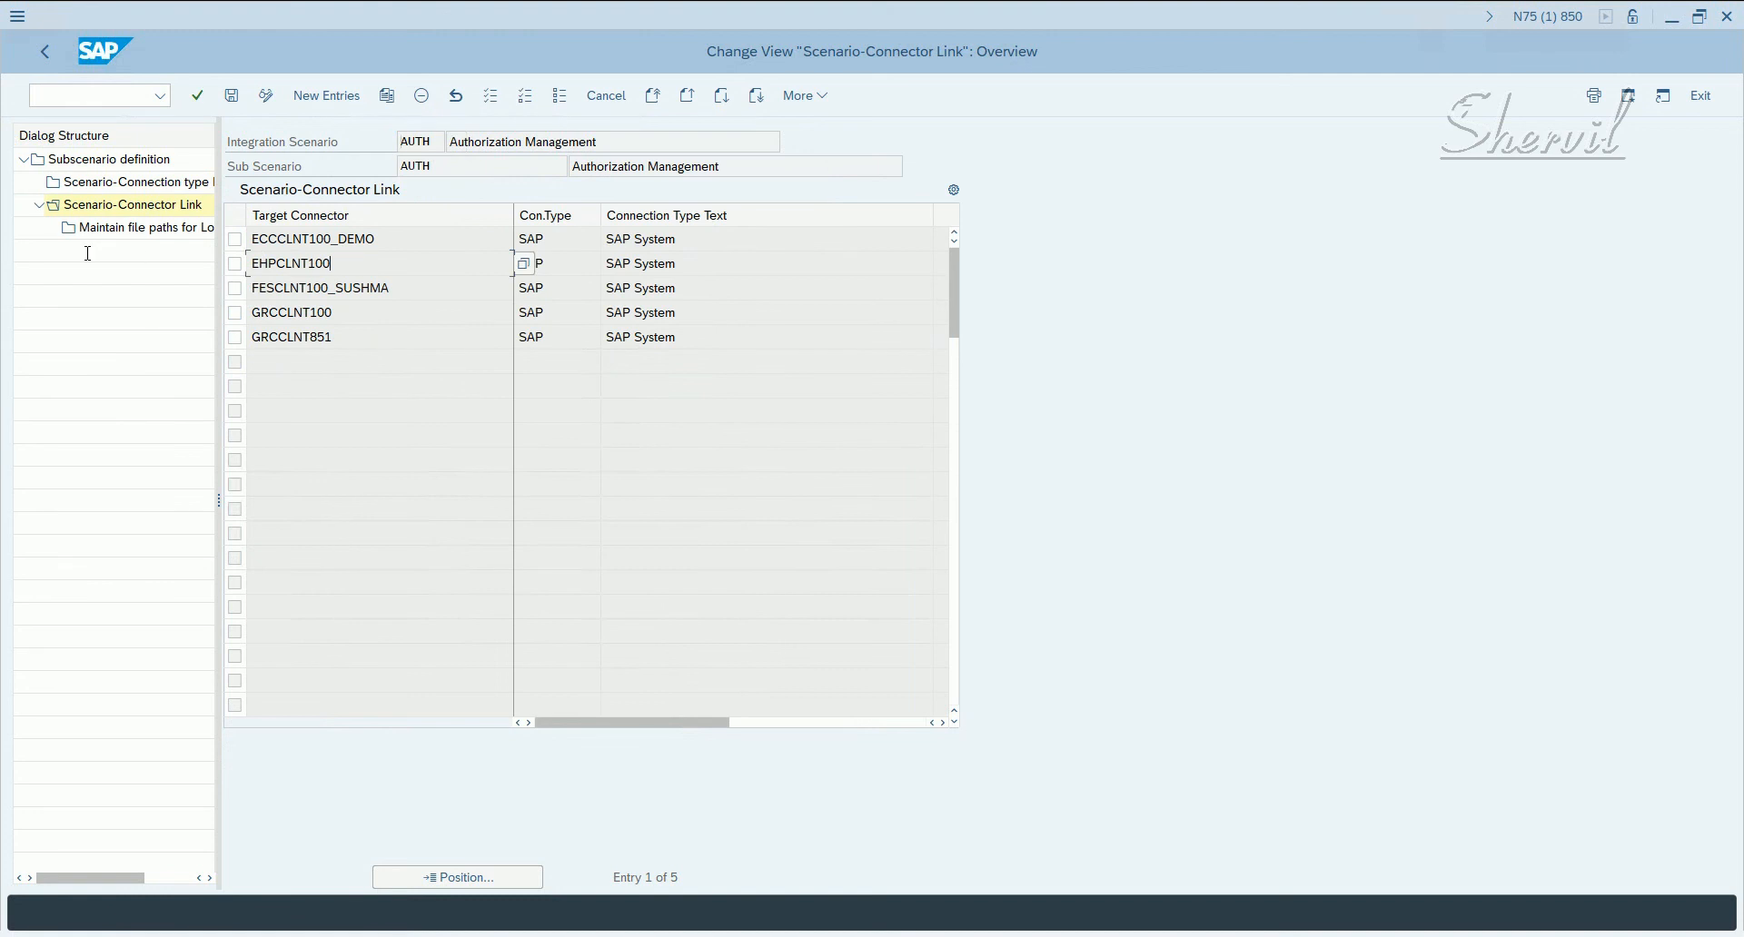
- Inspect the EHPCLNT100 link, cancel out of the AUTH settings and return to the Display IMG tree
left_click(550, 263)
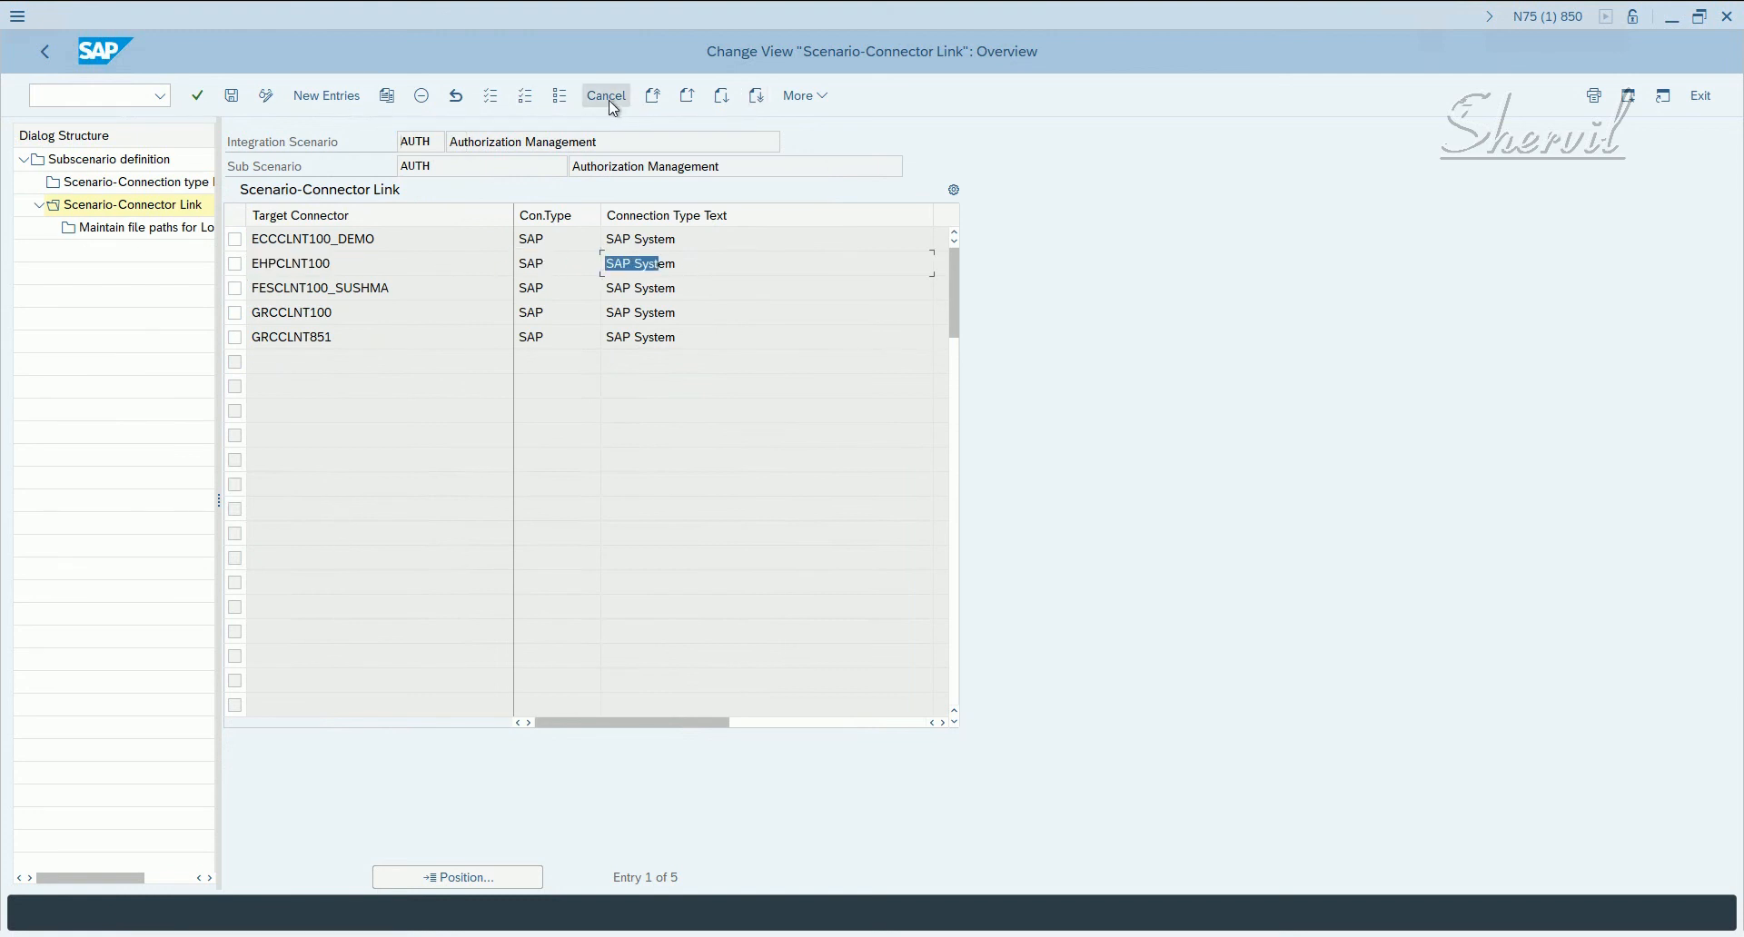
mouse_move(606, 94)
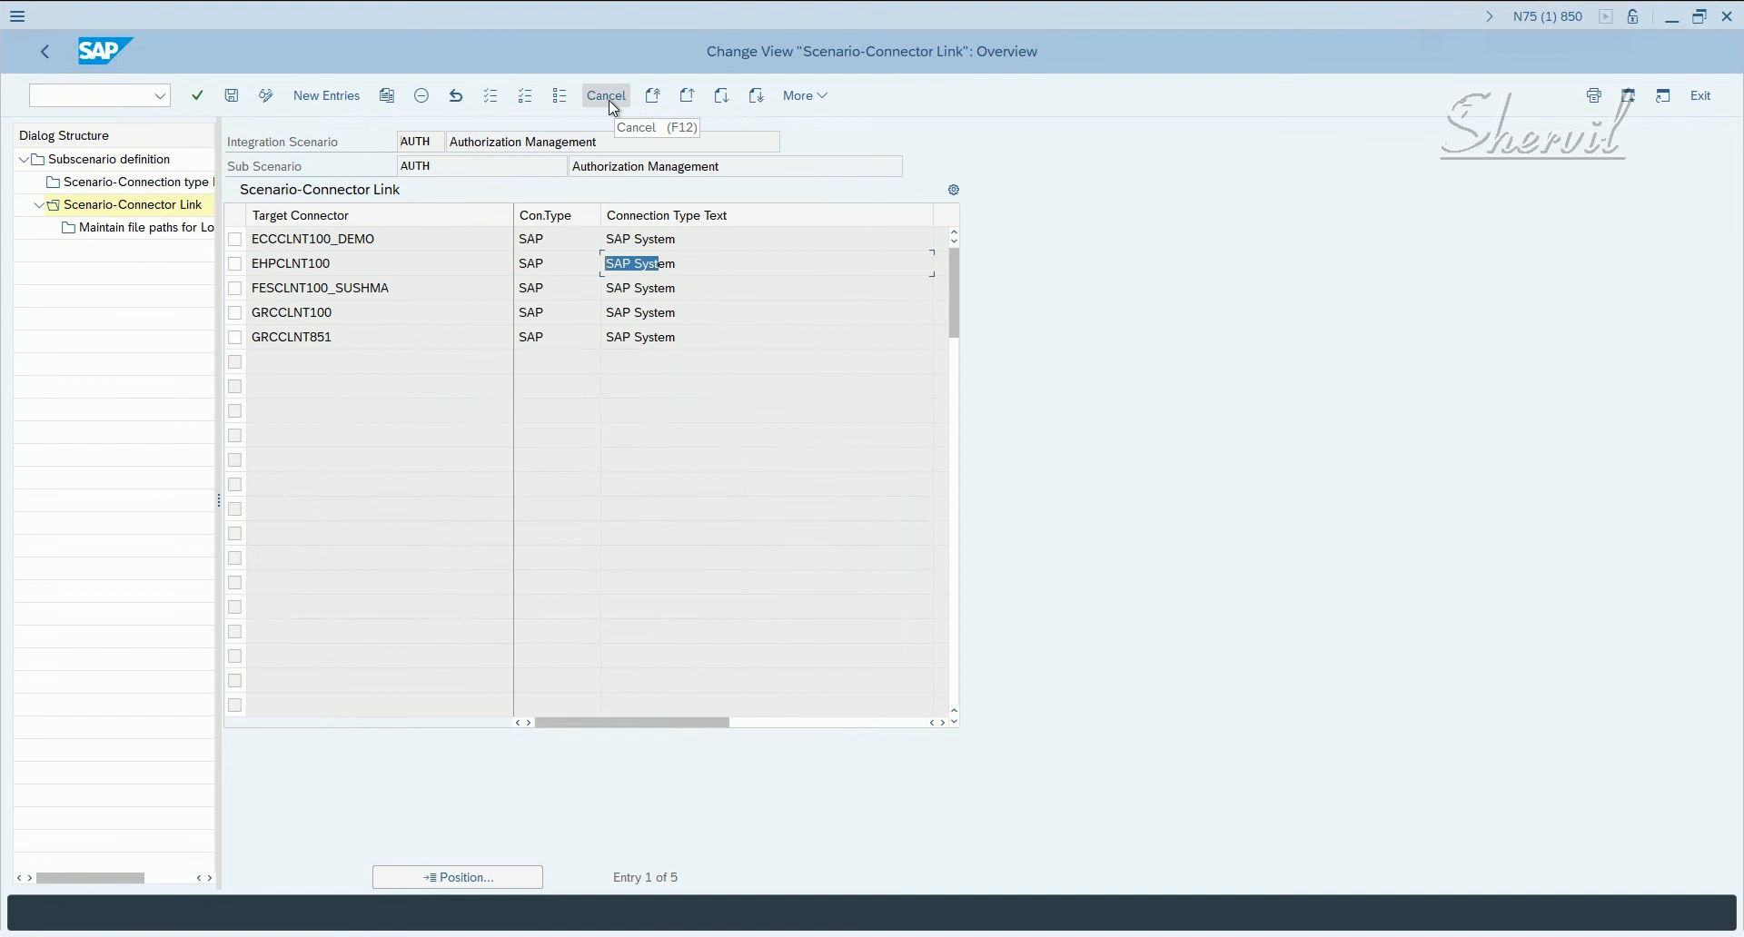
left_click(109, 160)
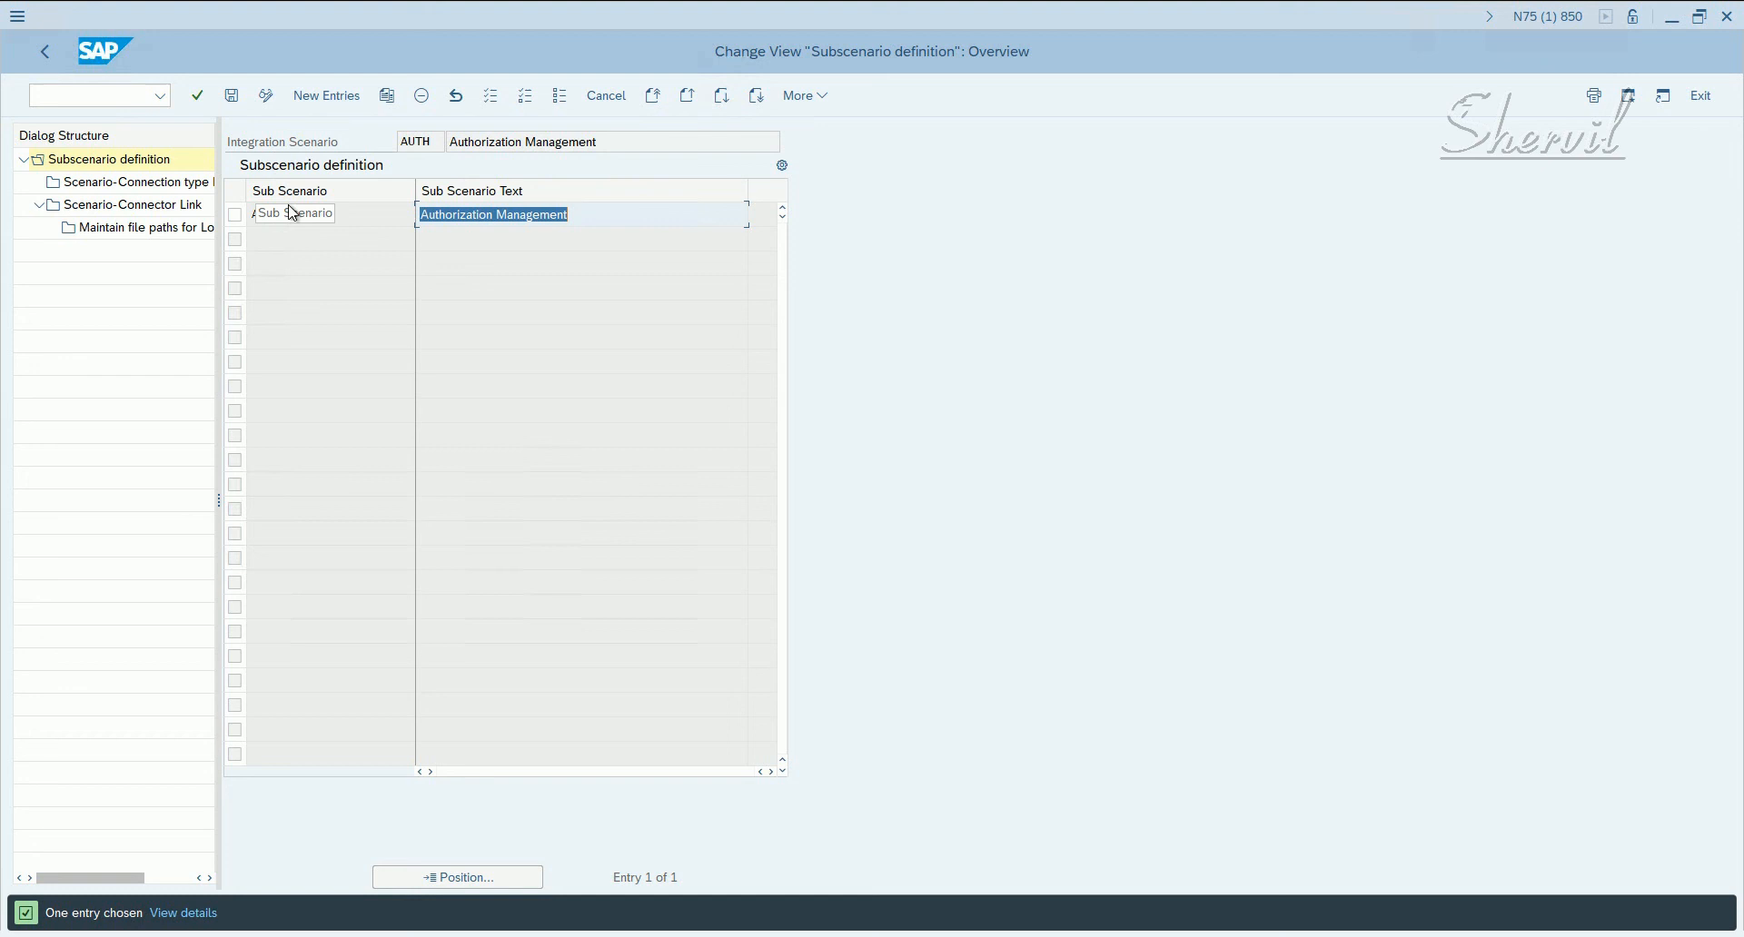
type("AUTH")
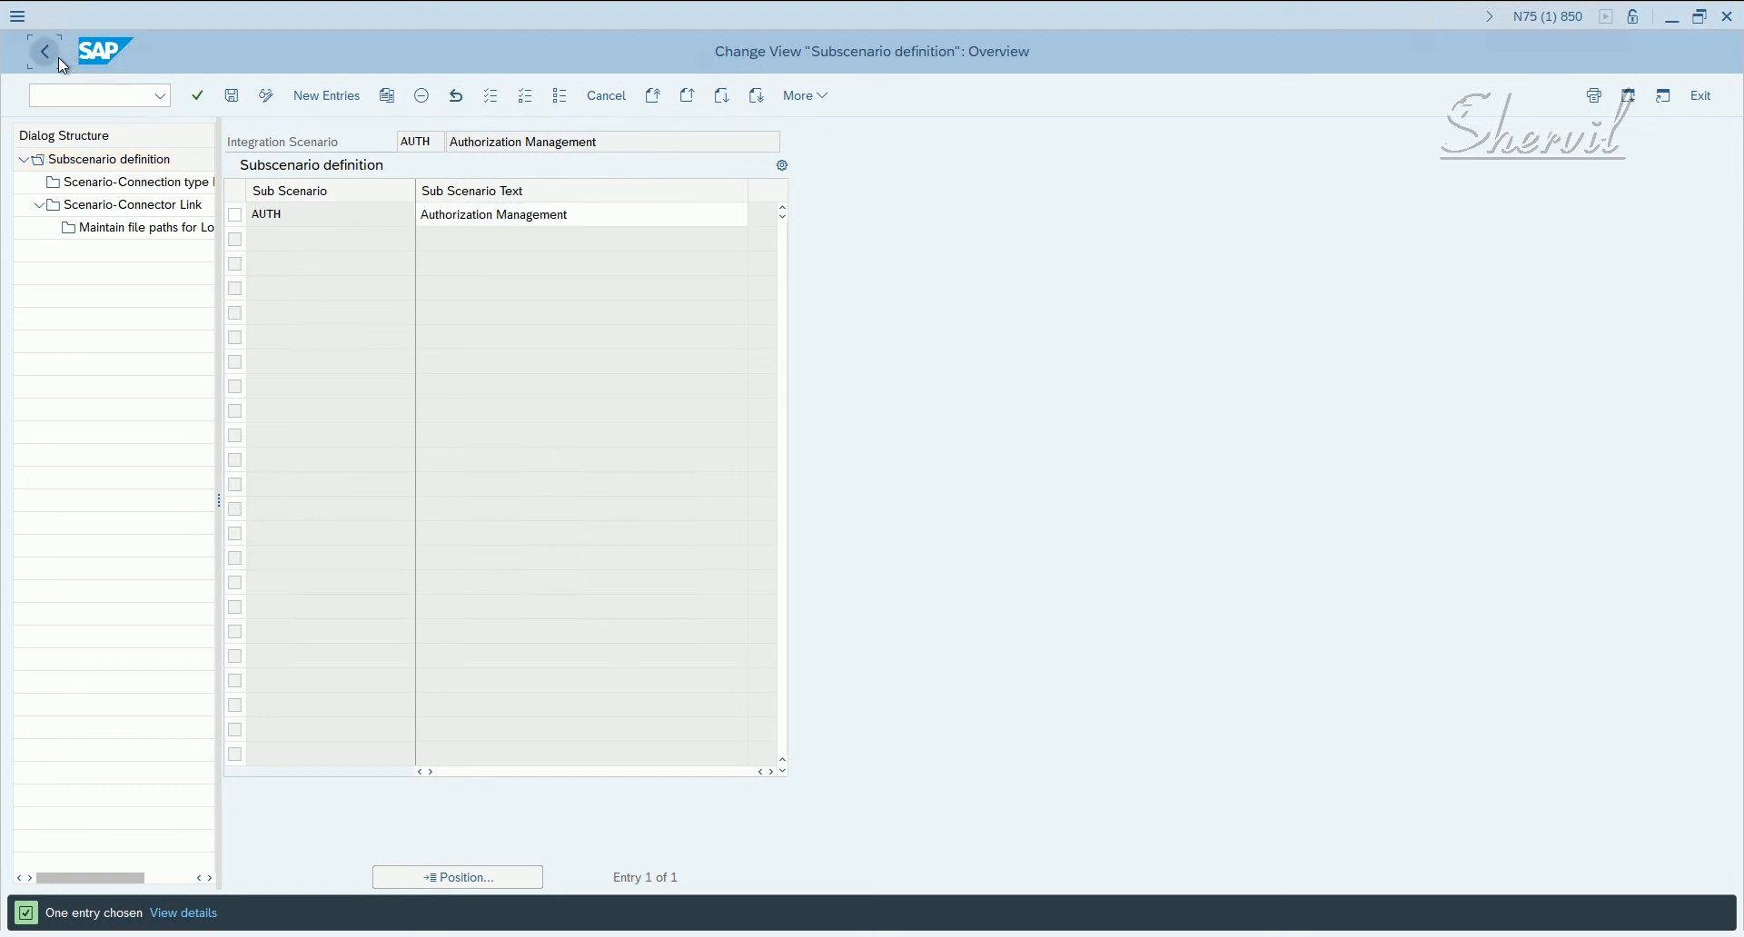
left_click(44, 51)
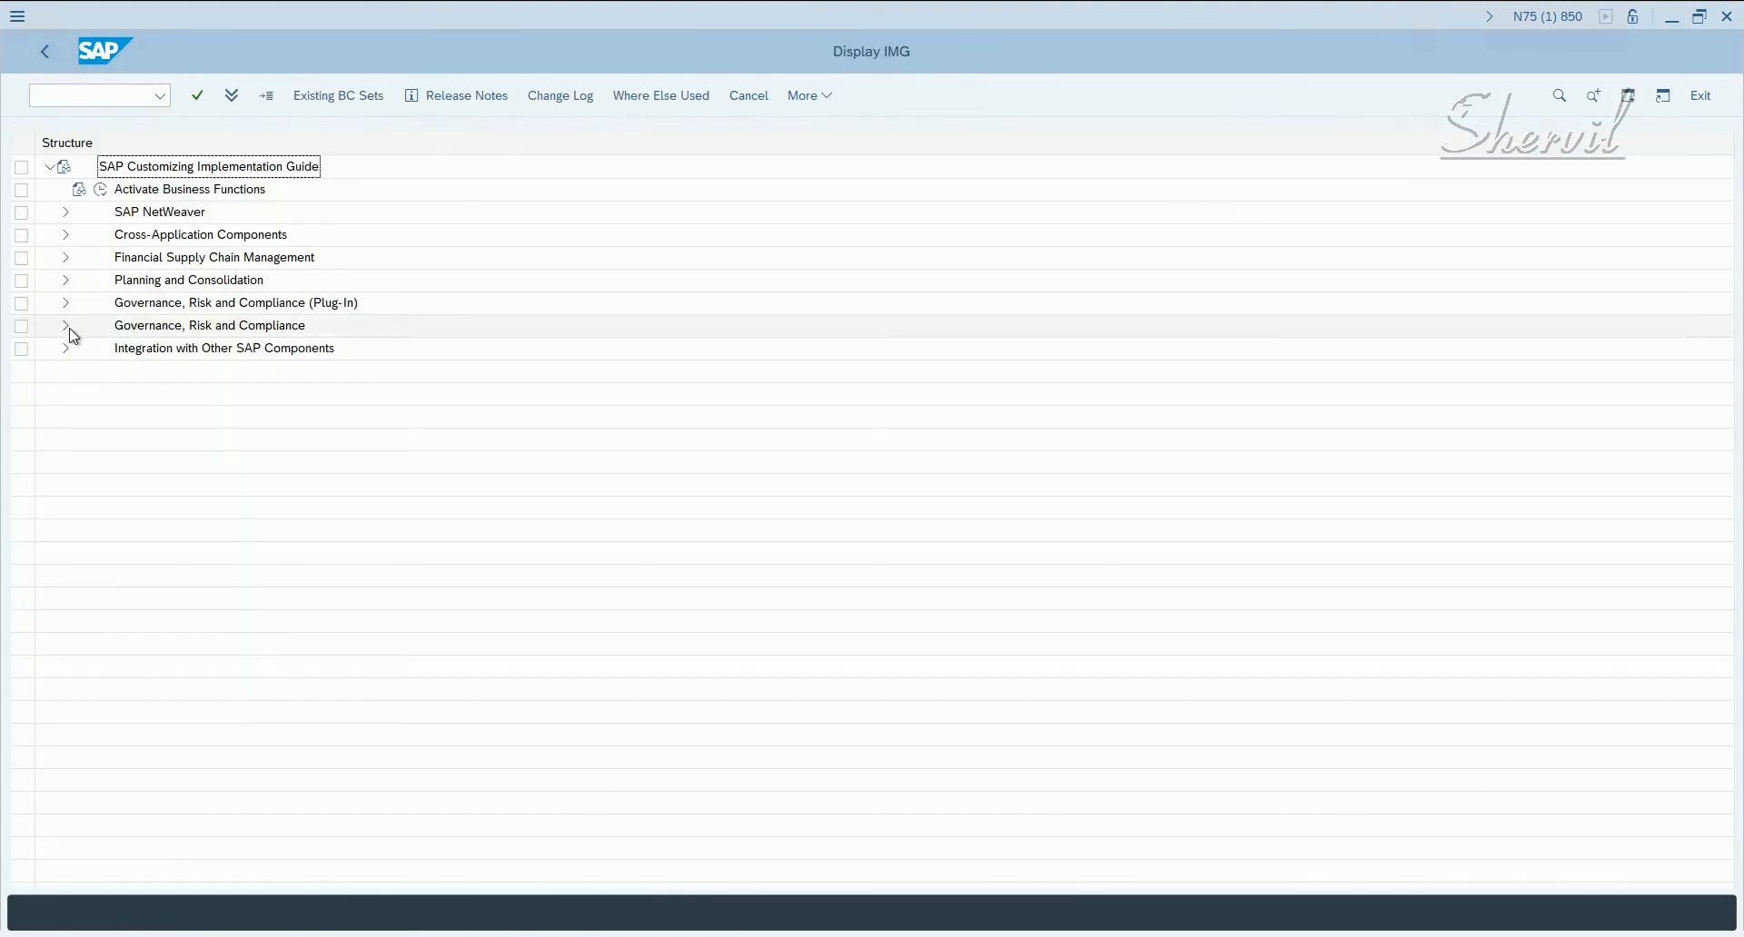
- Run Maintain Connection Settings under Integration Framework and choose PROV as the work-area scenario
left_click(65, 325)
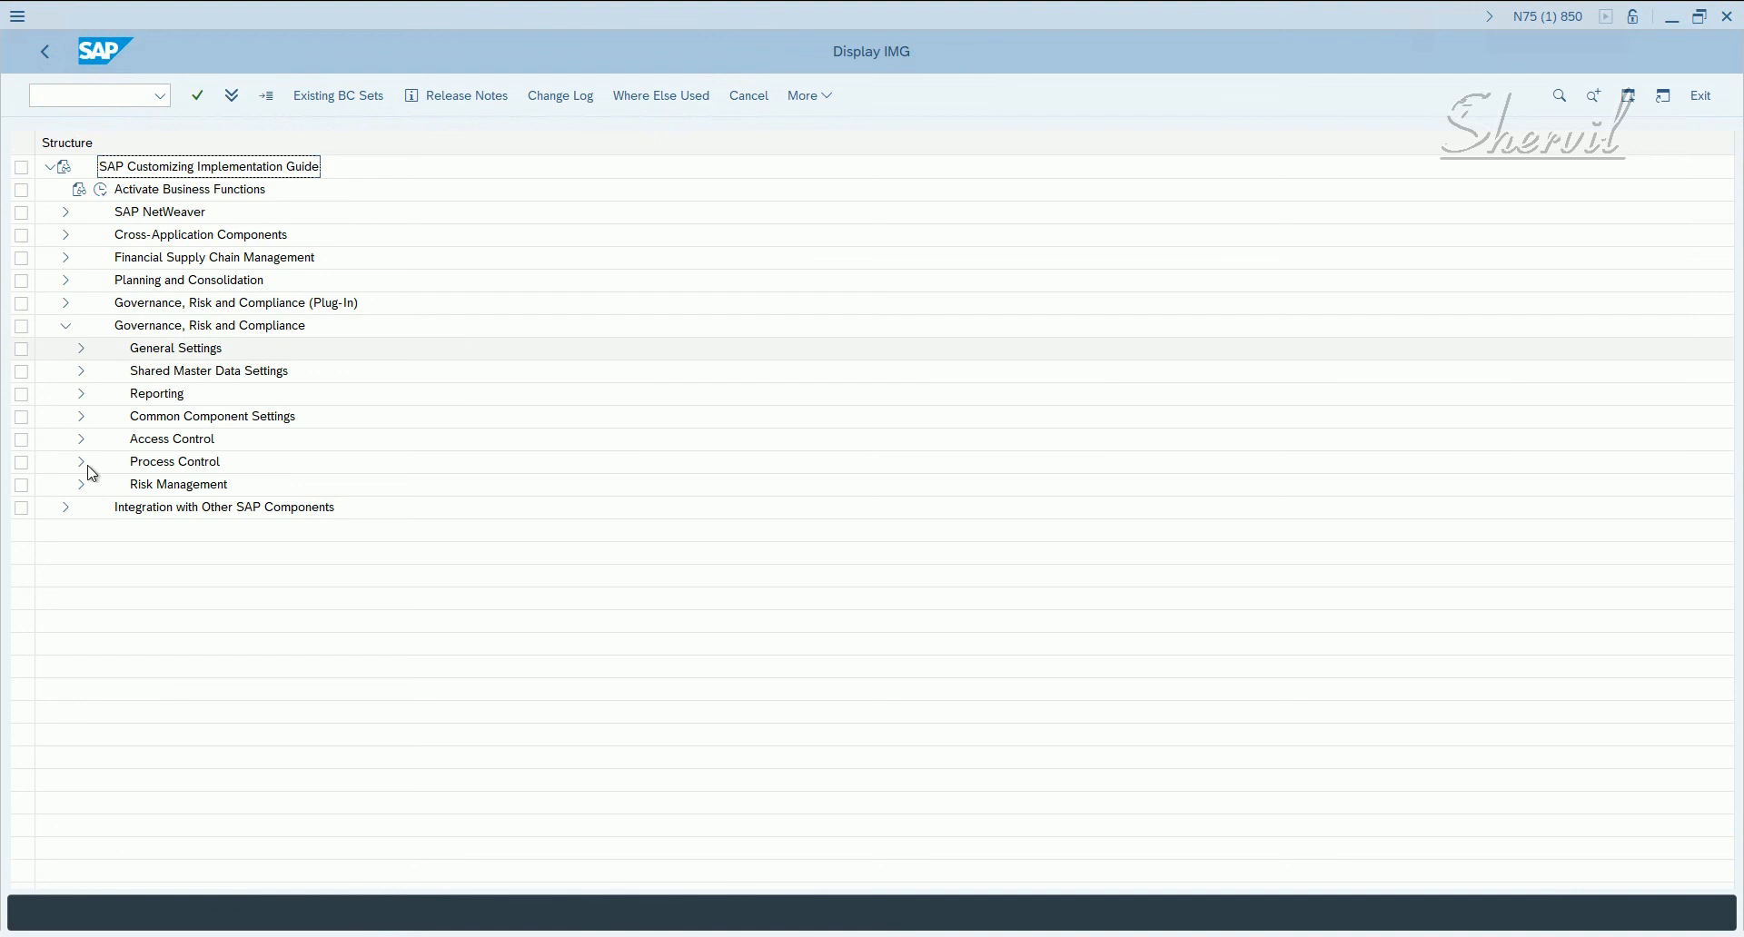
left_click(79, 416)
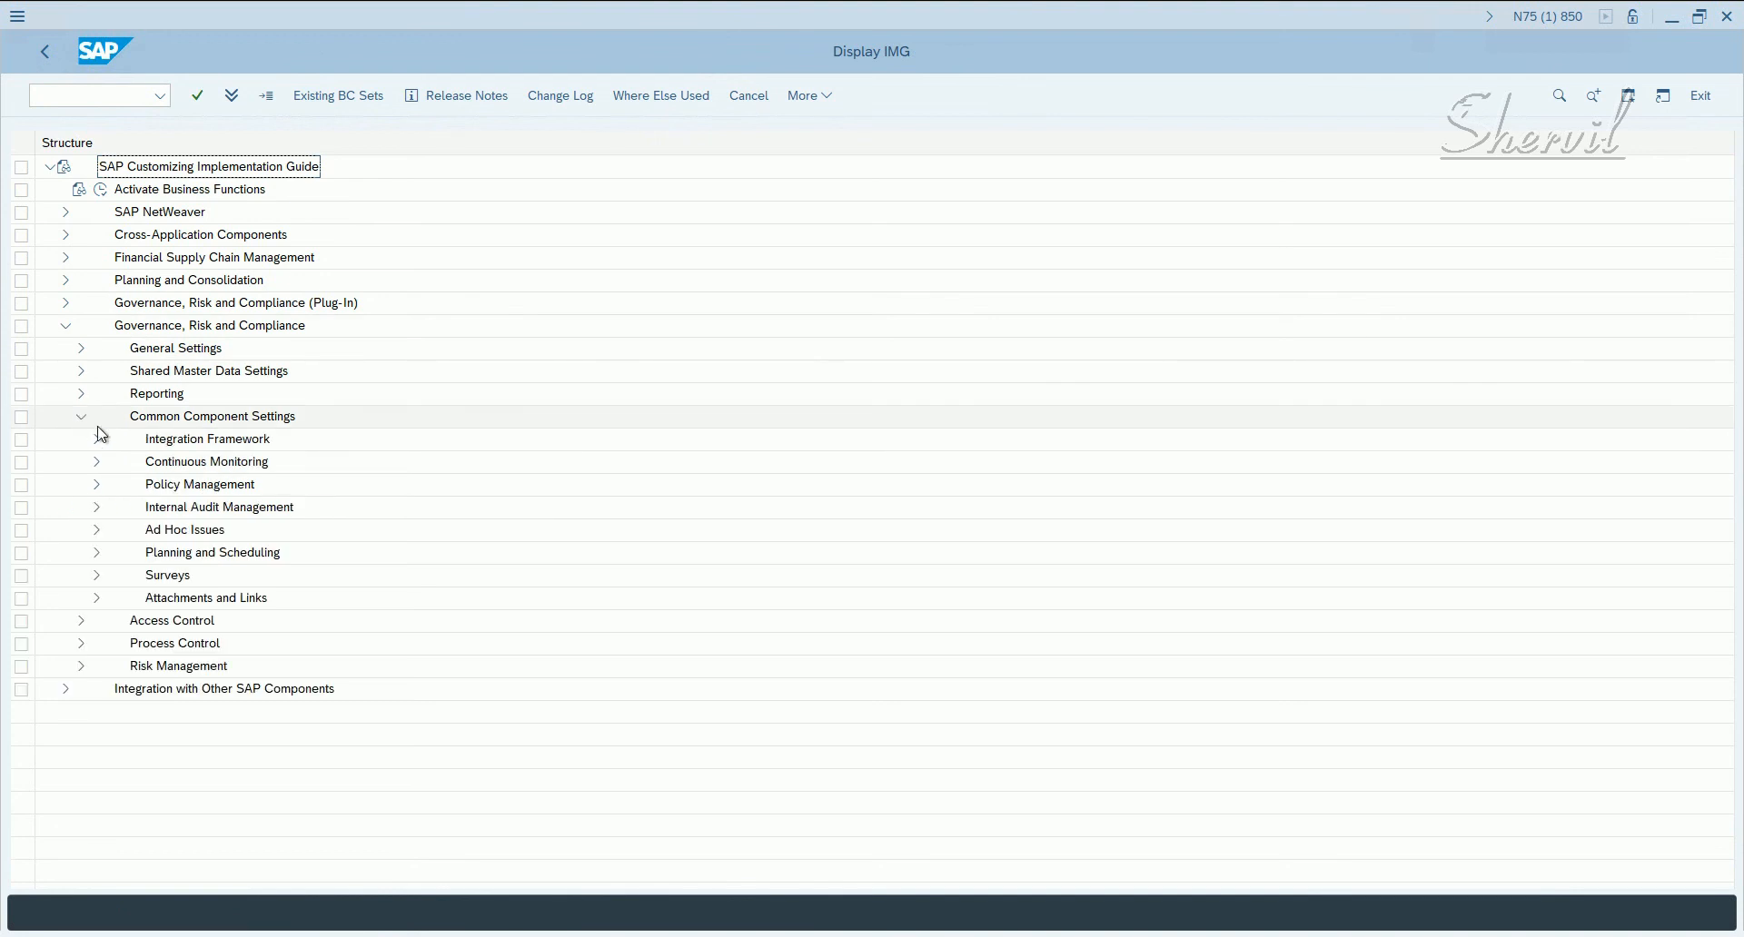
left_click(96, 438)
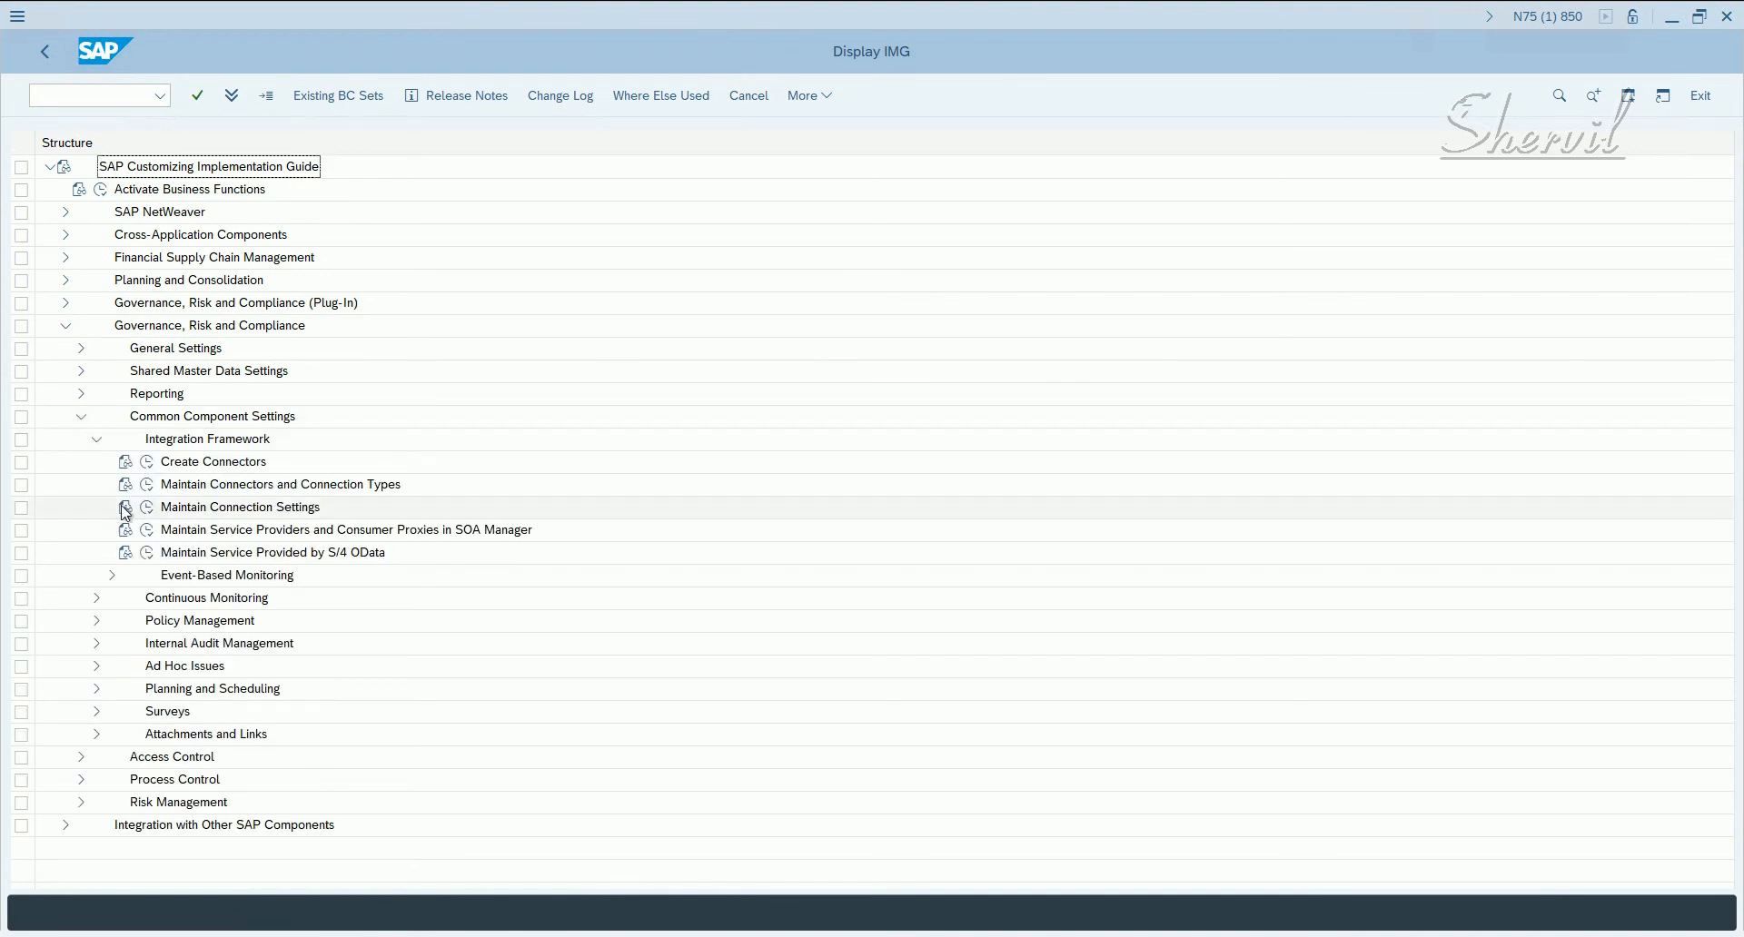
left_click(126, 507)
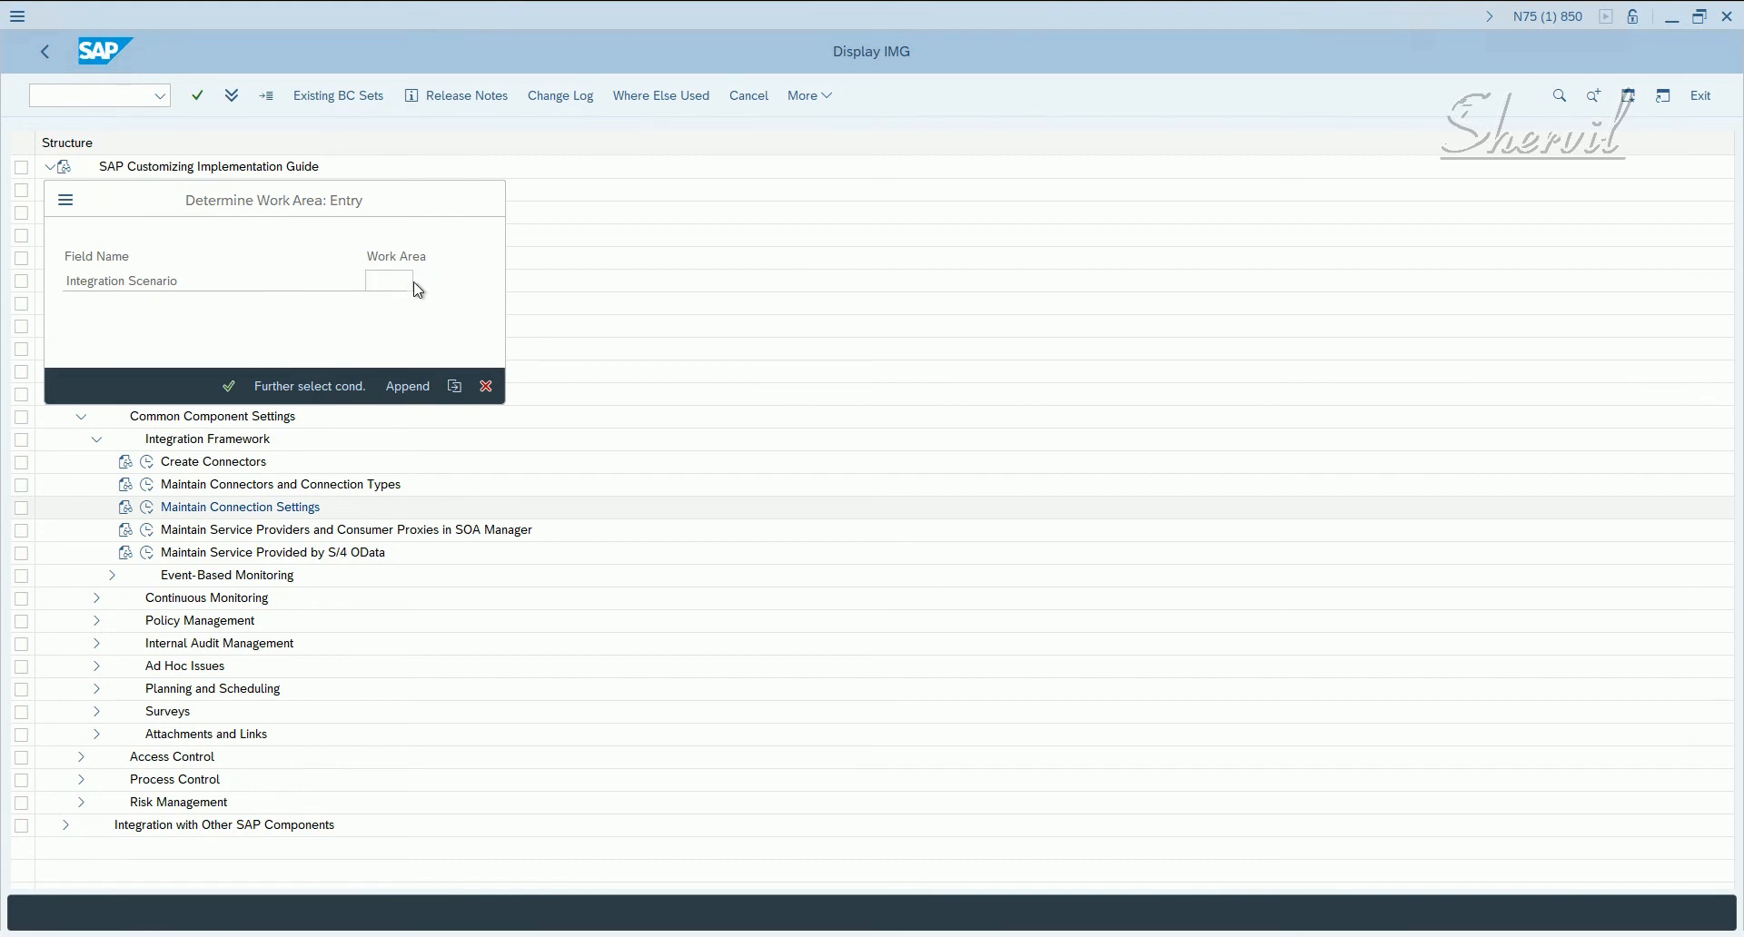
left_click(408, 280)
type("PROV")
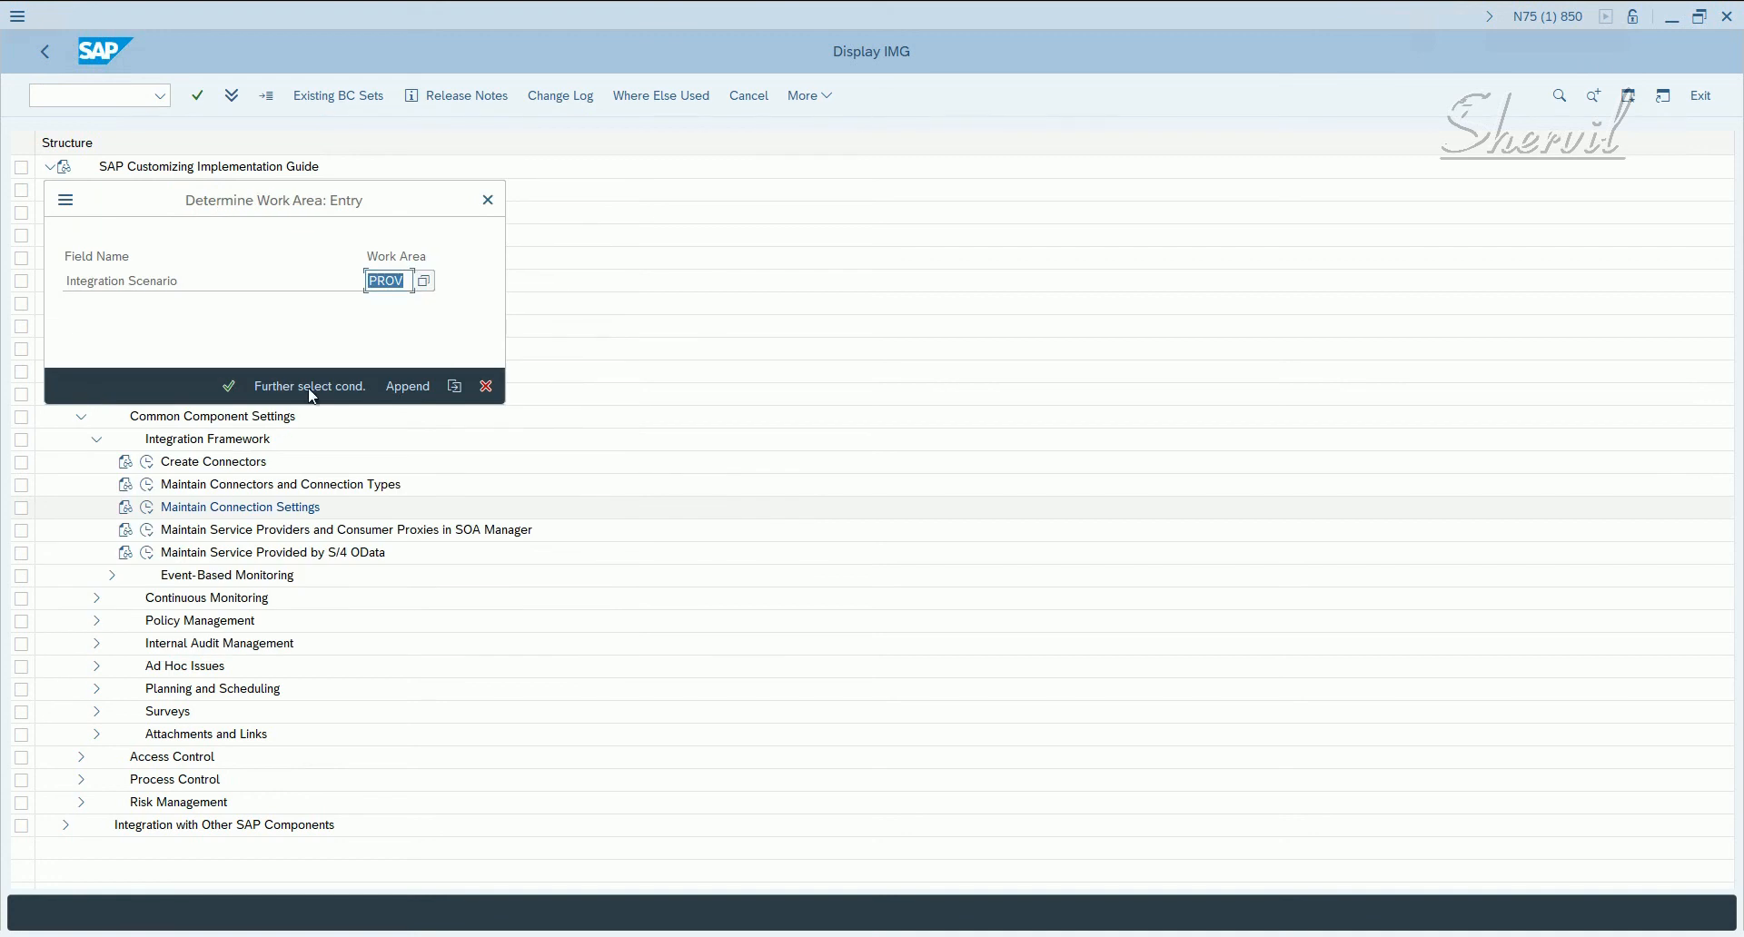
- Confirm PROV, view its connection type and connector links, and inspect EHPCLNT100's SAP connection type
left_click(228, 385)
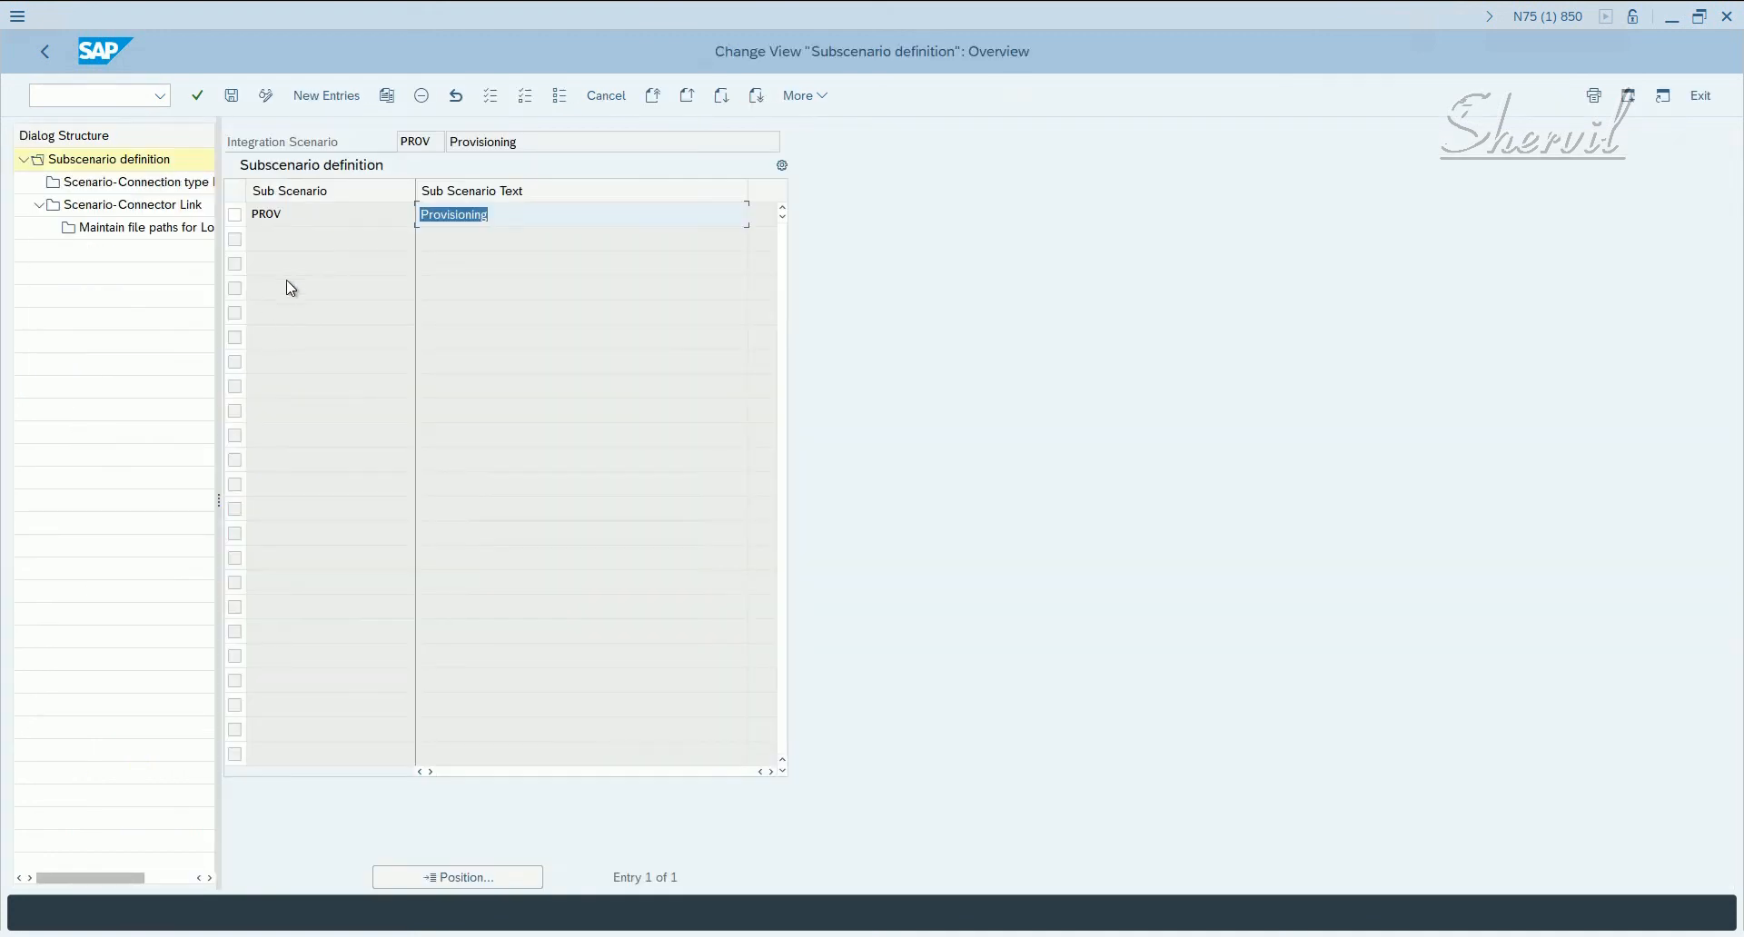
left_click(235, 215)
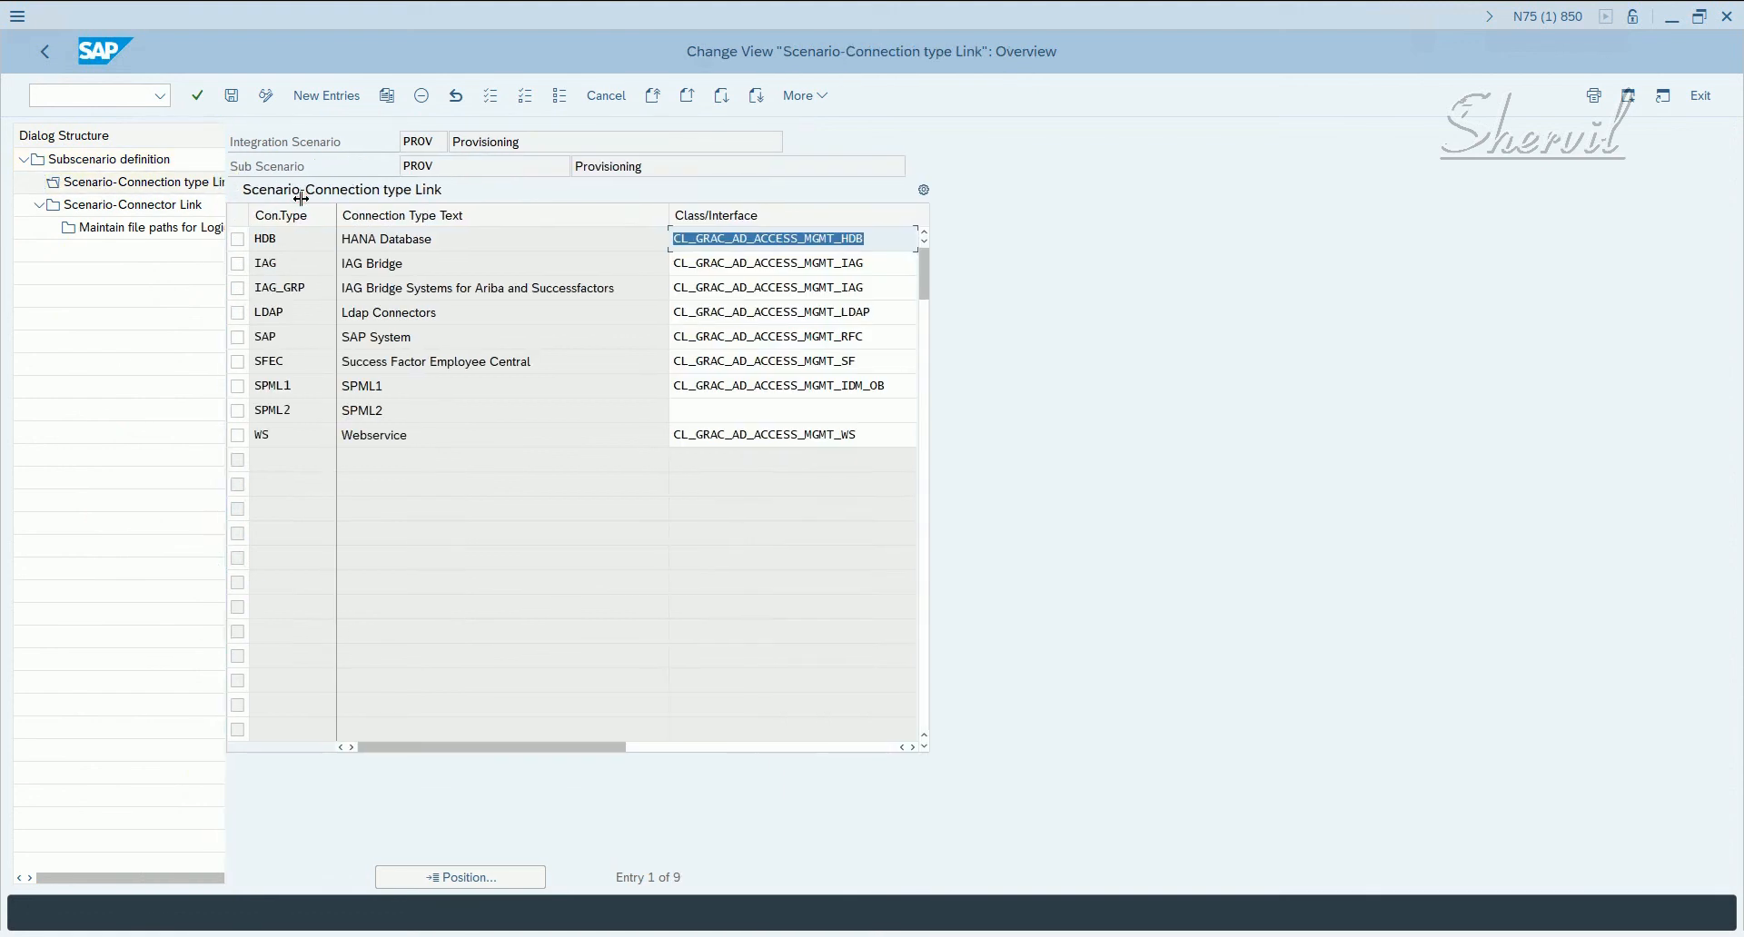
left_click(318, 336)
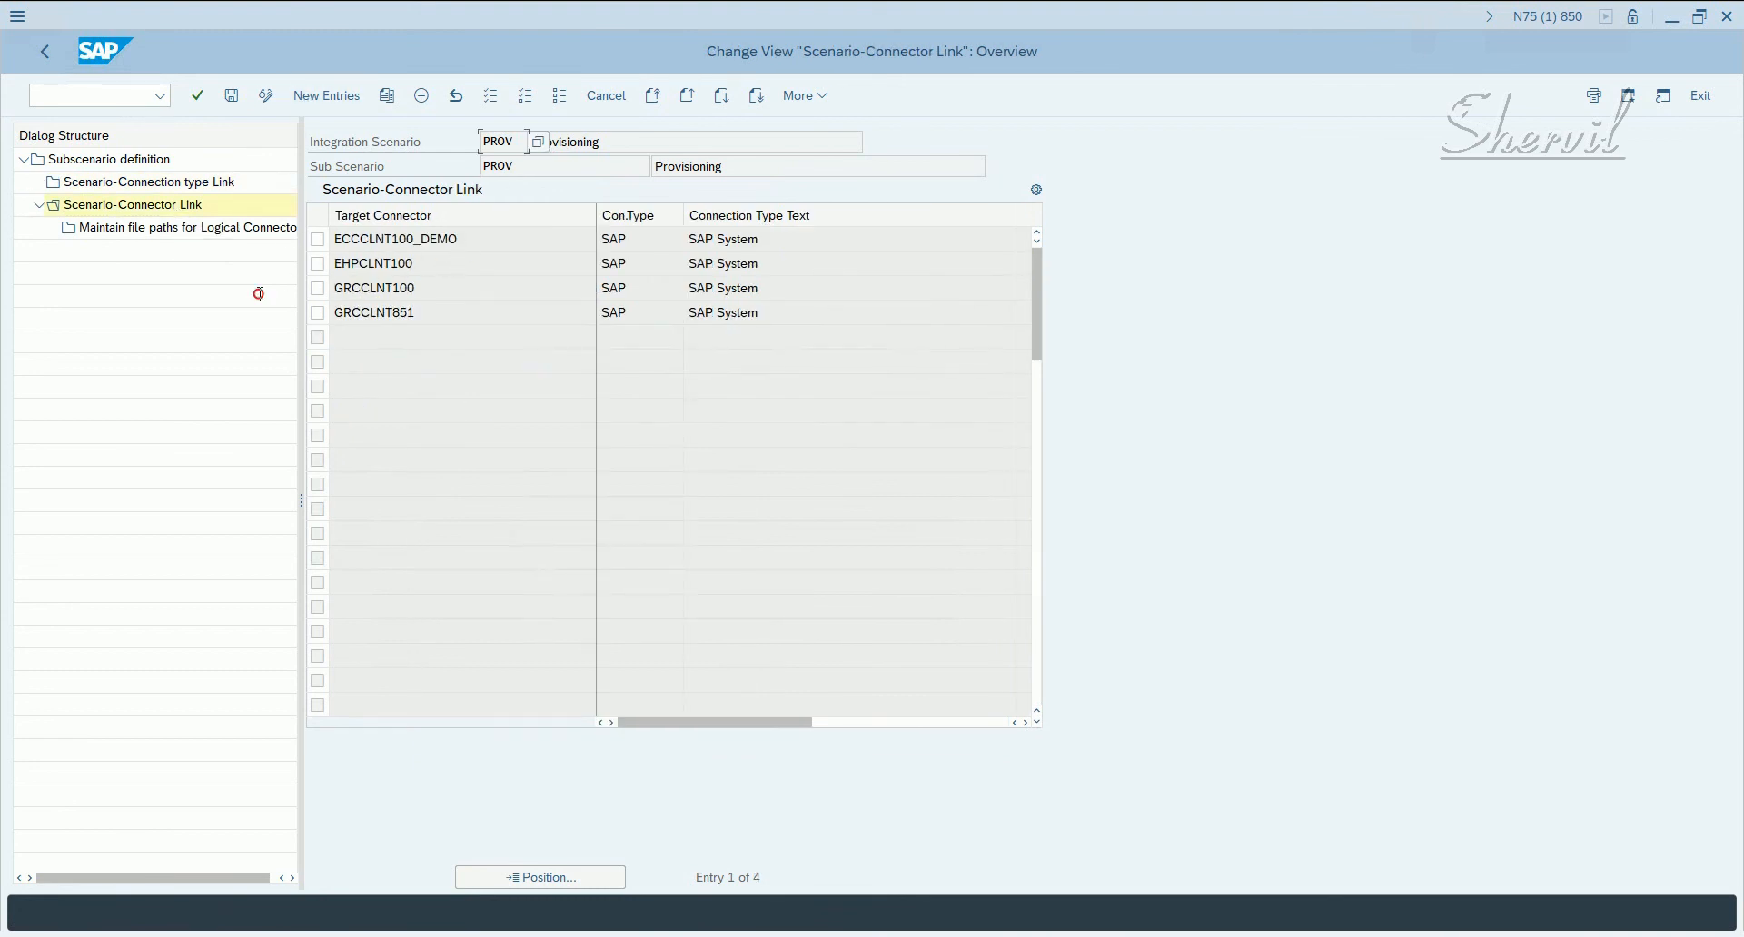
left_click(634, 264)
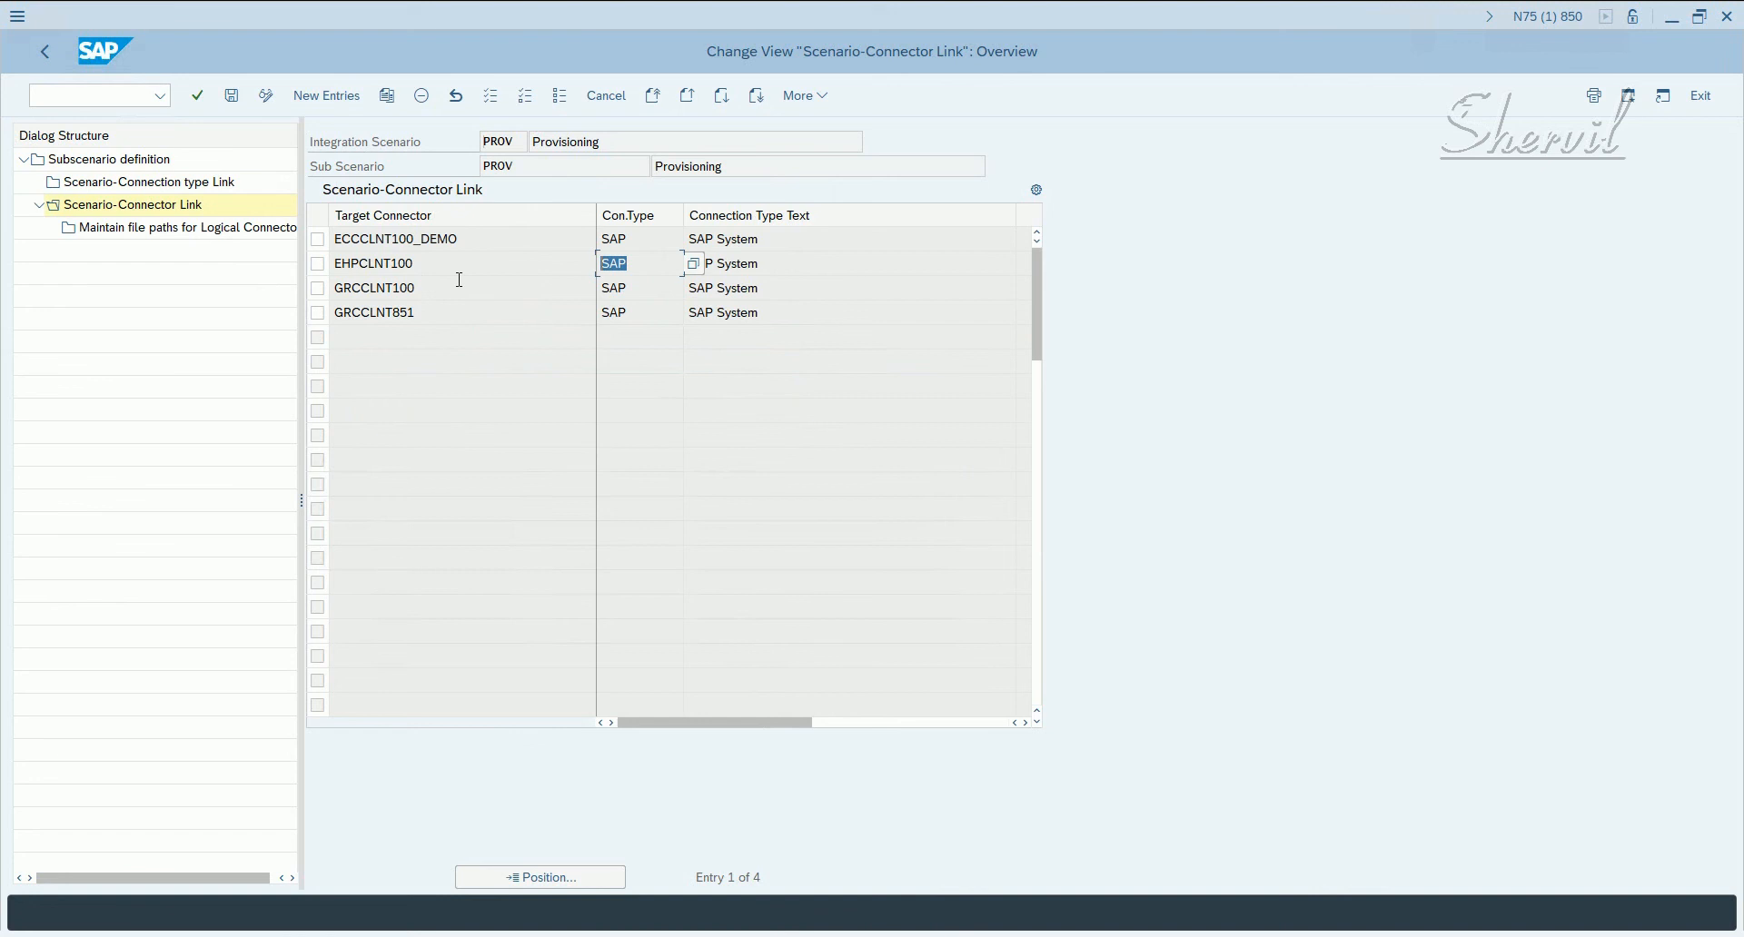
mouse_move(562, 287)
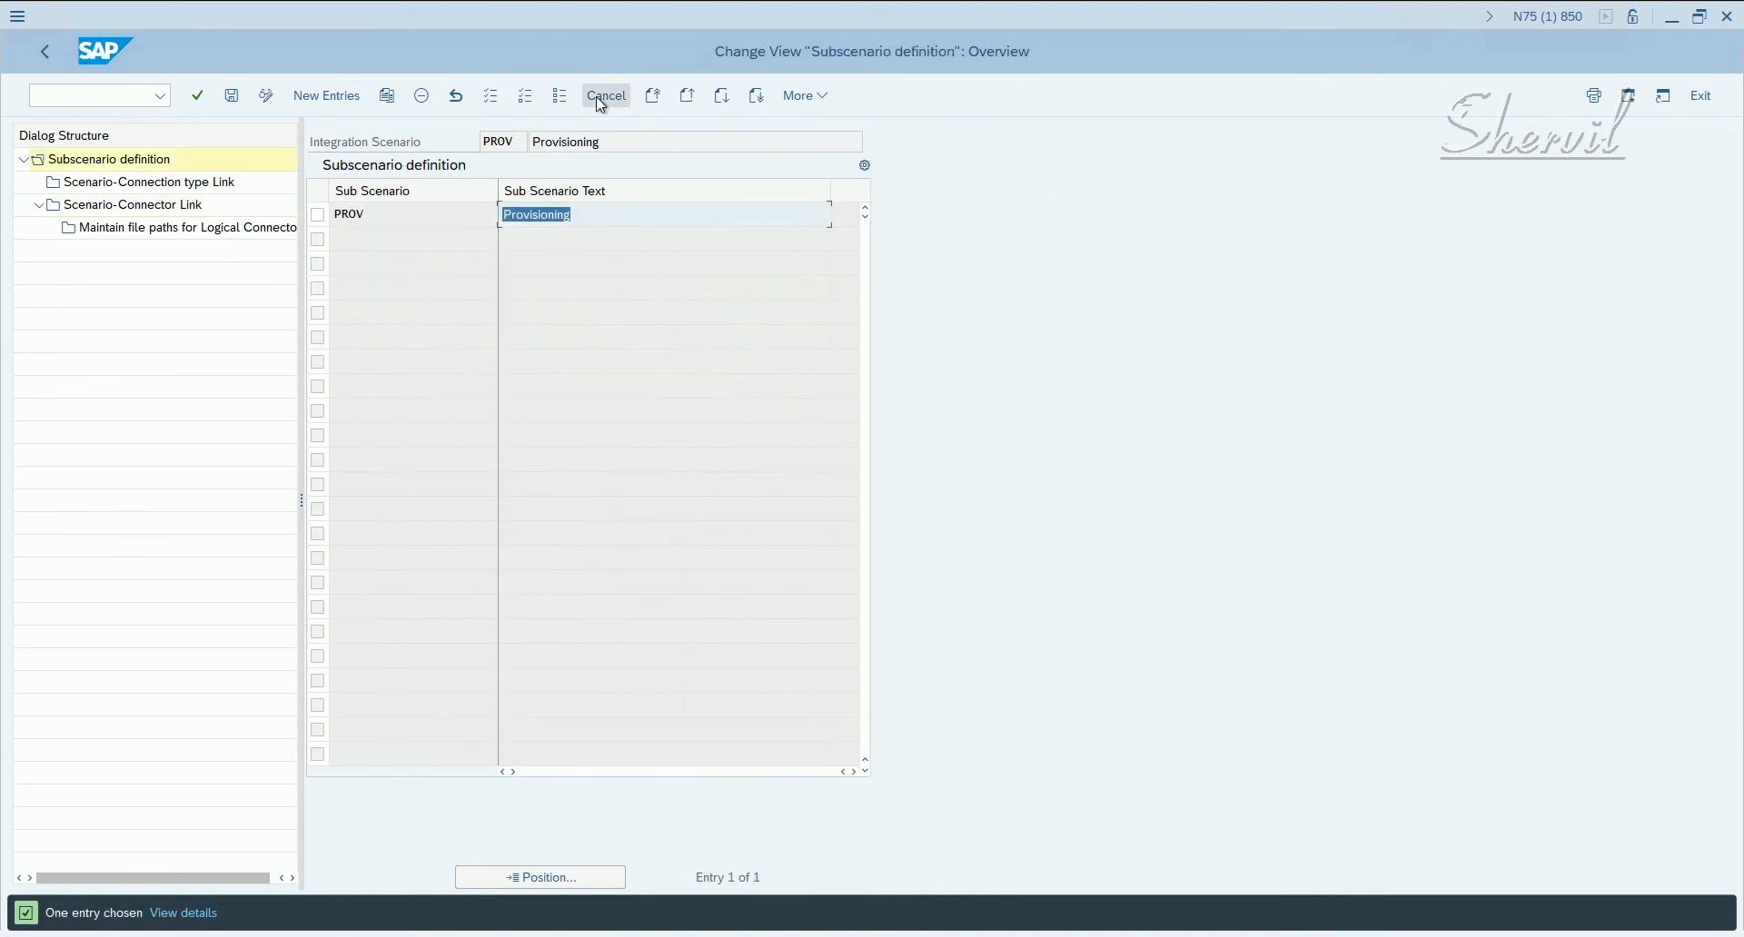
- Cancel out of PROV's subscenario definition back to the IMG's Maintain Connection Settings activity
left_click(604, 97)
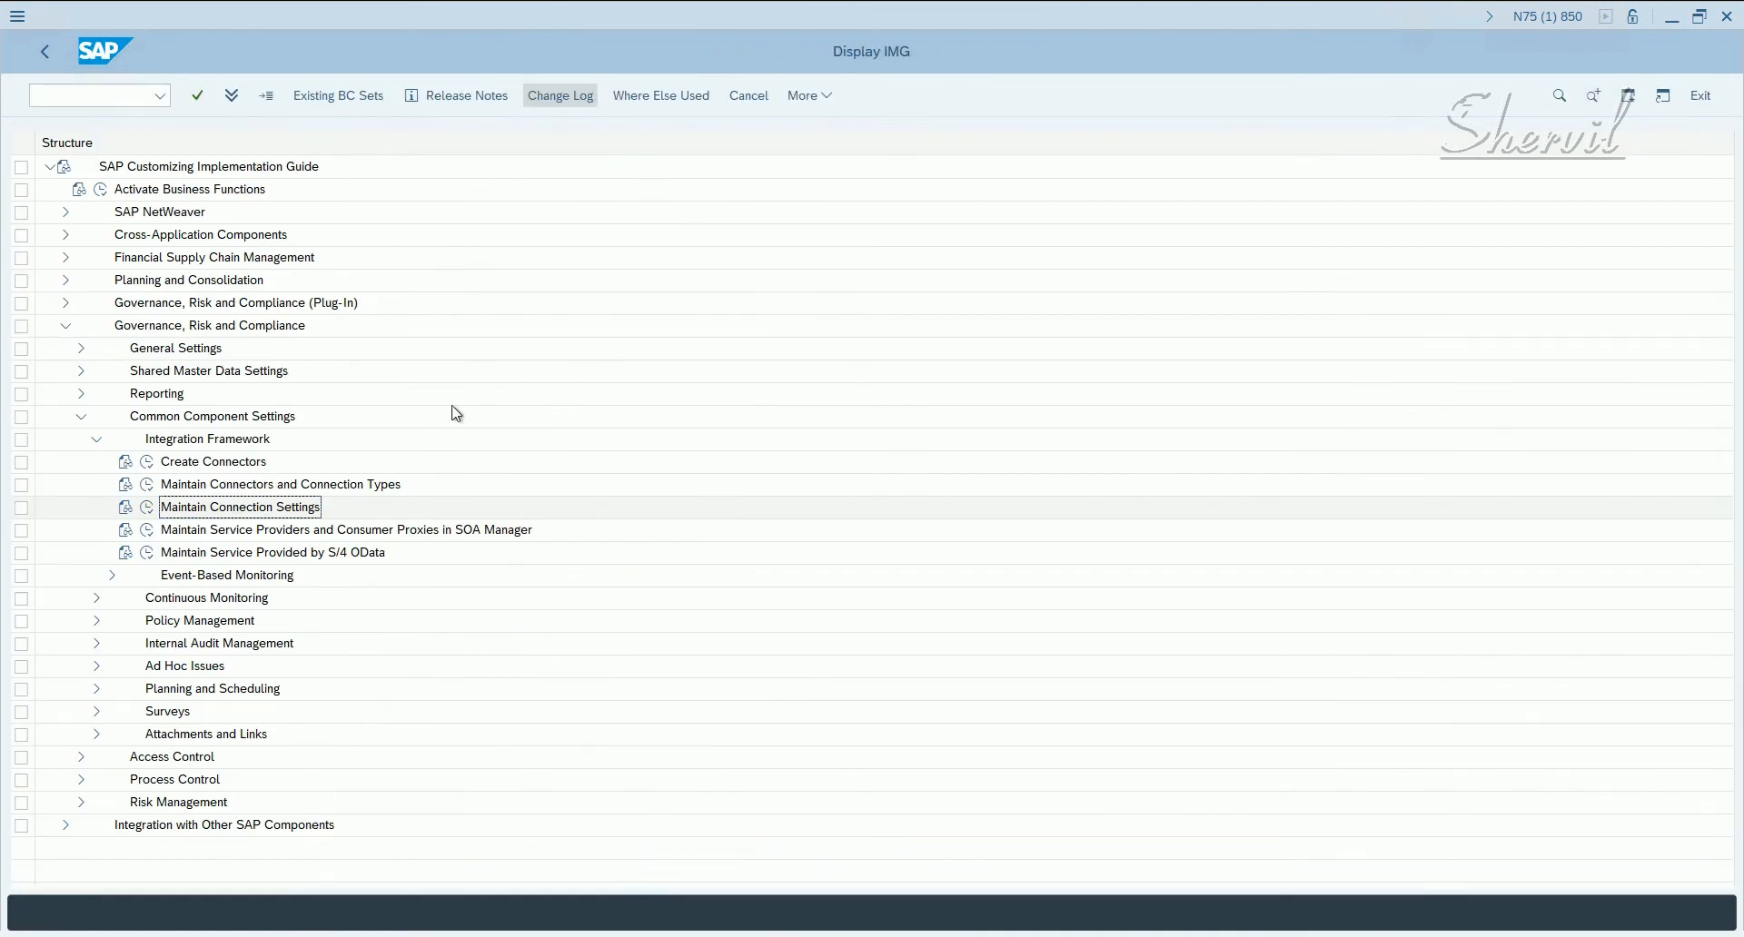
left_click(240, 507)
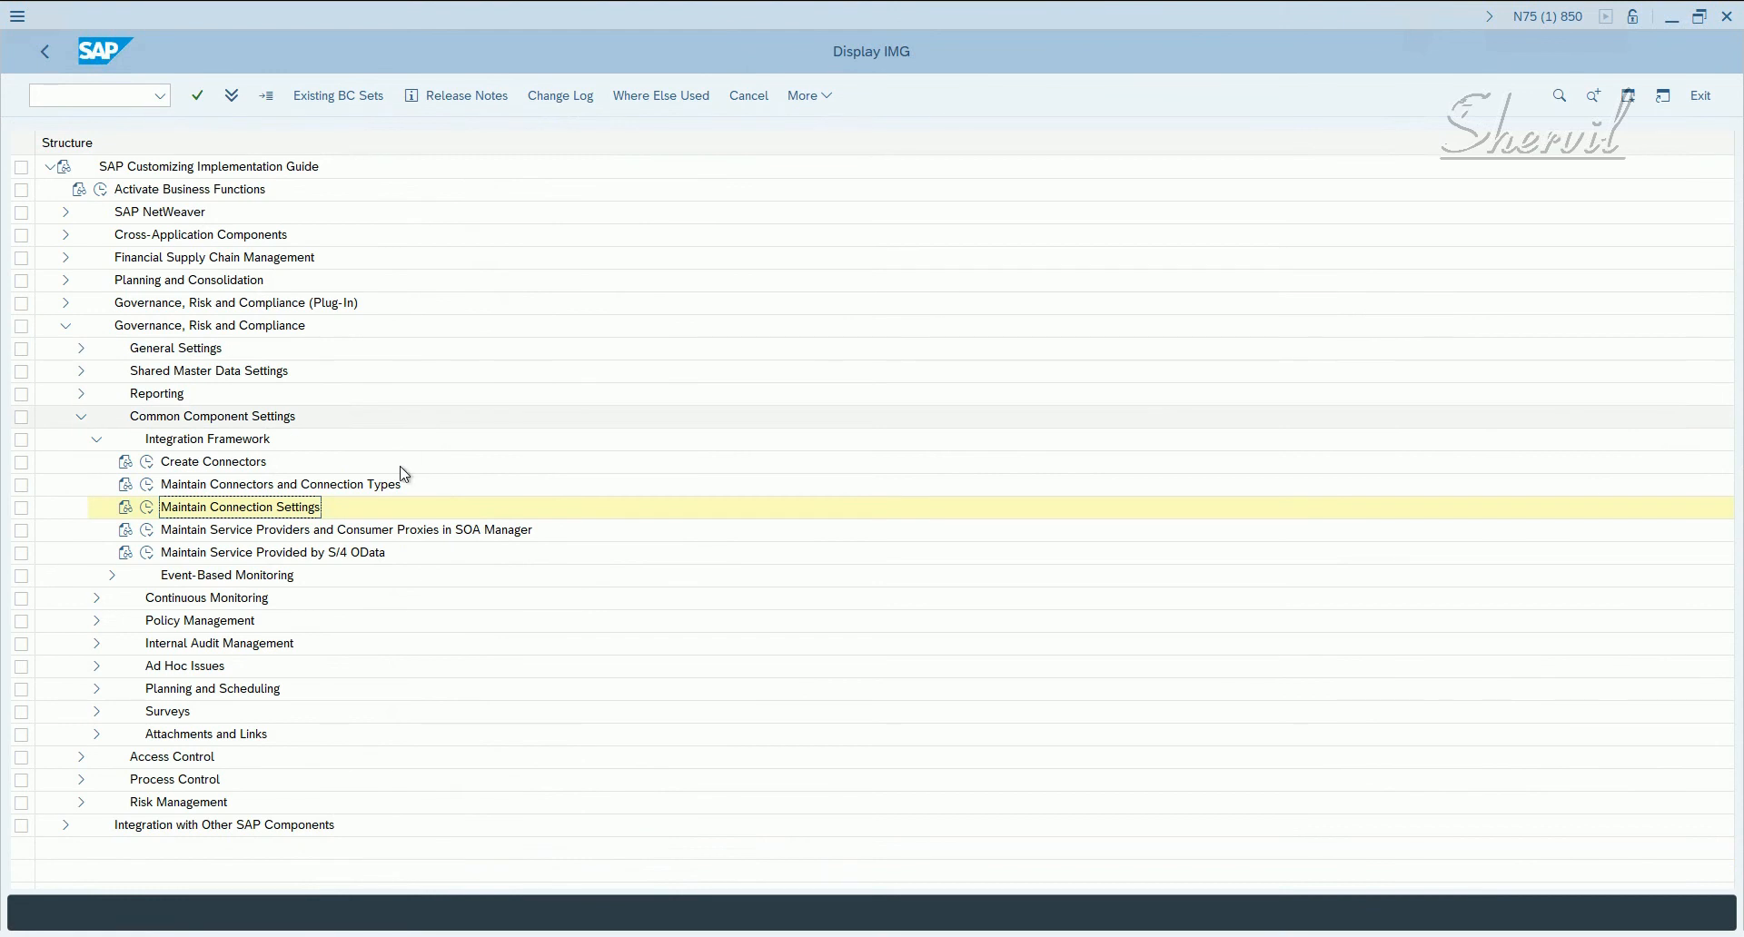
mouse_move(268, 492)
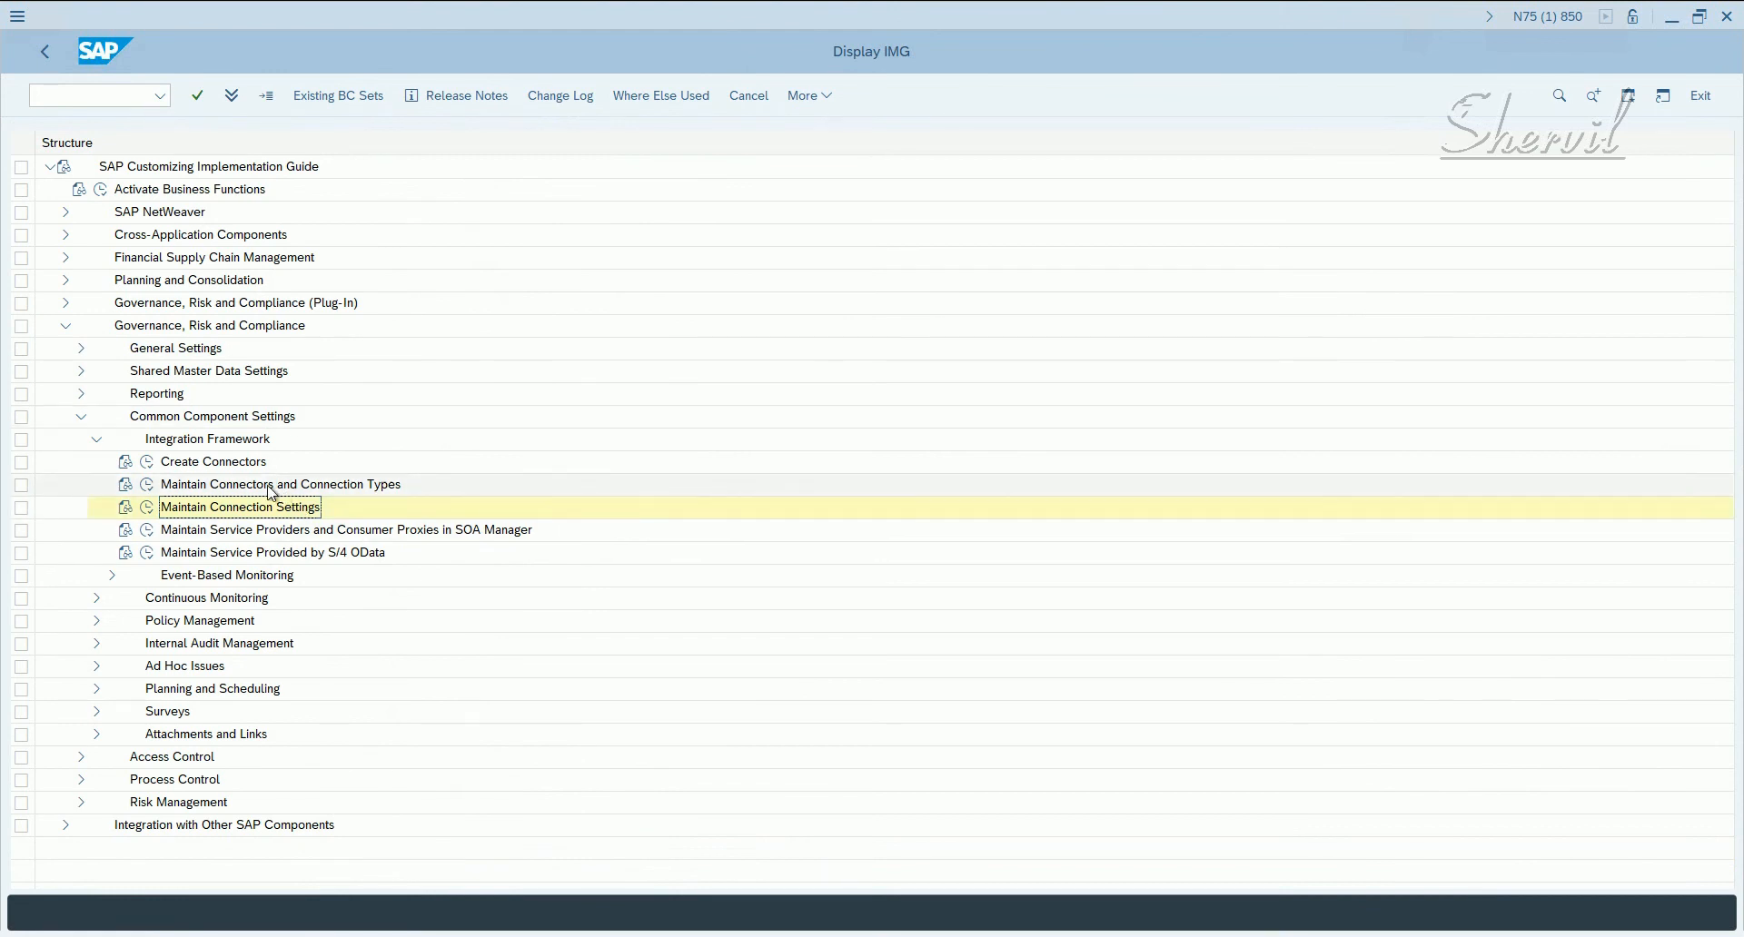